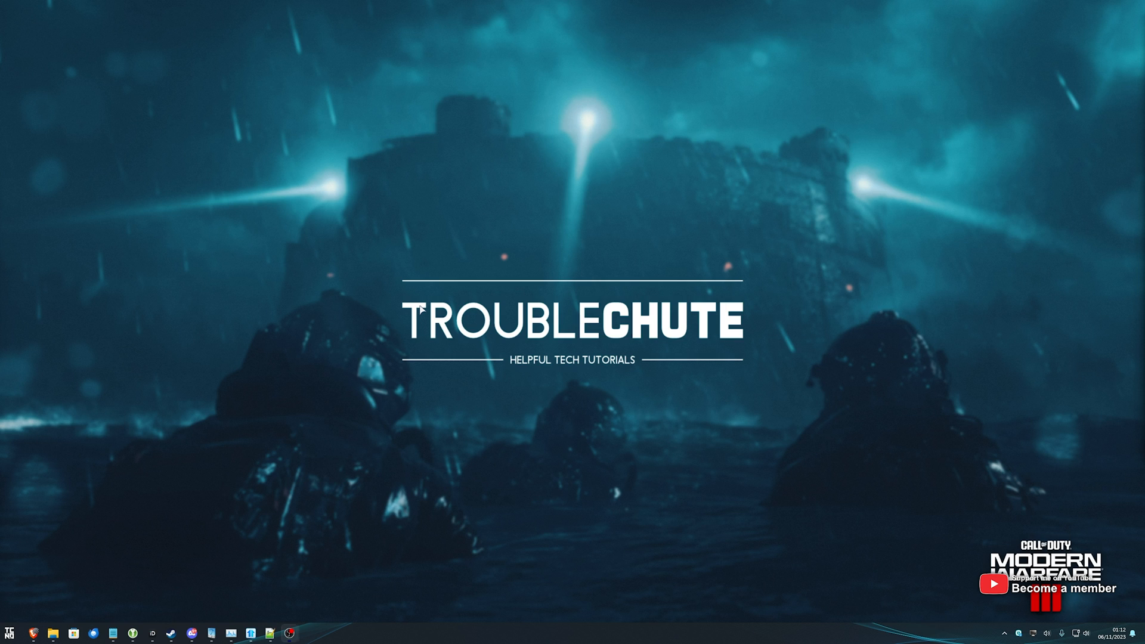
pyautogui.moveTo(386, 378)
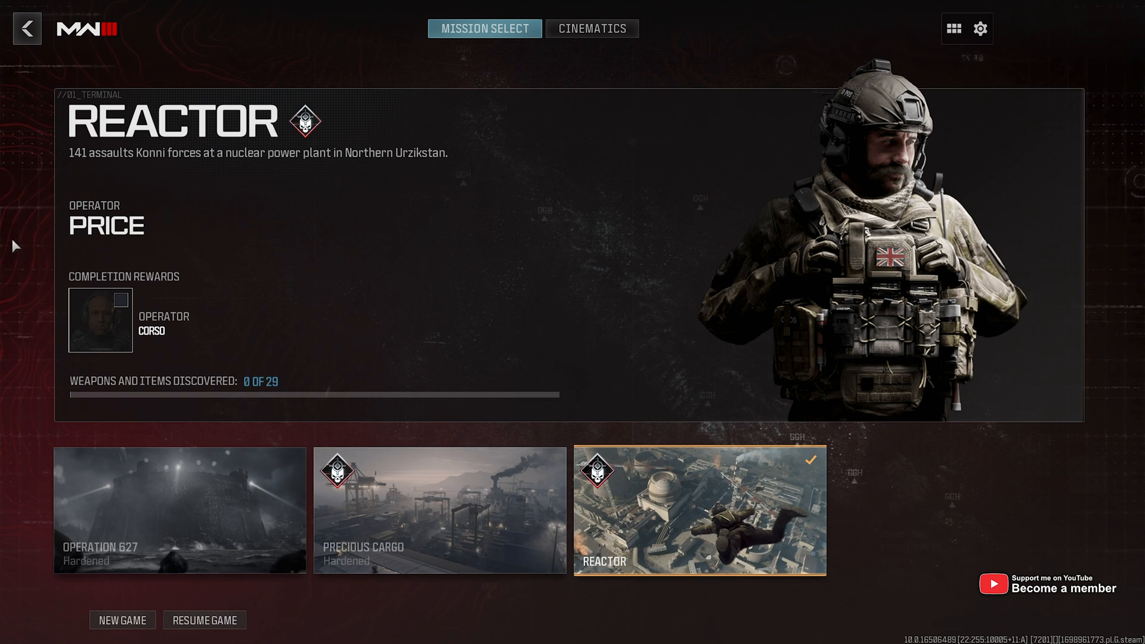
# Open Graphics > Display and confirm Fullscreen Borderless mode and the RTX 3080 Ti adapter
pyautogui.click(980, 30)
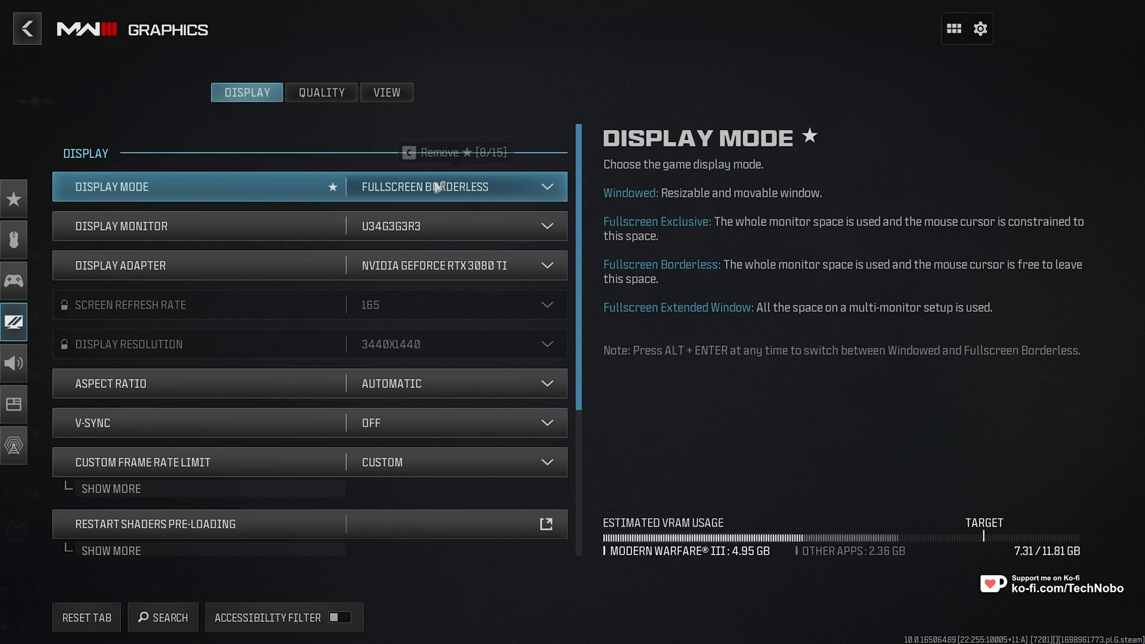
pyautogui.click(453, 186)
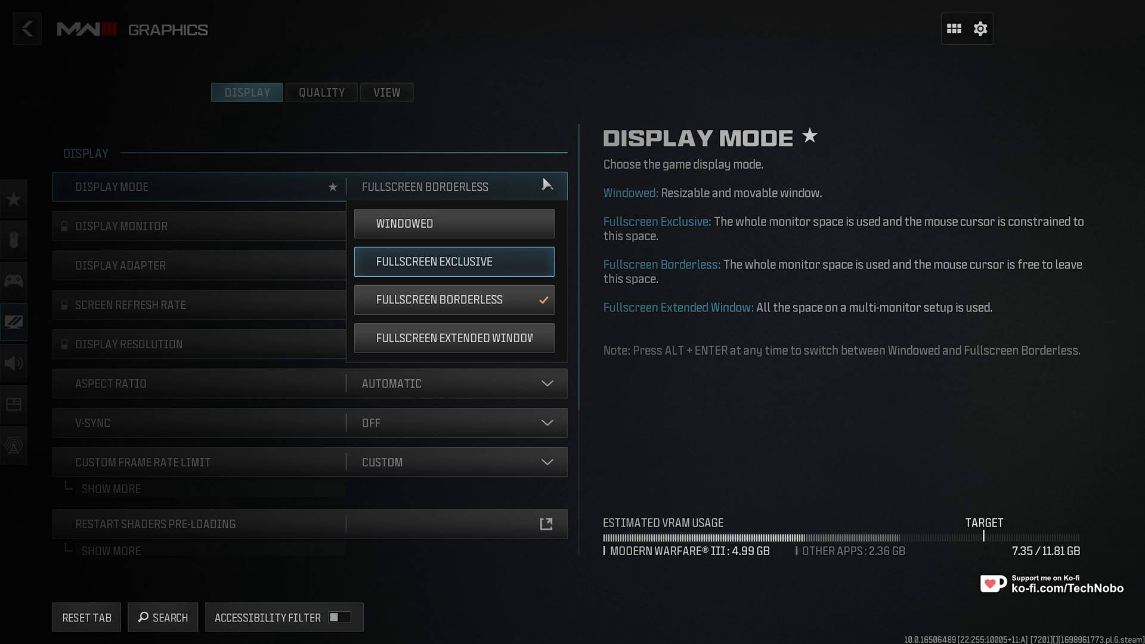
pyautogui.moveTo(453, 222)
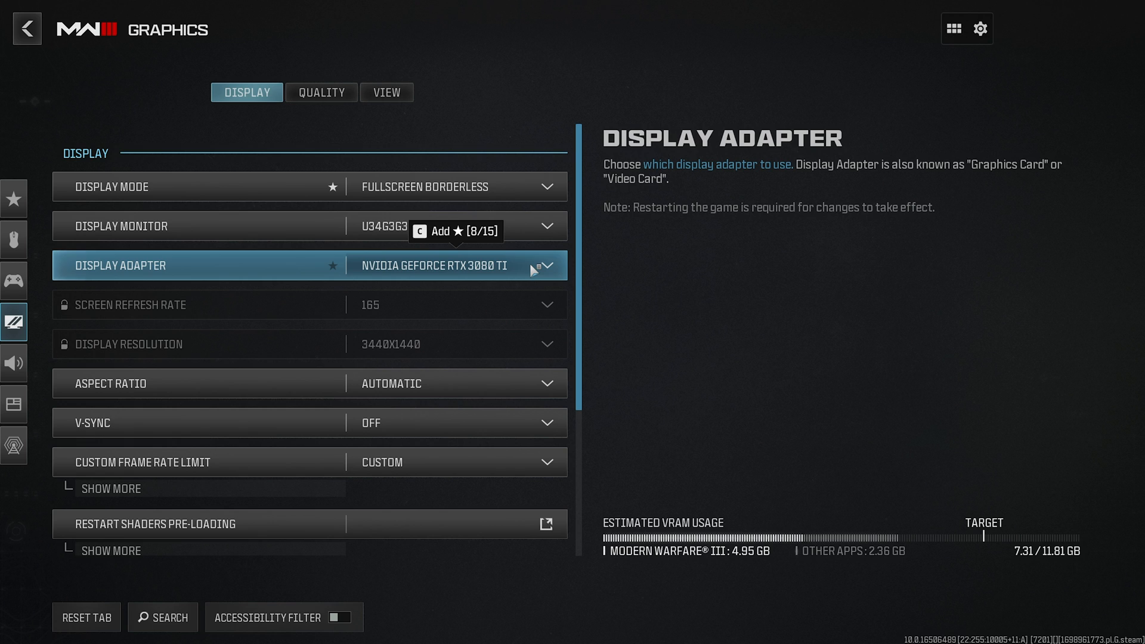
pyautogui.click(544, 265)
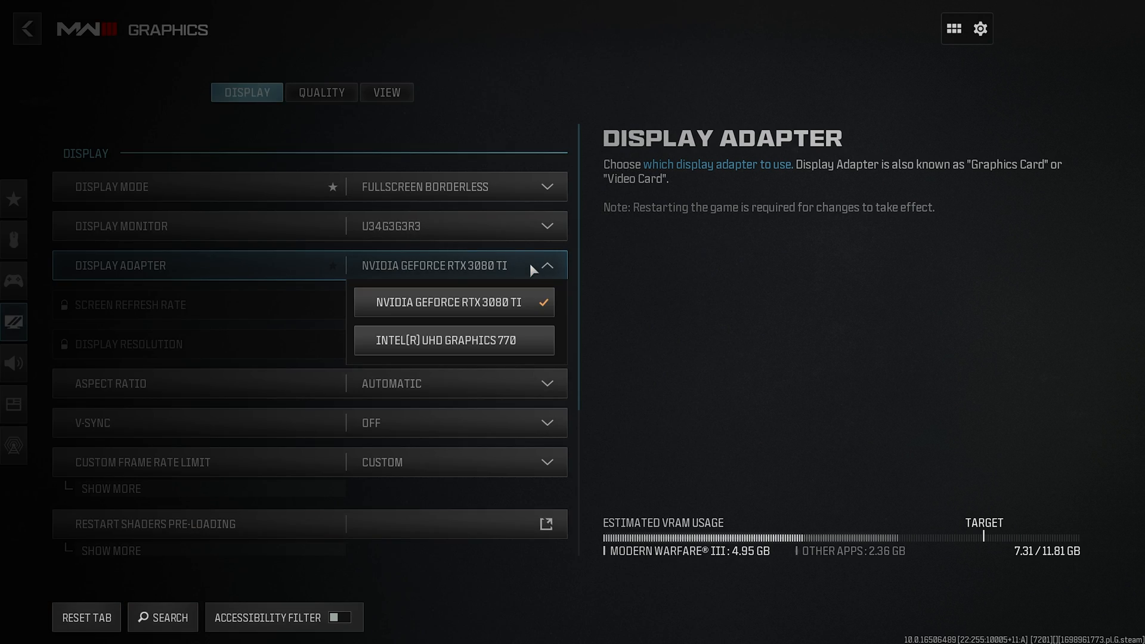
pyautogui.moveTo(453, 339)
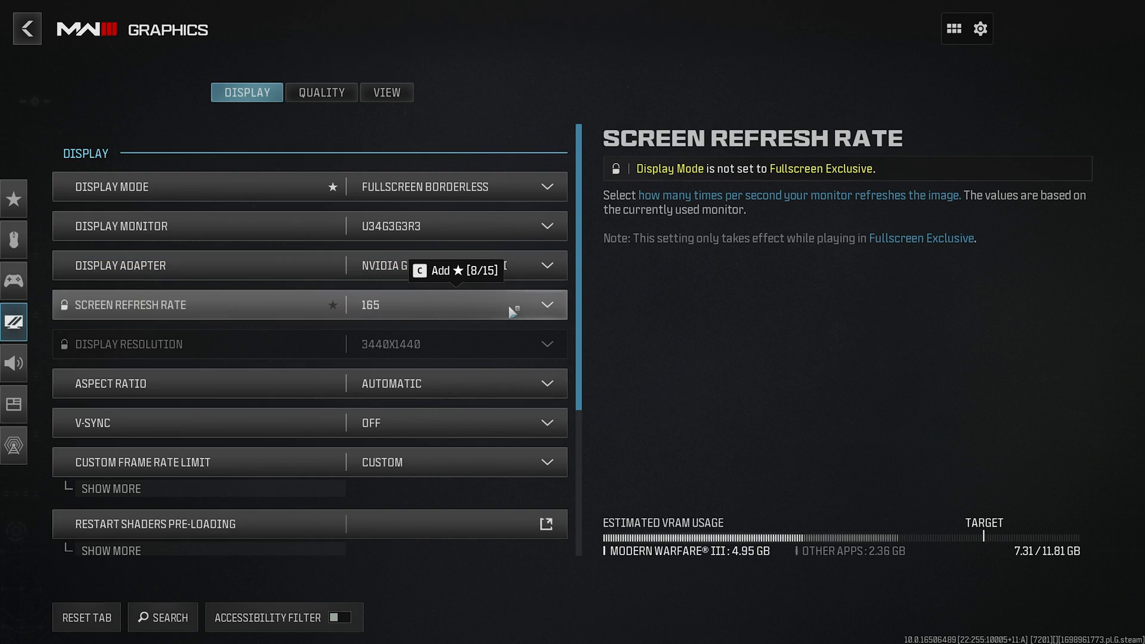
pyautogui.moveTo(508, 336)
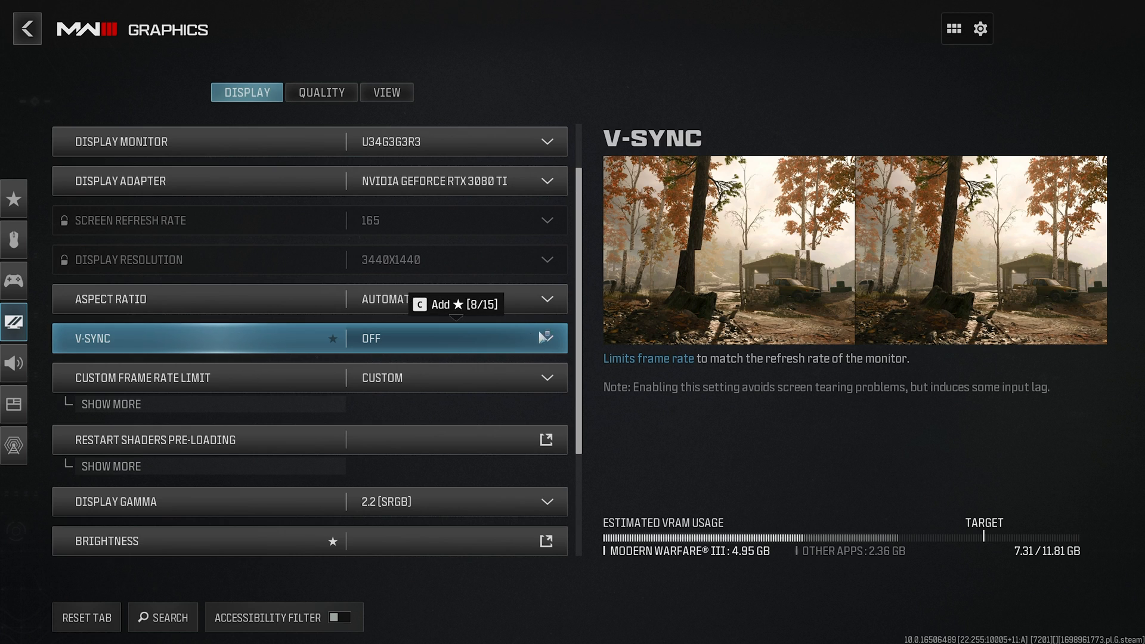
pyautogui.moveTo(445, 364)
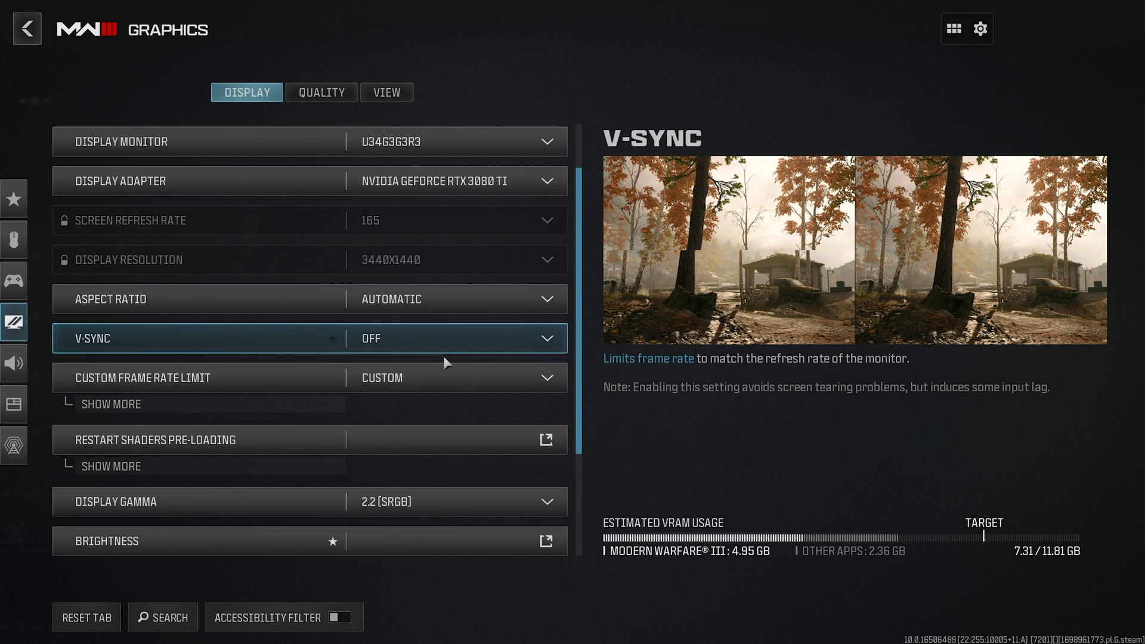
# Show the separate frame rate limits; set gameplay to 300 and menus to 60
pyautogui.click(111, 404)
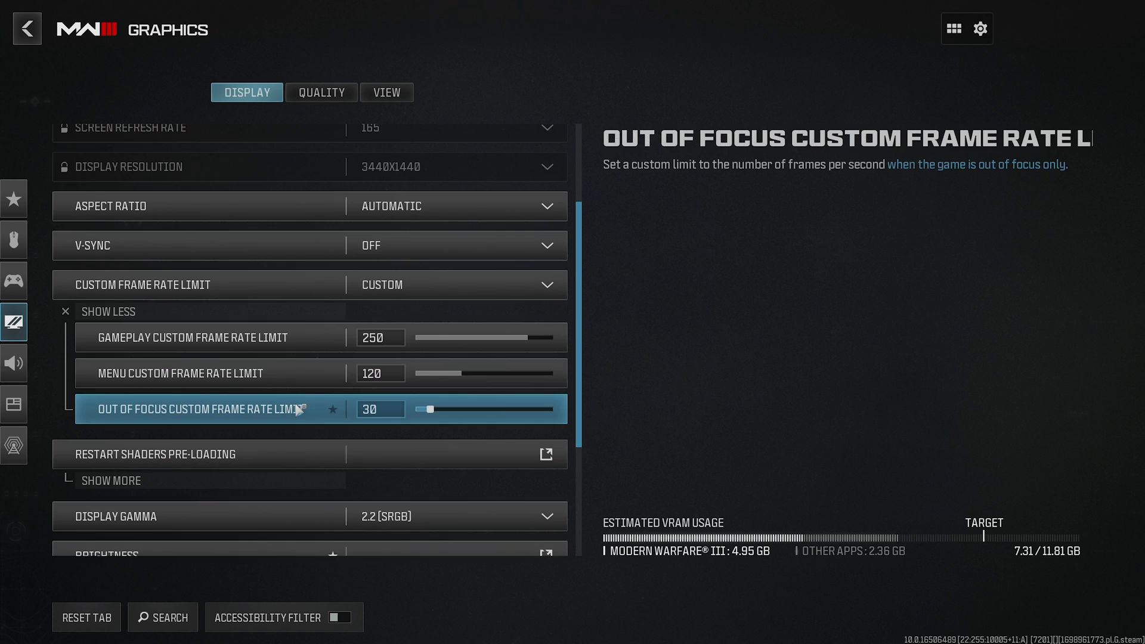
pyautogui.click(193, 337)
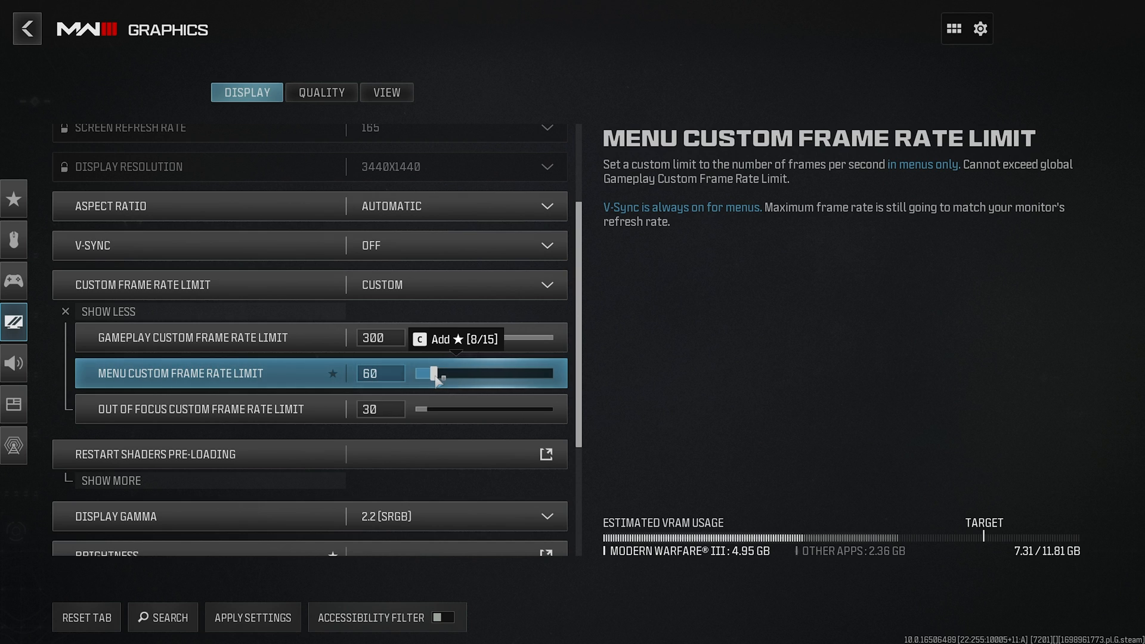
pyautogui.moveTo(473, 372)
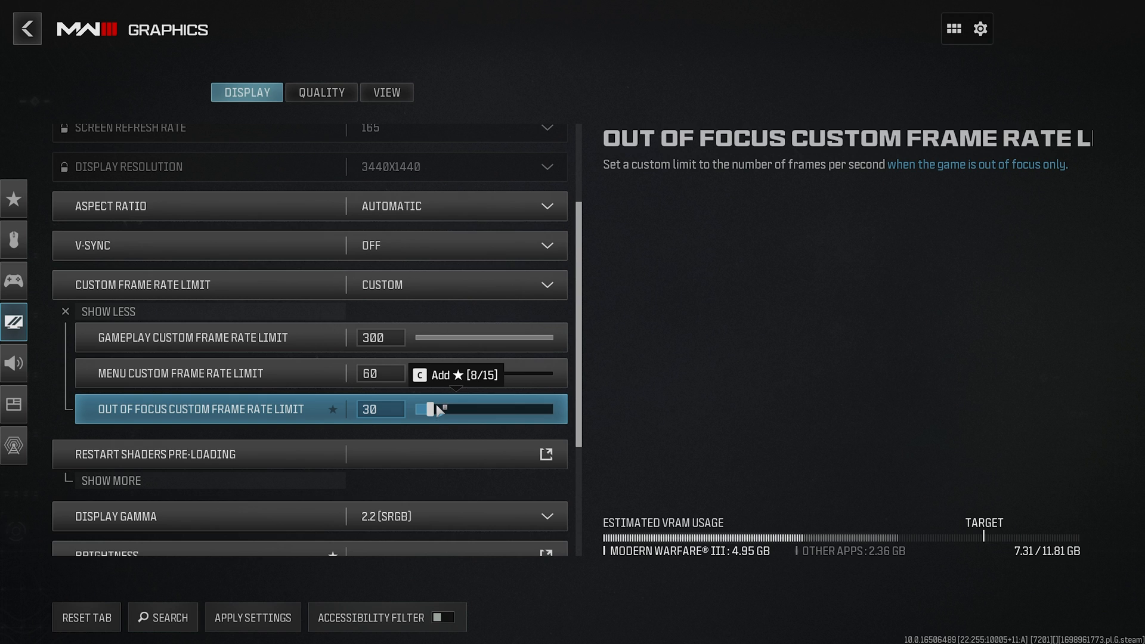
pyautogui.moveTo(556, 439)
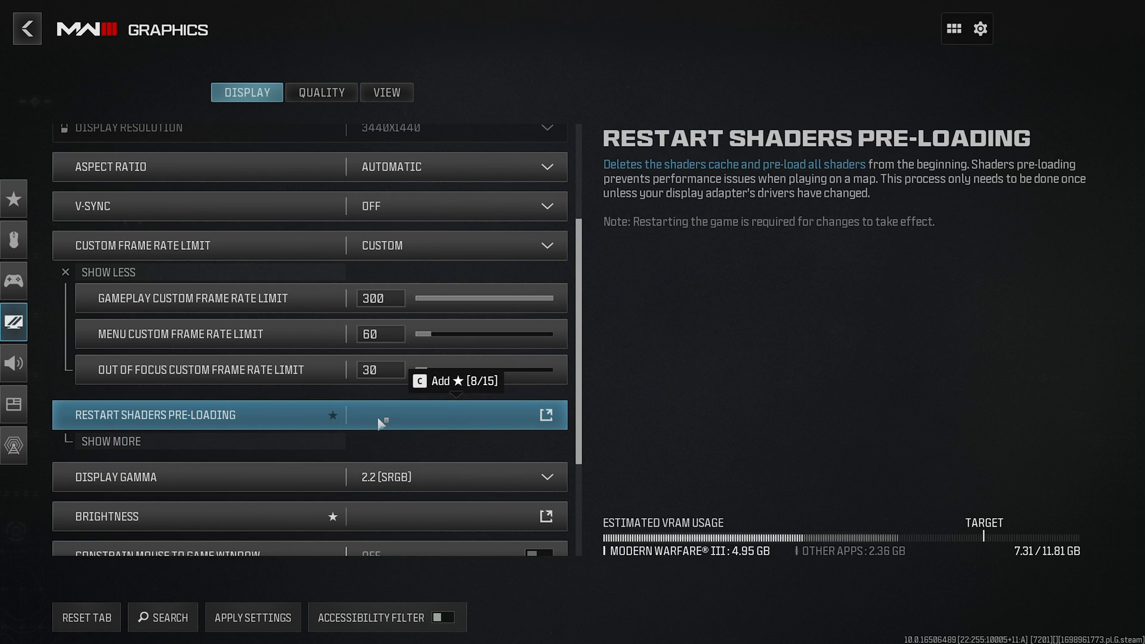
pyautogui.click(111, 440)
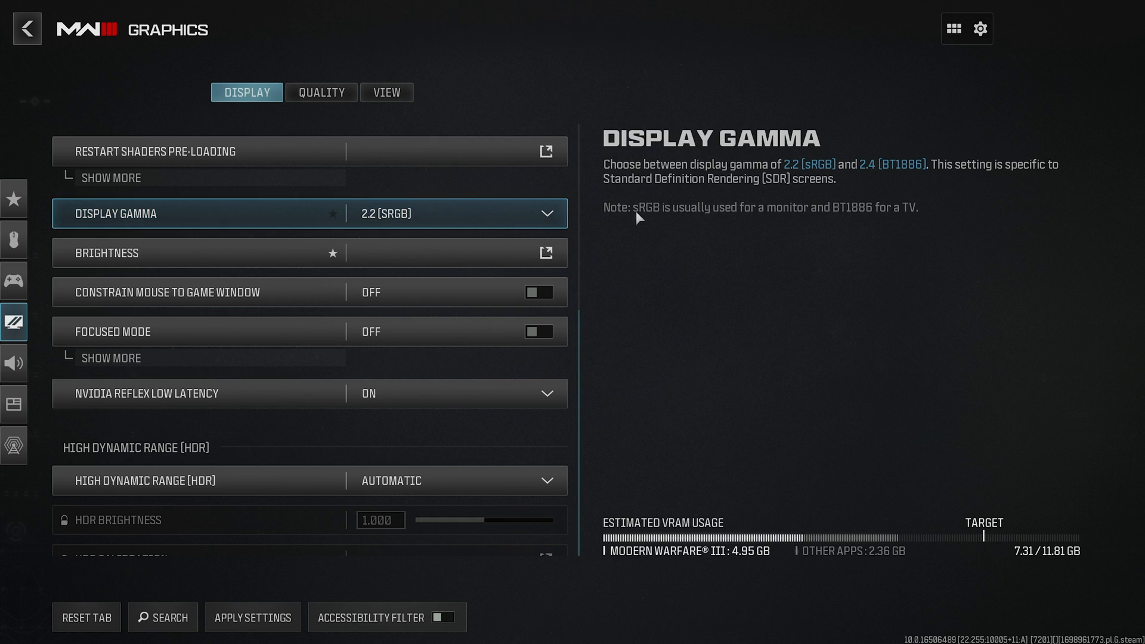
pyautogui.moveTo(491, 214)
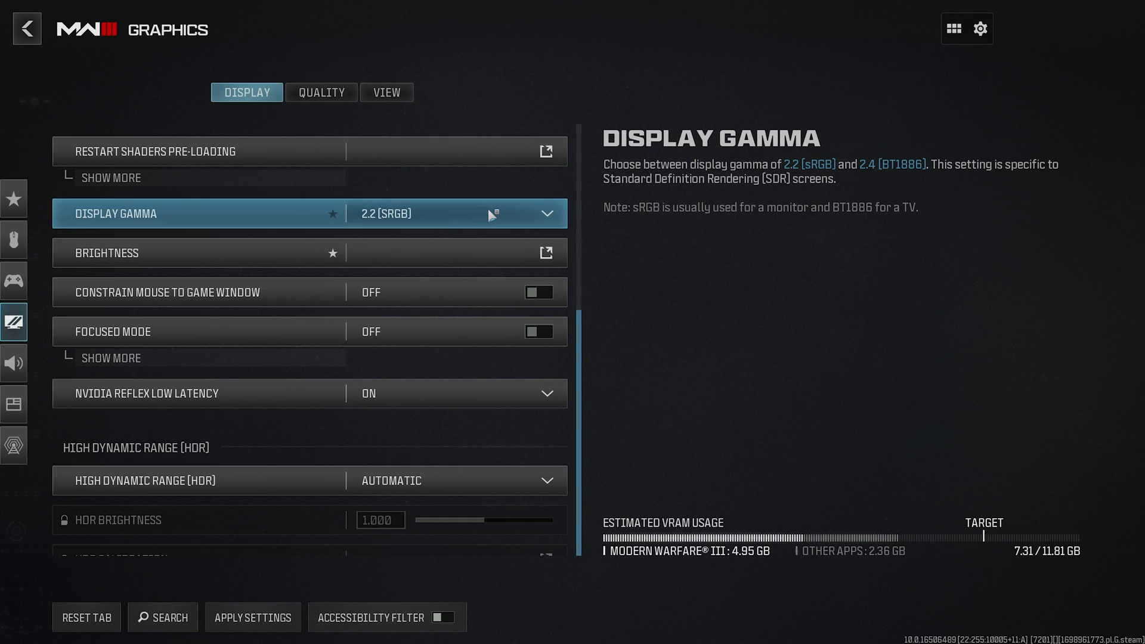
pyautogui.click(455, 213)
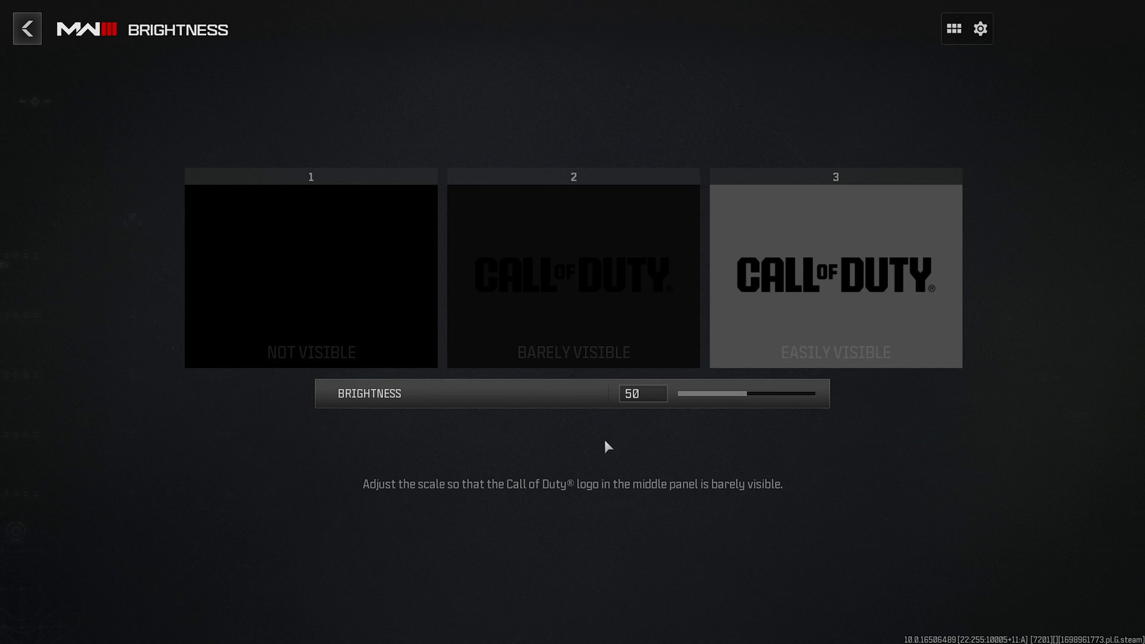
pyautogui.click(27, 28)
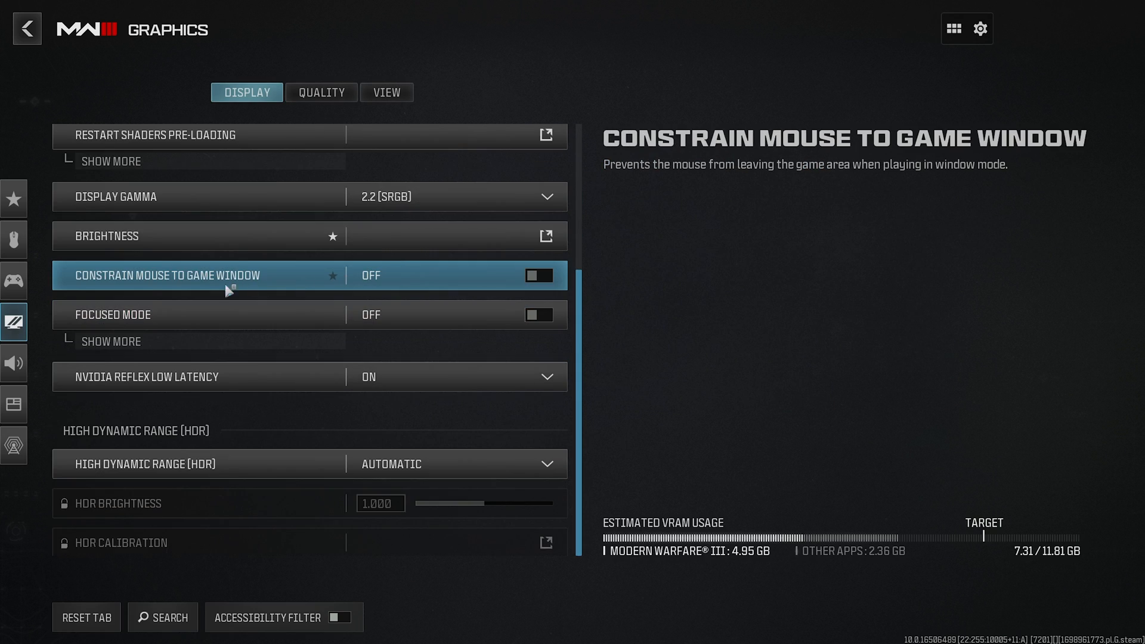
pyautogui.moveTo(416, 274)
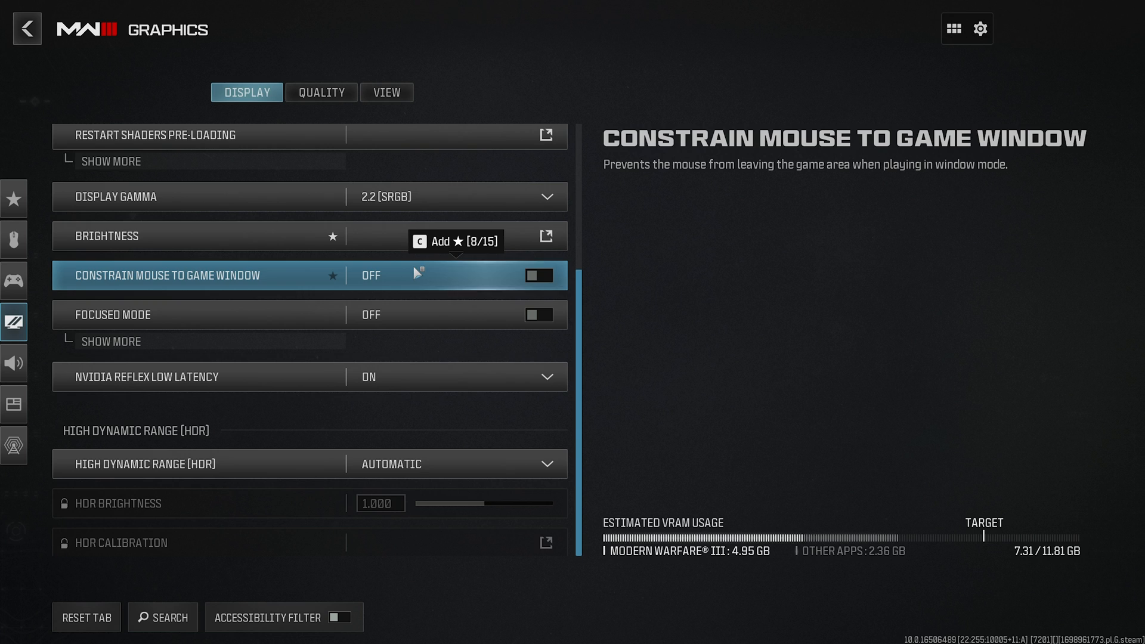
pyautogui.moveTo(425, 275)
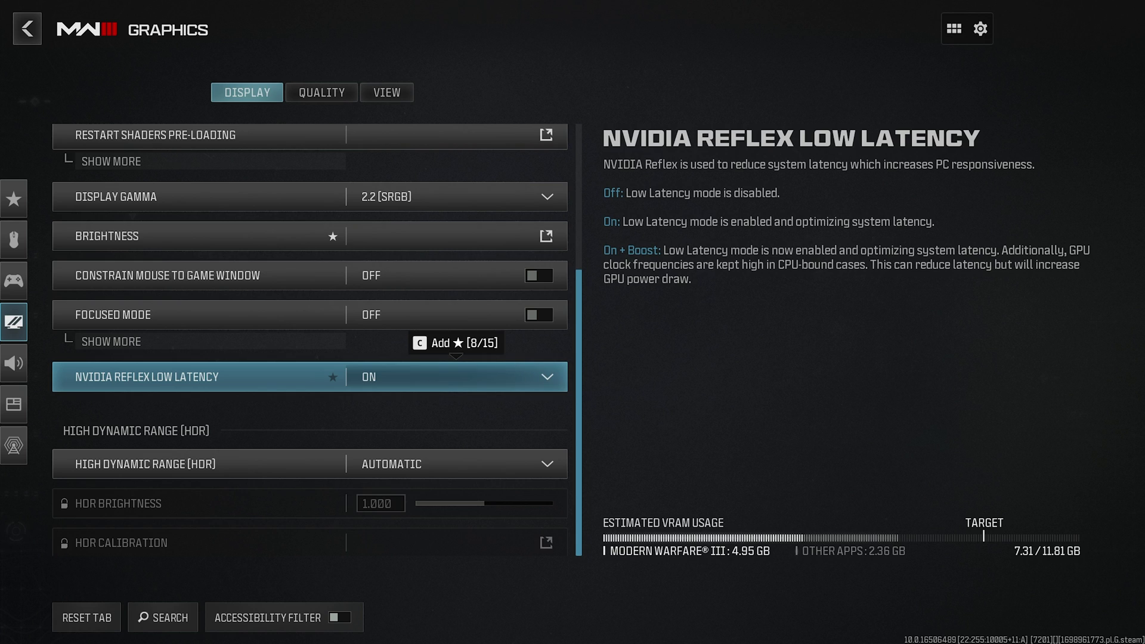
pyautogui.moveTo(449, 380)
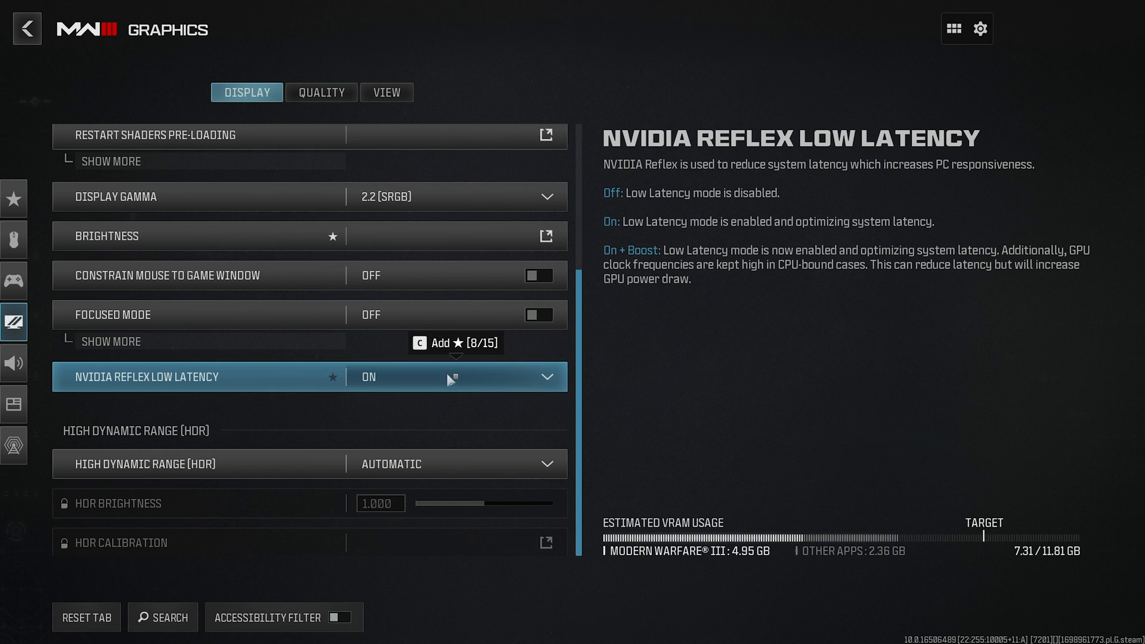
pyautogui.moveTo(451, 377)
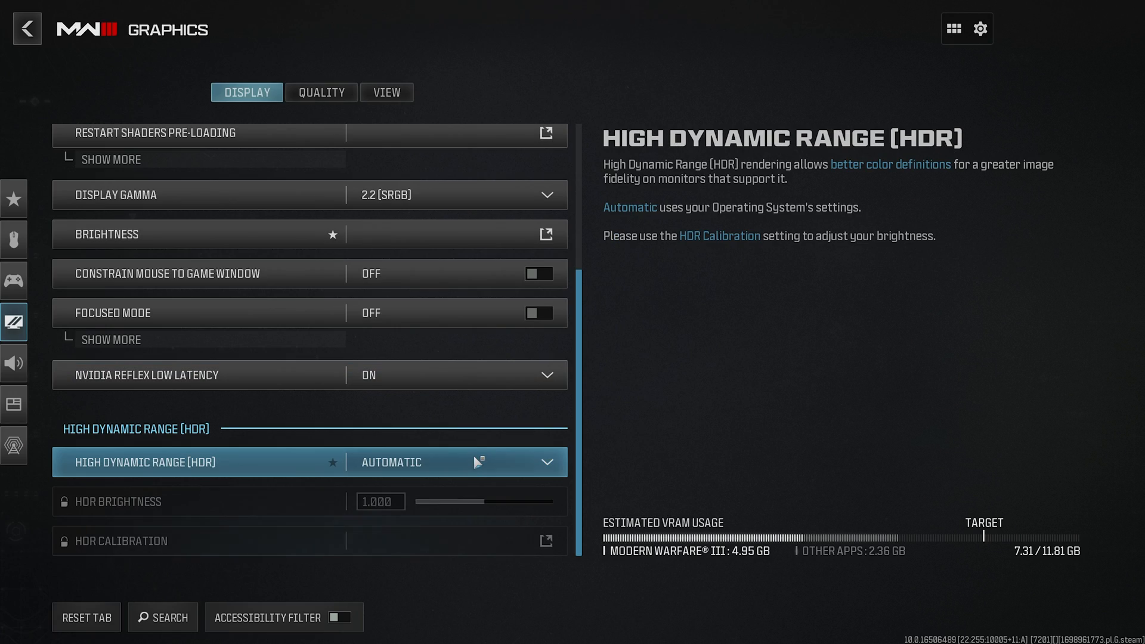
pyautogui.moveTo(479, 462)
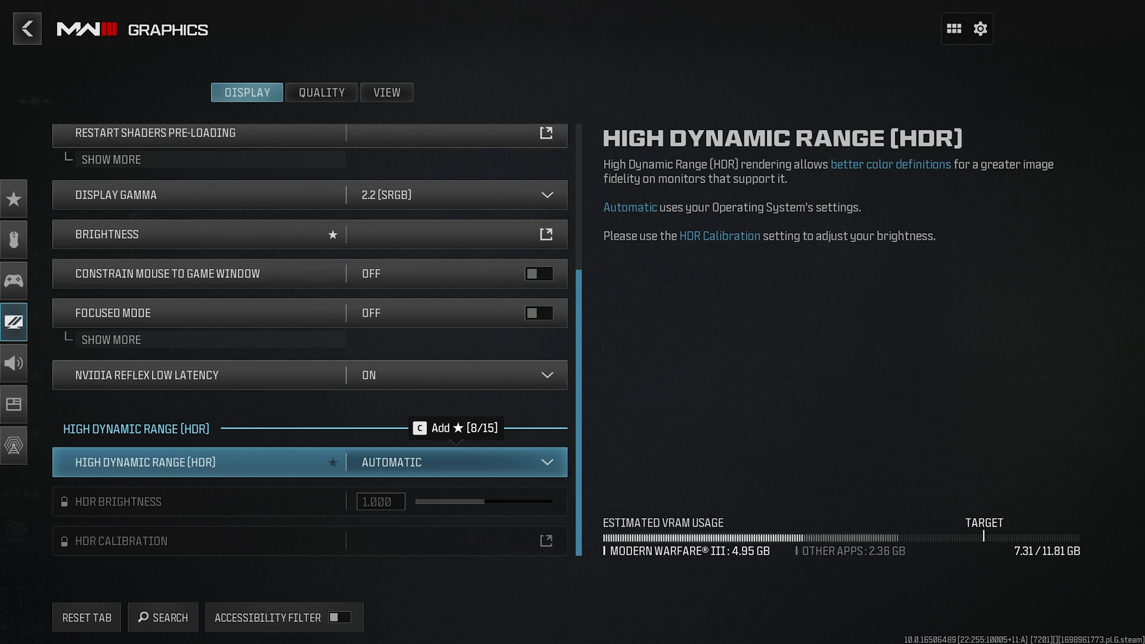
pyautogui.moveTo(471, 468)
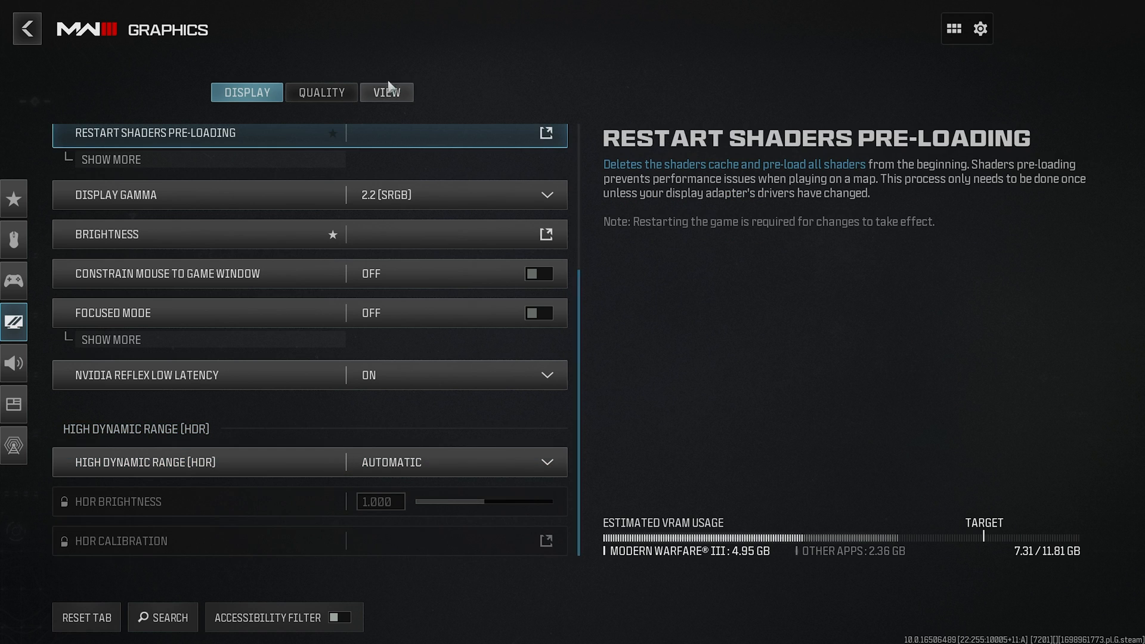
# On the Quality tab, try the Minimum preset, then reset to Recommended
pyautogui.click(319, 92)
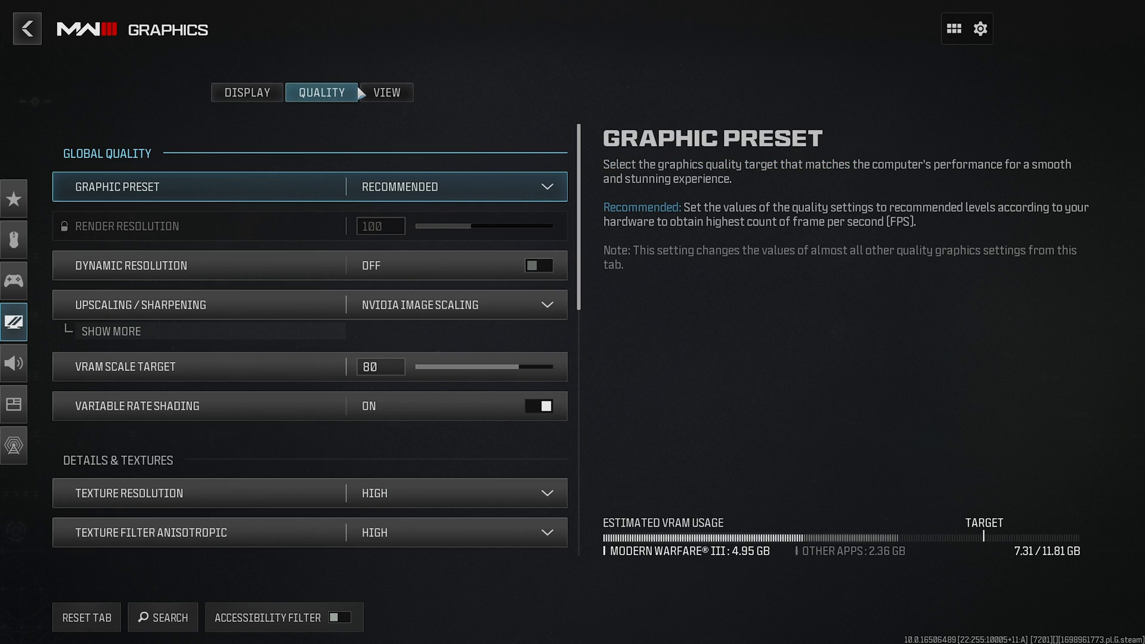
pyautogui.click(452, 187)
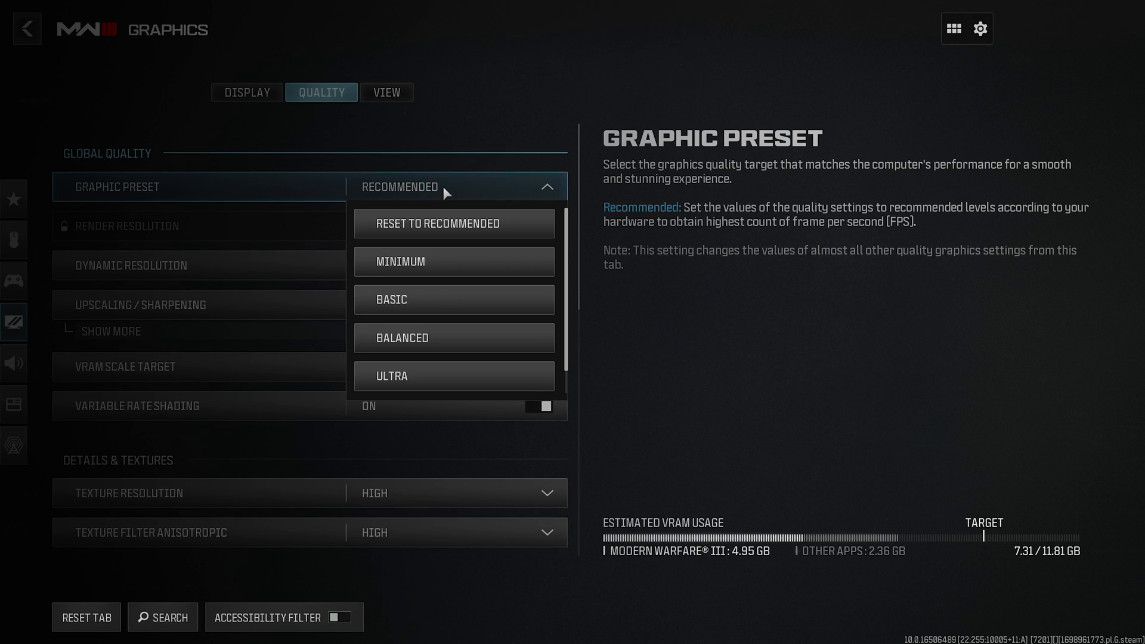
pyautogui.click(453, 261)
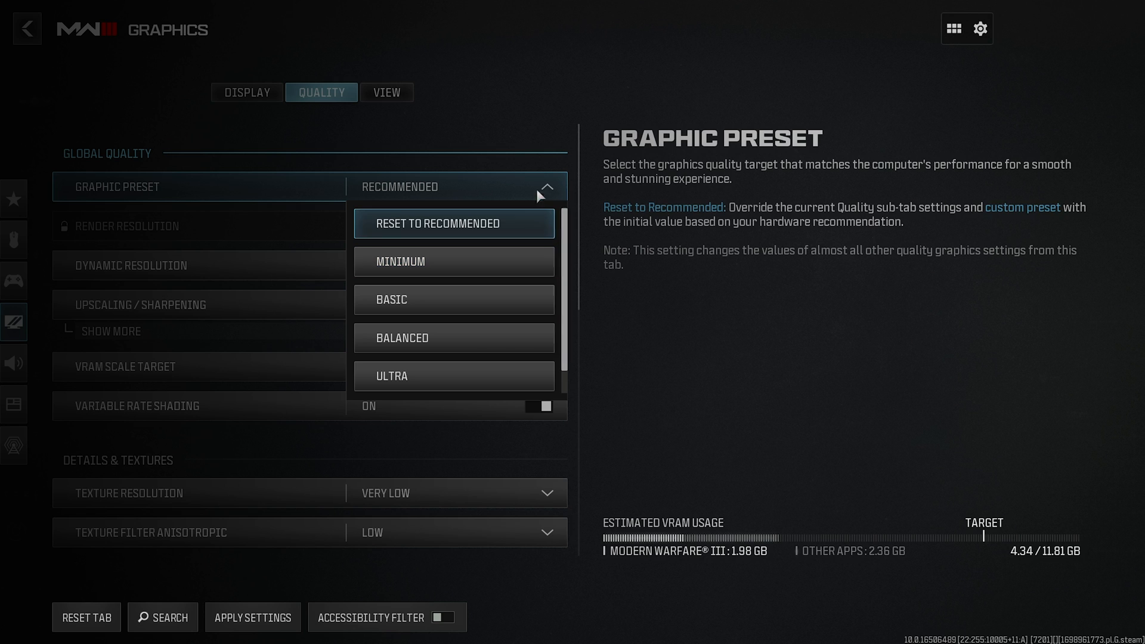
pyautogui.click(440, 223)
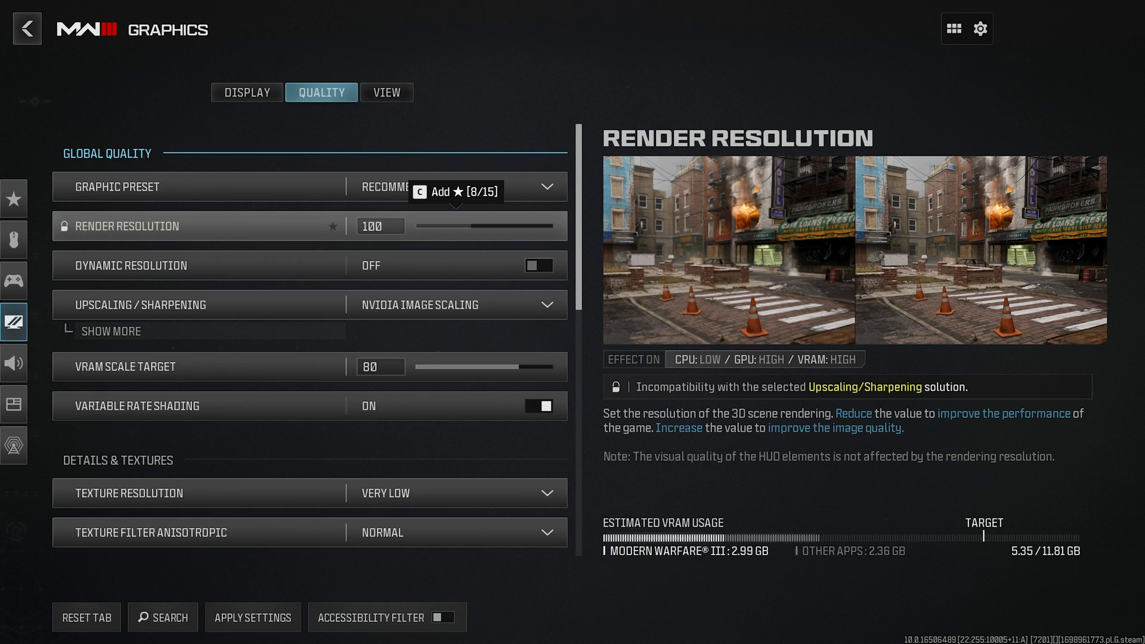
pyautogui.moveTo(504, 237)
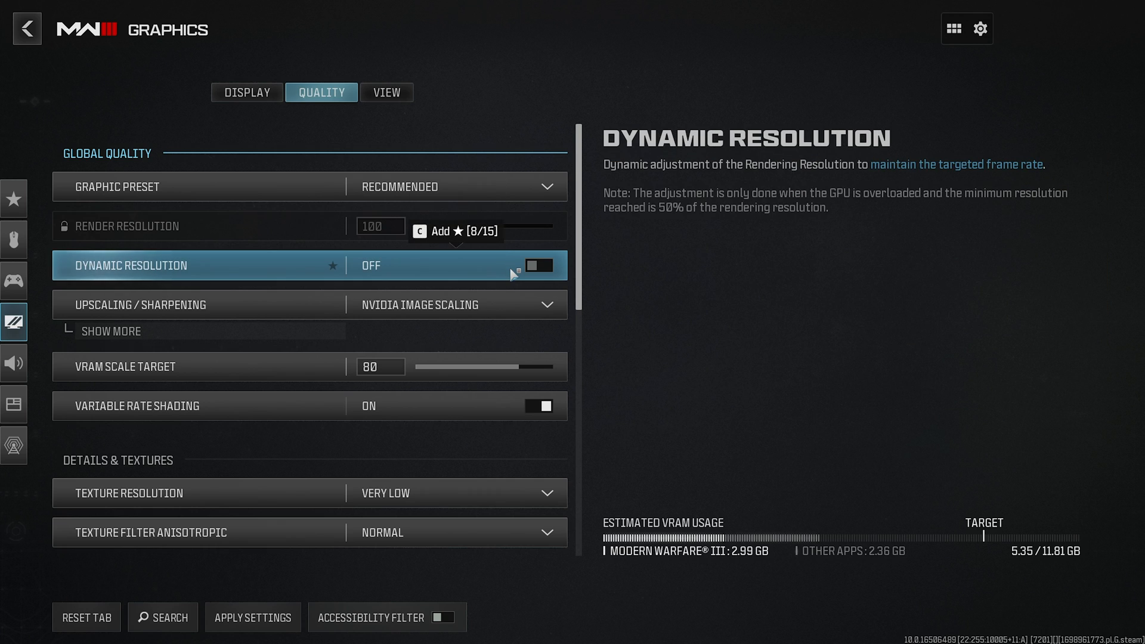
# Open the Upscaling / Sharpening list and read each option's description
pyautogui.click(456, 305)
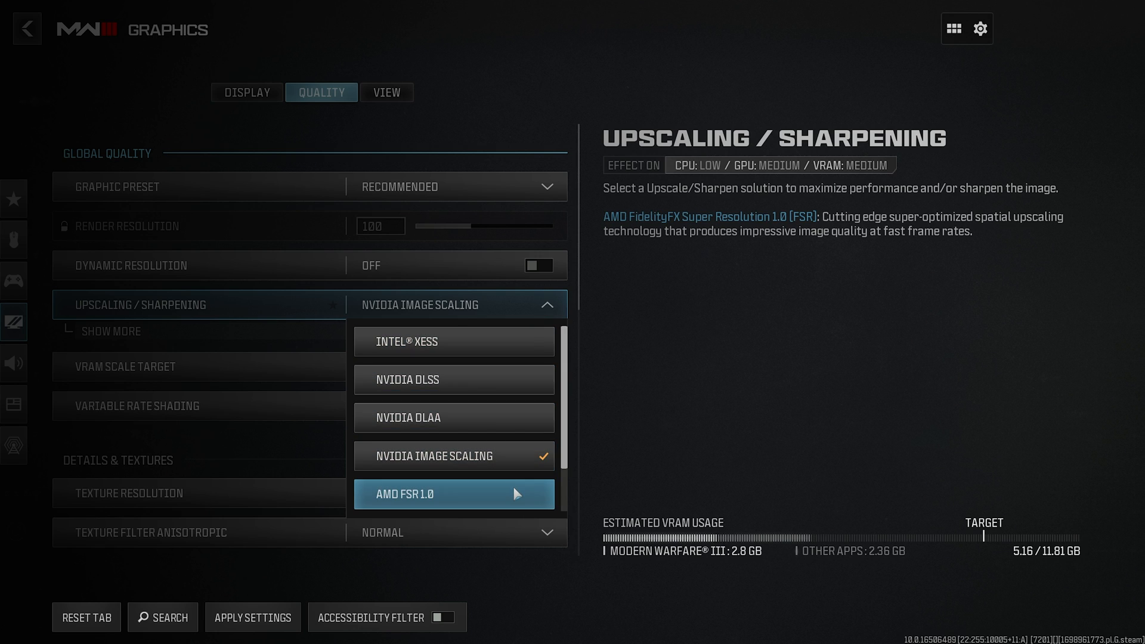
pyautogui.moveTo(454, 341)
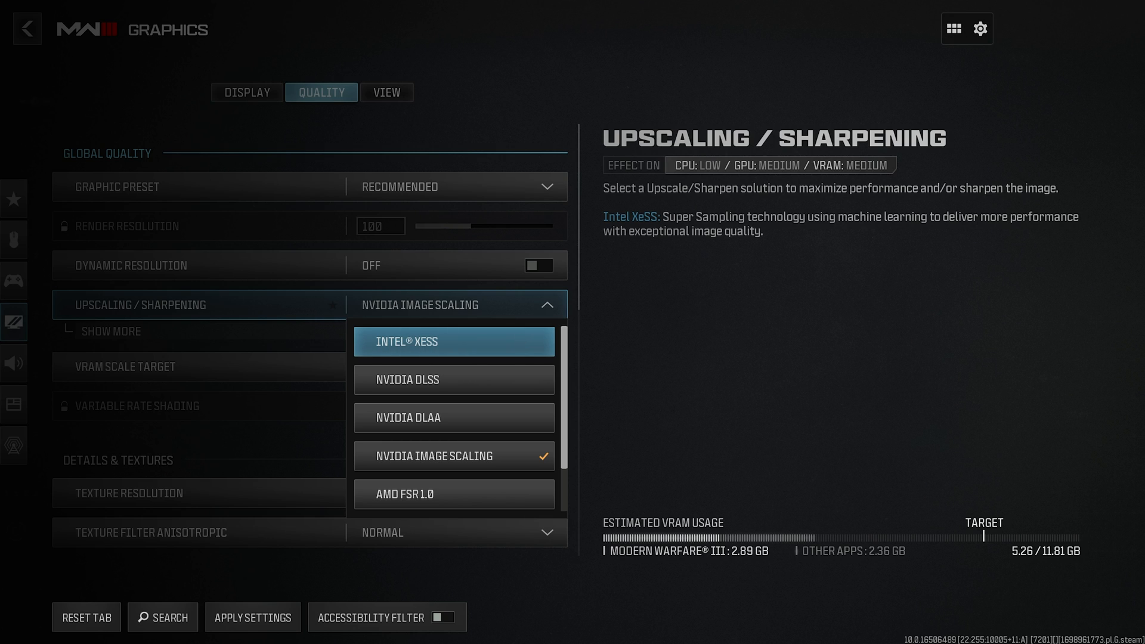
pyautogui.moveTo(471, 379)
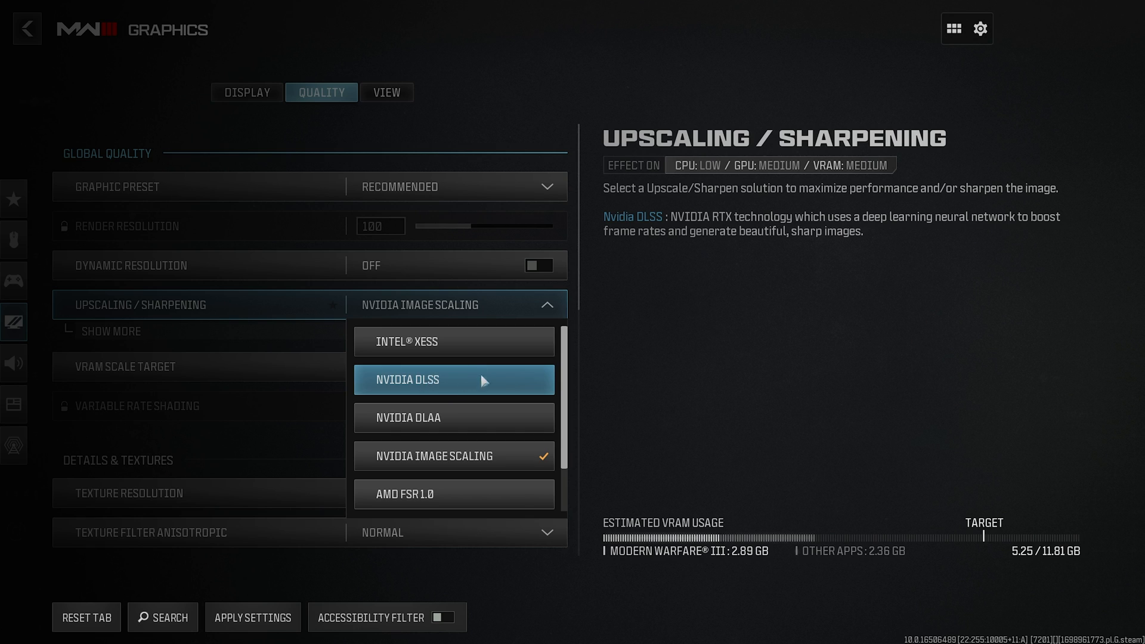
pyautogui.moveTo(452, 381)
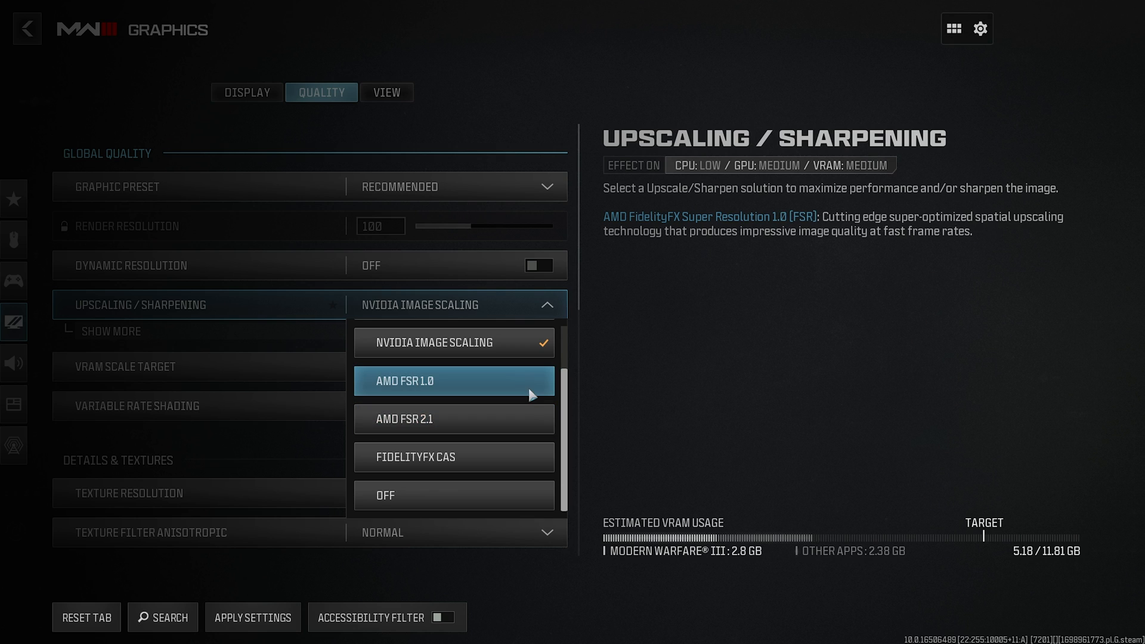
pyautogui.moveTo(479, 419)
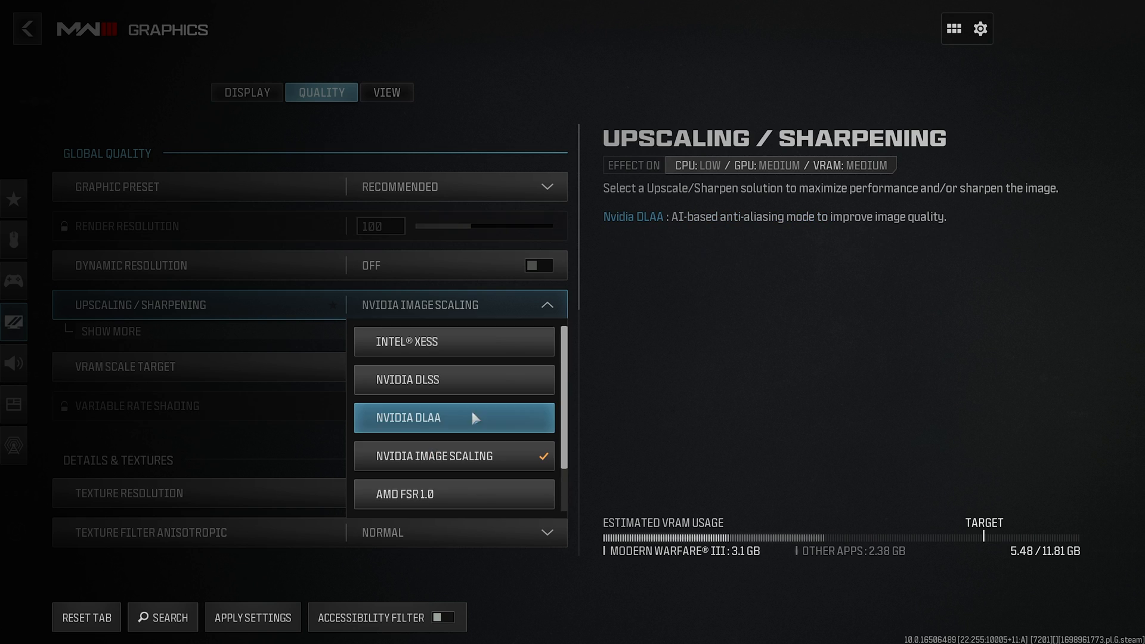
pyautogui.moveTo(442, 427)
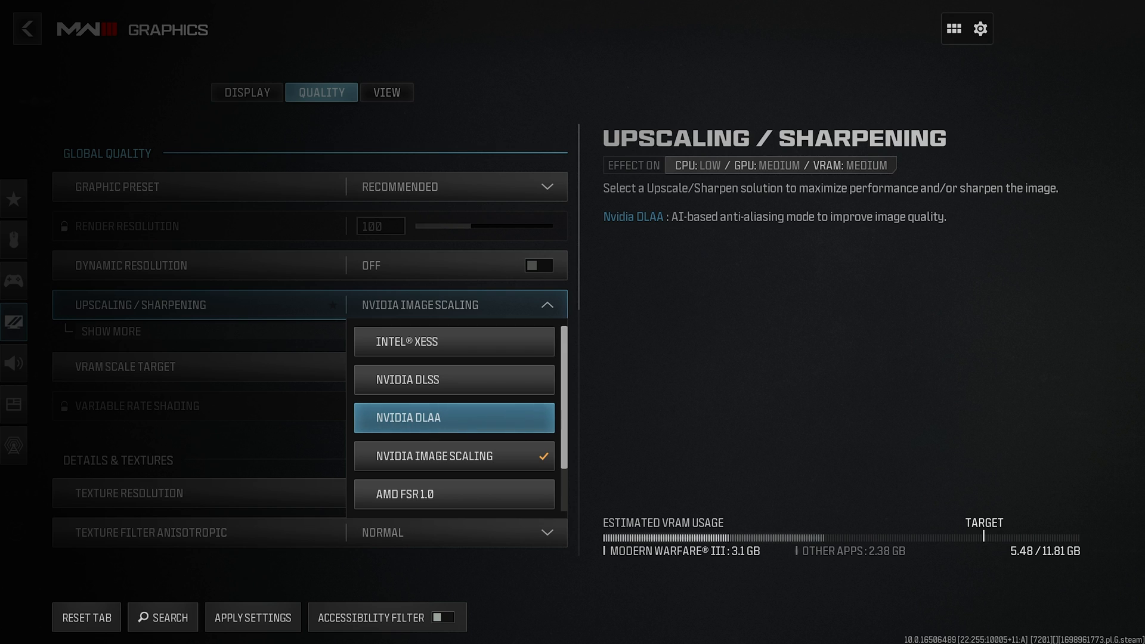
pyautogui.moveTo(506, 420)
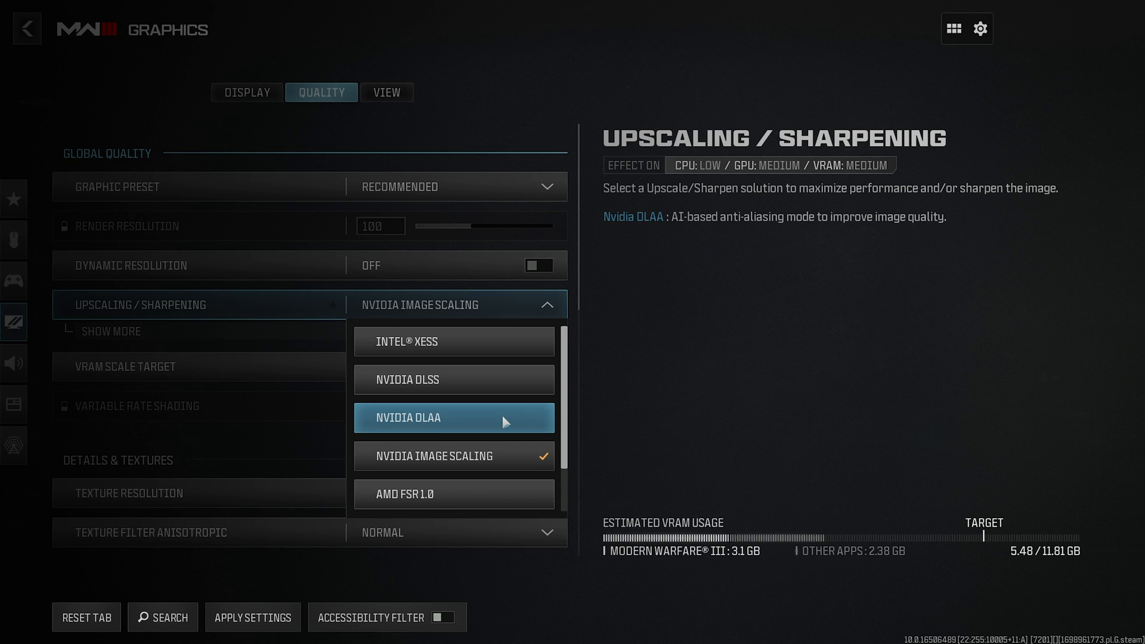
pyautogui.scroll(-3)
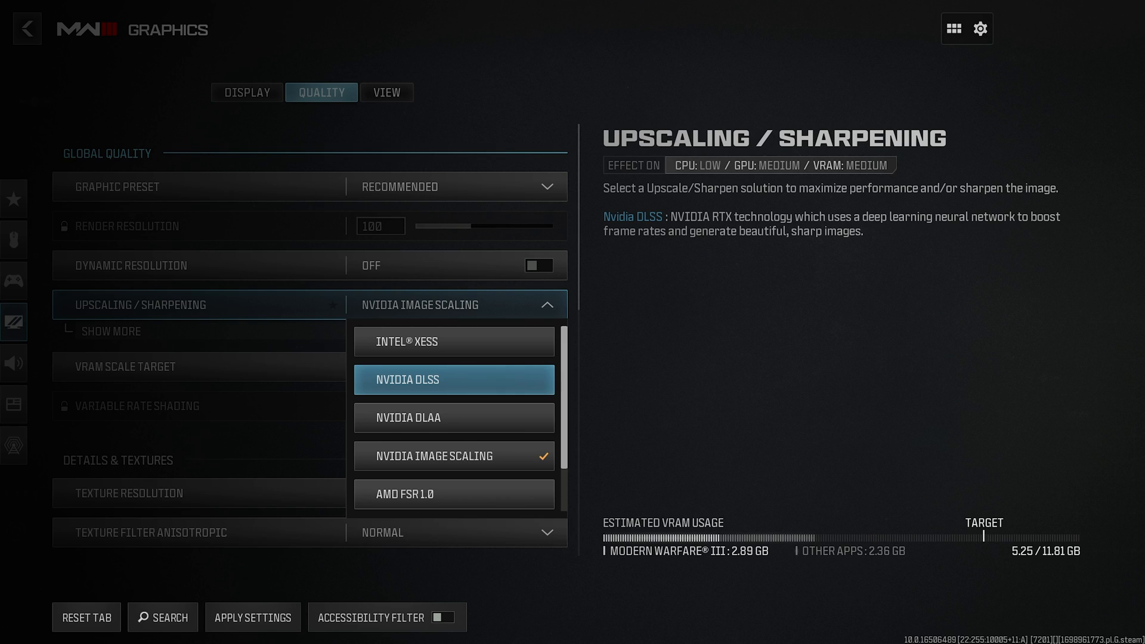
pyautogui.moveTo(520, 393)
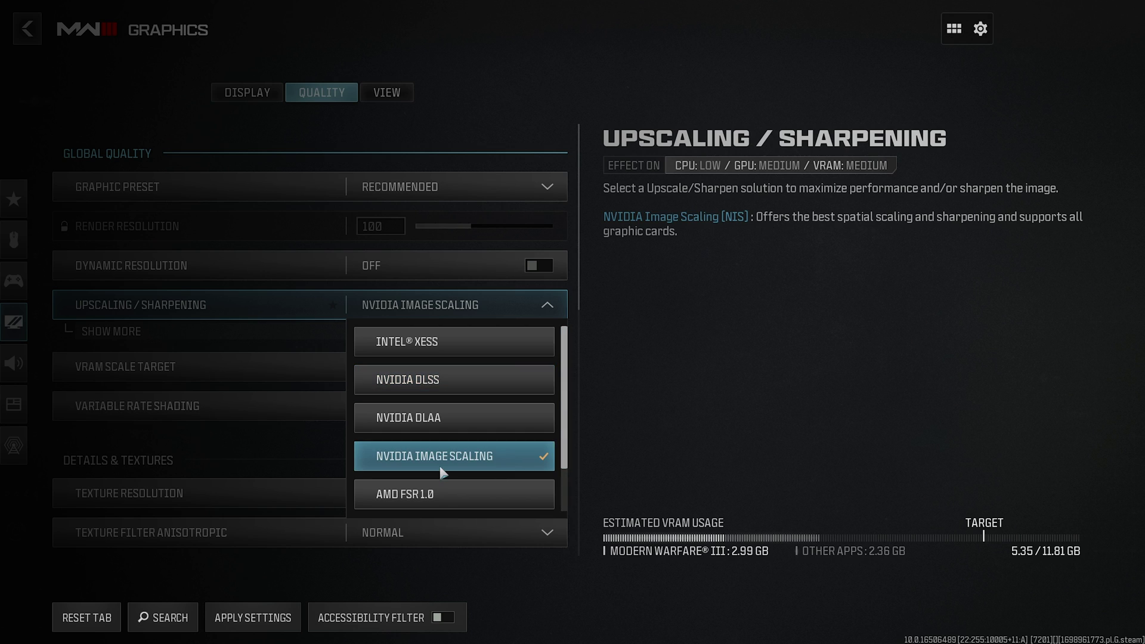
pyautogui.moveTo(453, 494)
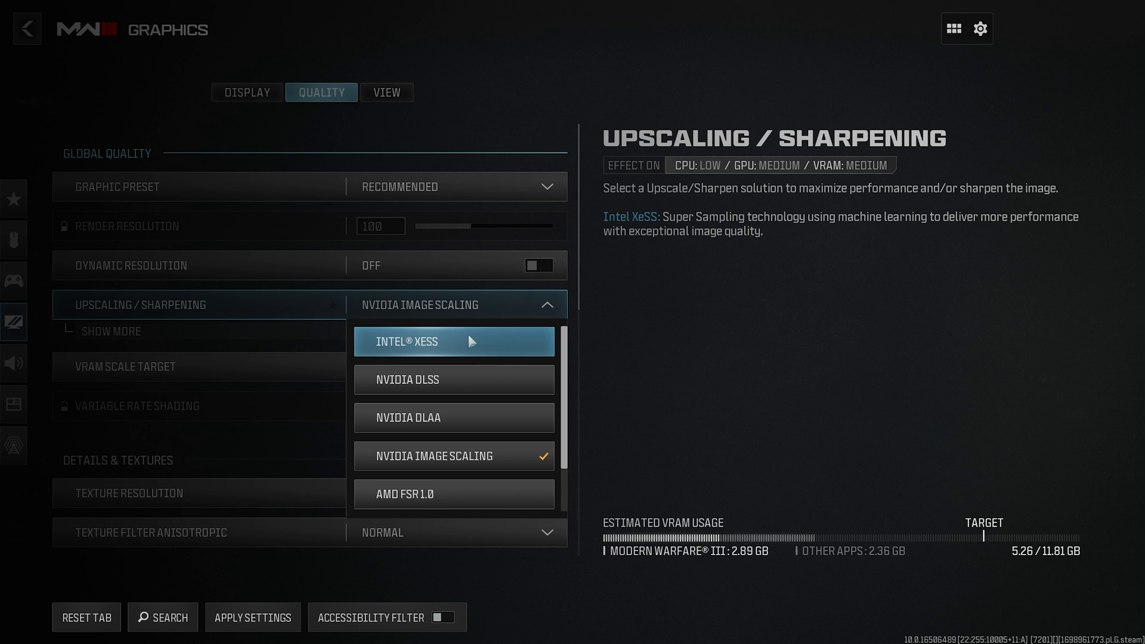
pyautogui.moveTo(499, 302)
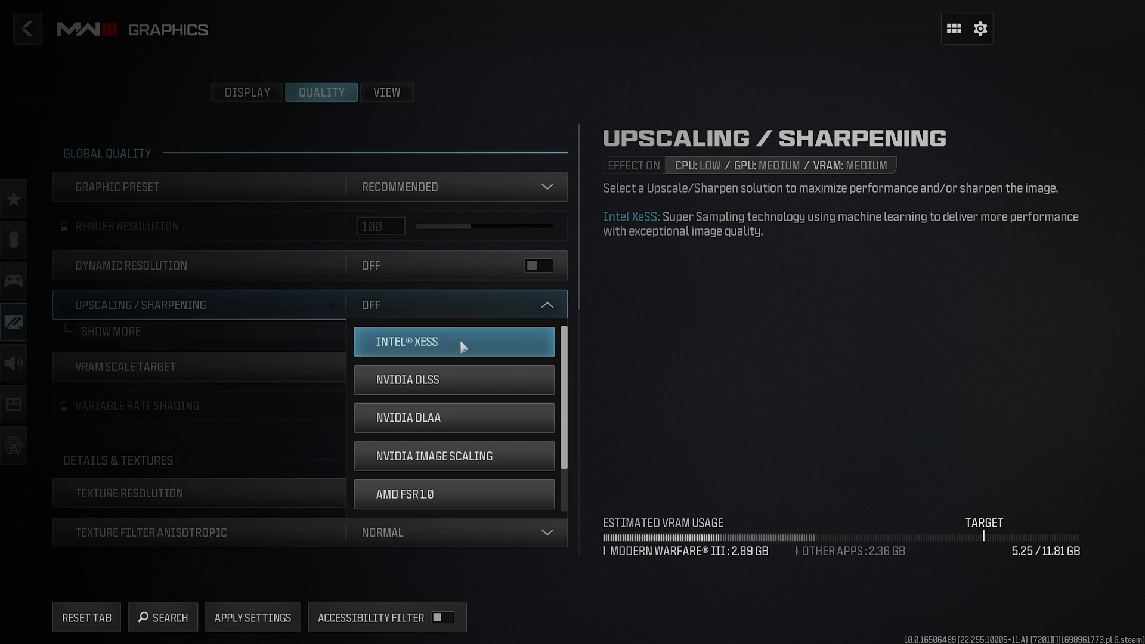
# Try Intel XeSS upscaling, then switch Upscaling / Sharpening to NVIDIA DLSS
pyautogui.click(453, 341)
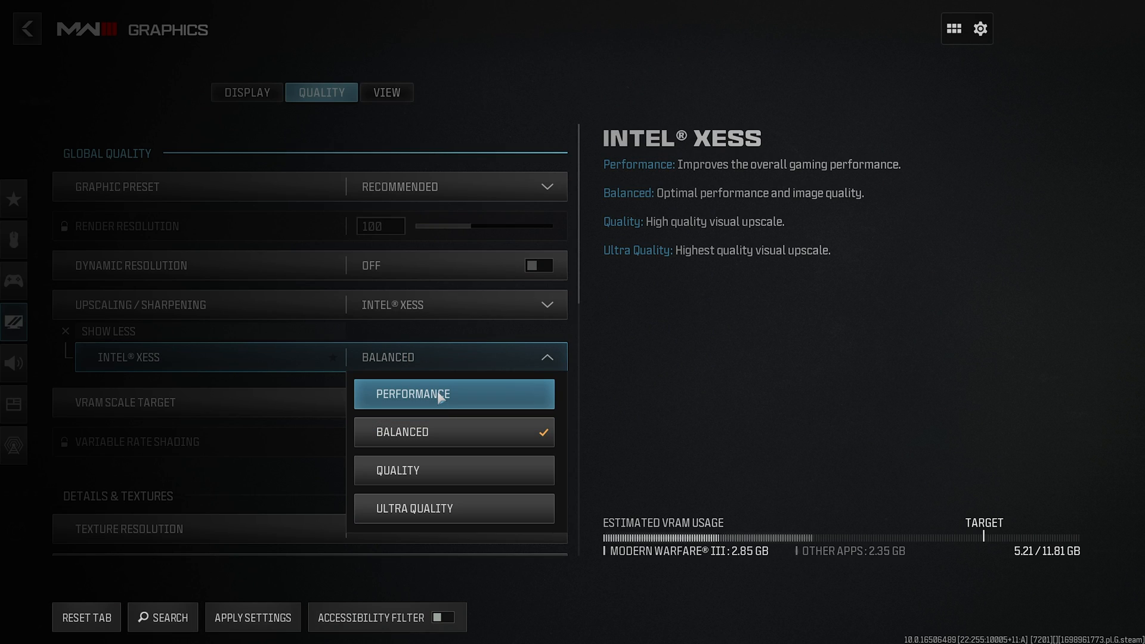
pyautogui.moveTo(453, 508)
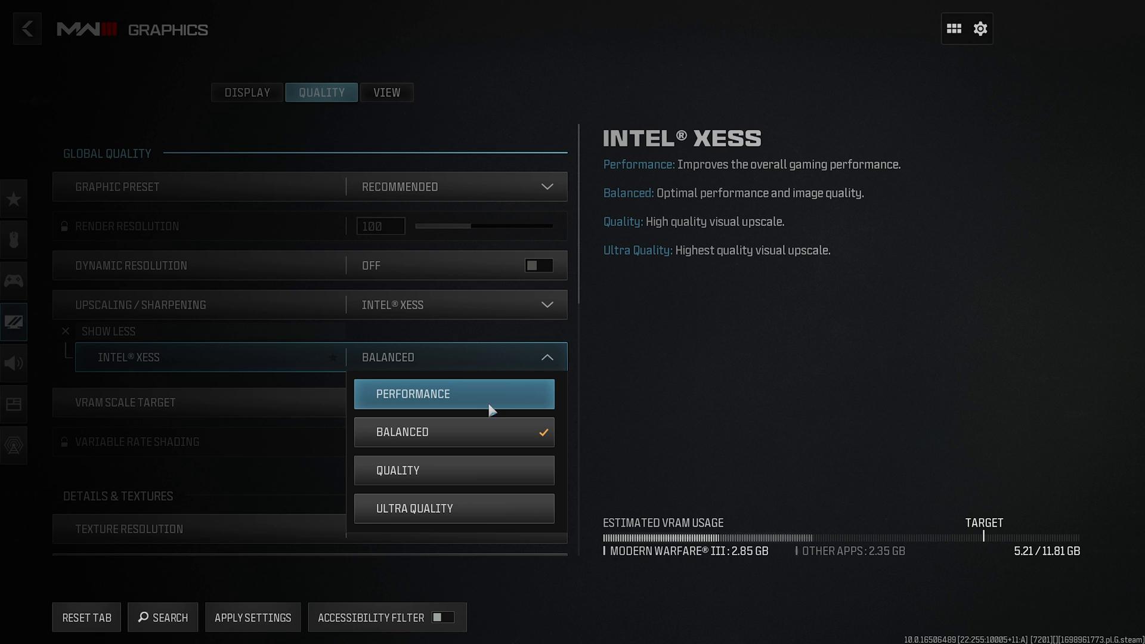
pyautogui.click(413, 508)
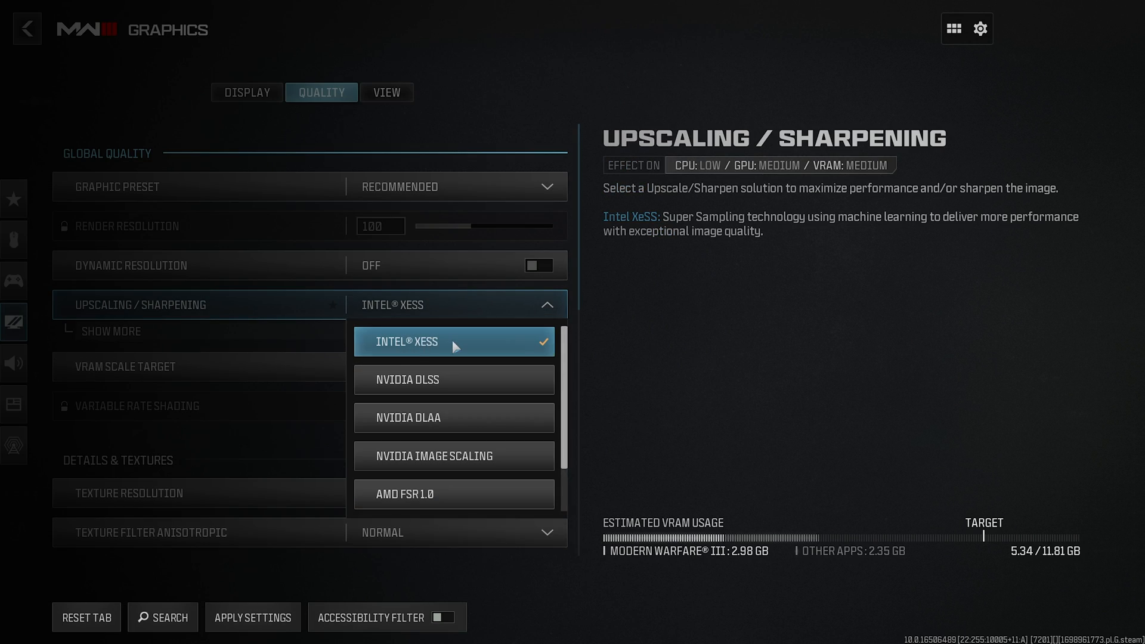
pyautogui.moveTo(453, 379)
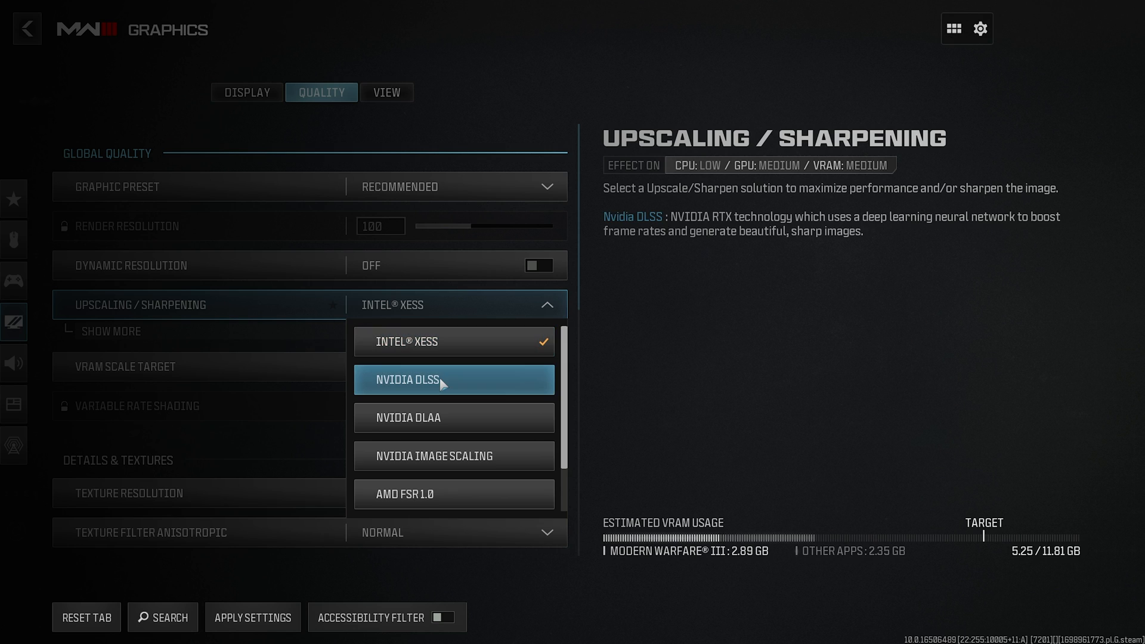
pyautogui.scroll(-3)
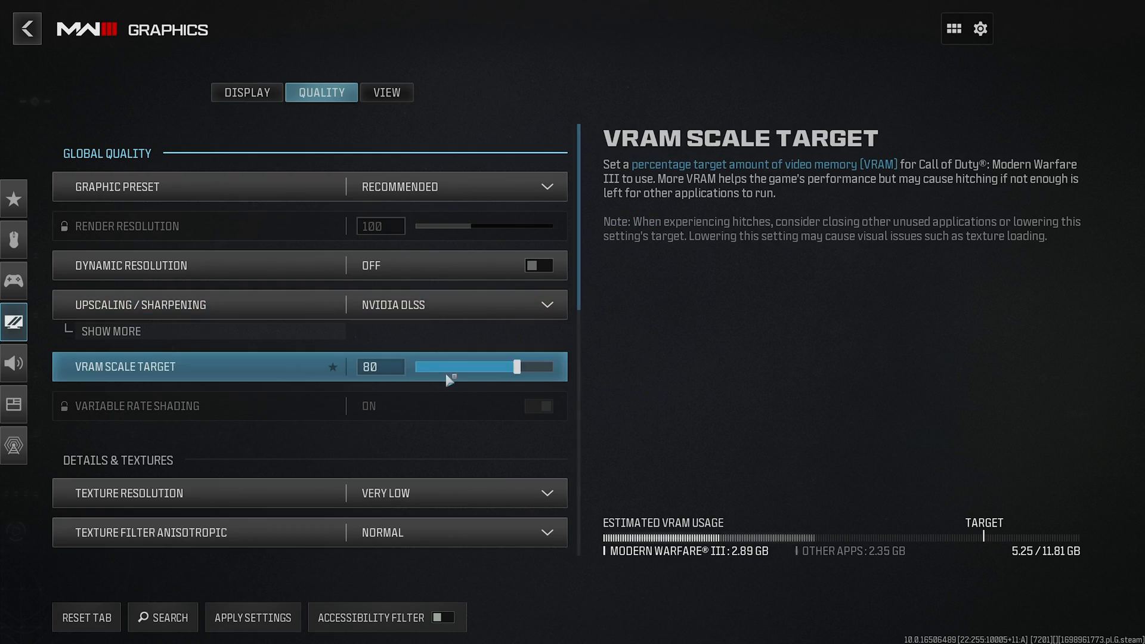
# Raise the VRAM scale target to 90 and pick Intel XeSS Ultra Quality upscaling
pyautogui.click(111, 331)
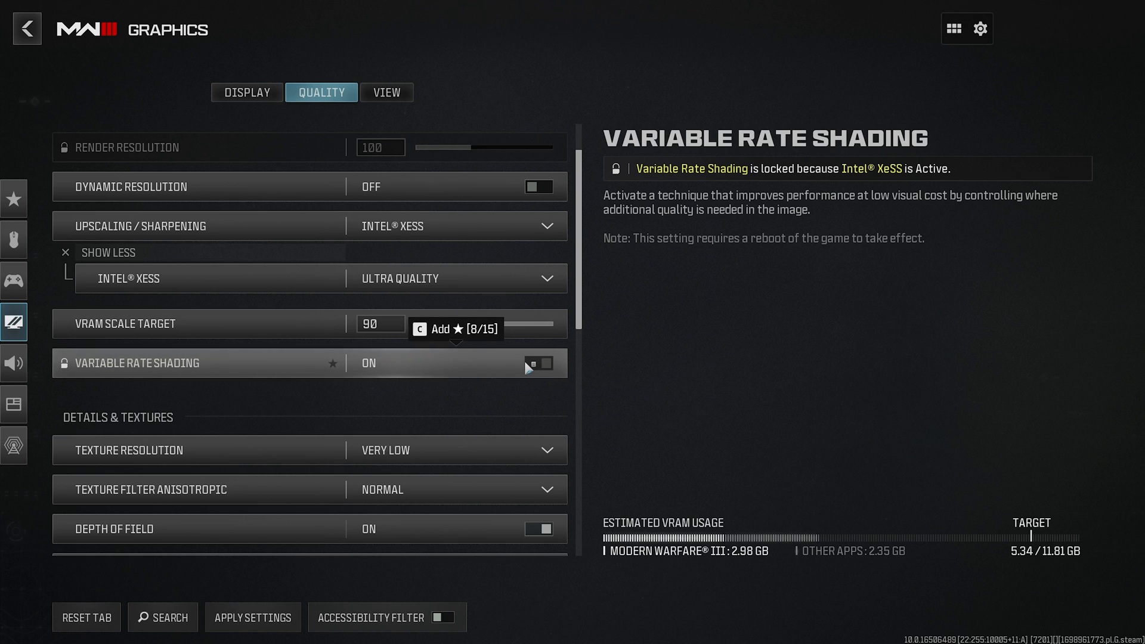
pyautogui.click(459, 225)
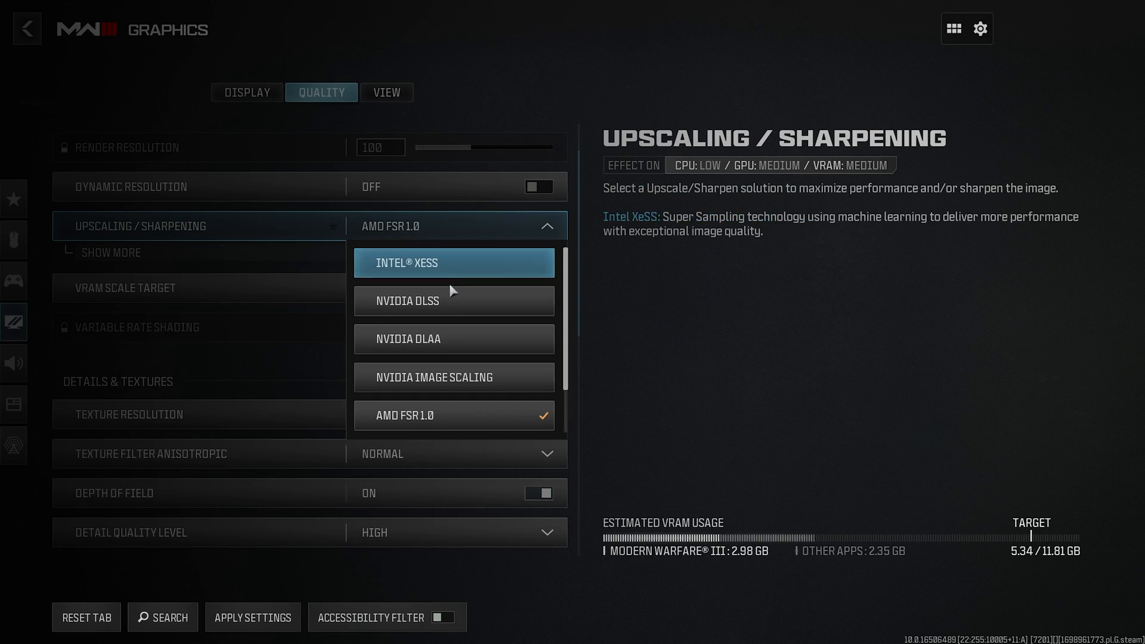
pyautogui.click(453, 376)
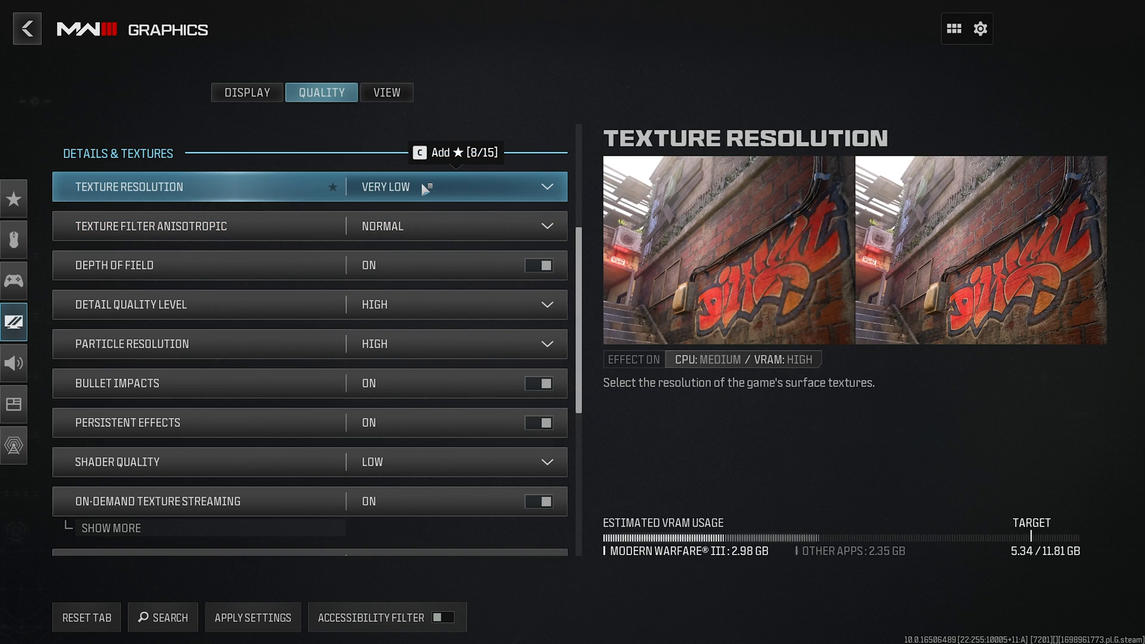
# Set texture resolution and anisotropic filtering to High, and disable depth of field
pyautogui.click(453, 186)
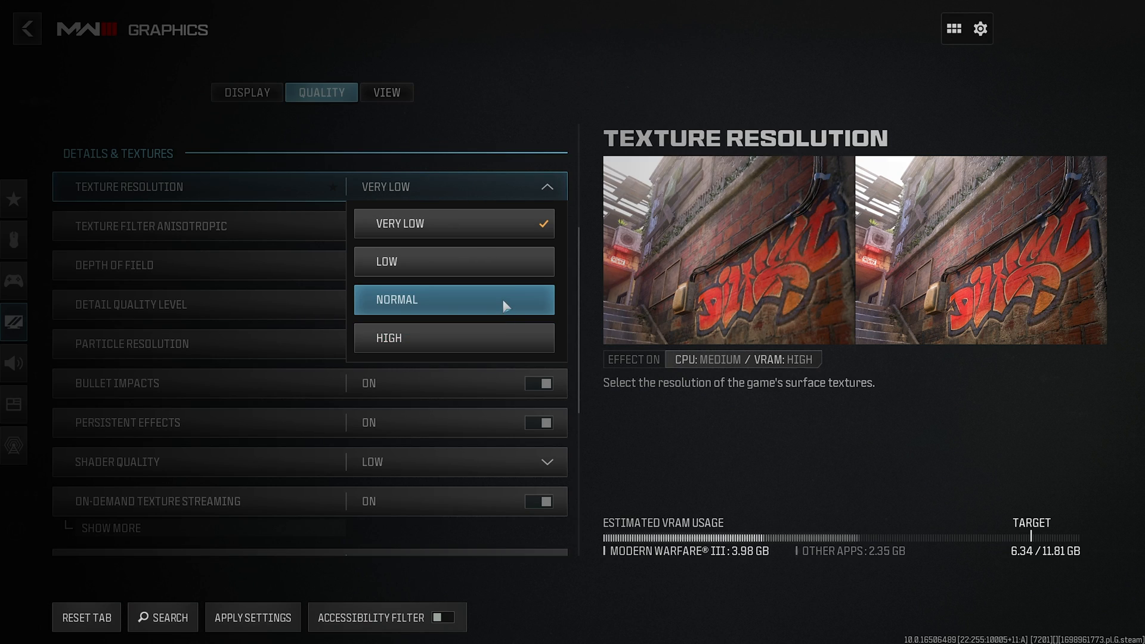
pyautogui.moveTo(518, 306)
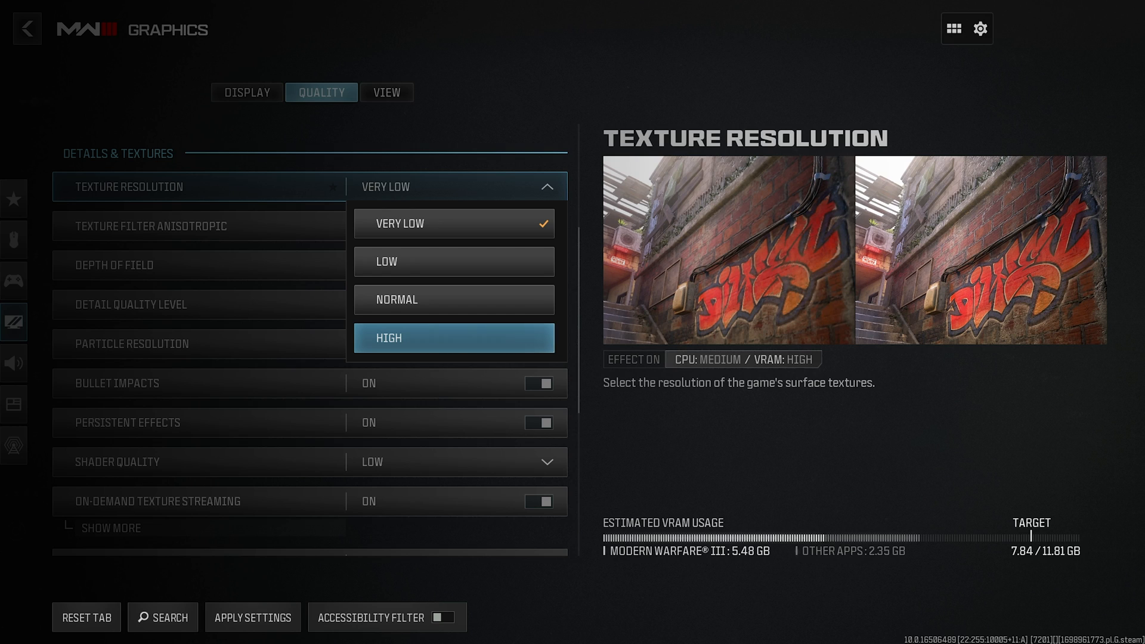
pyautogui.click(452, 338)
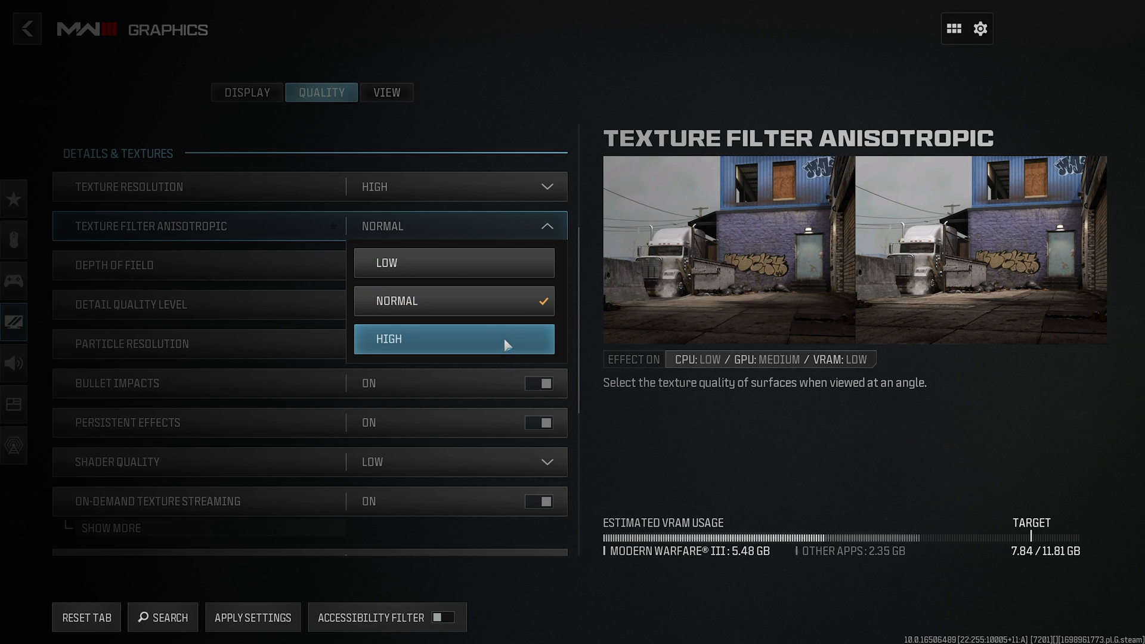
pyautogui.click(453, 339)
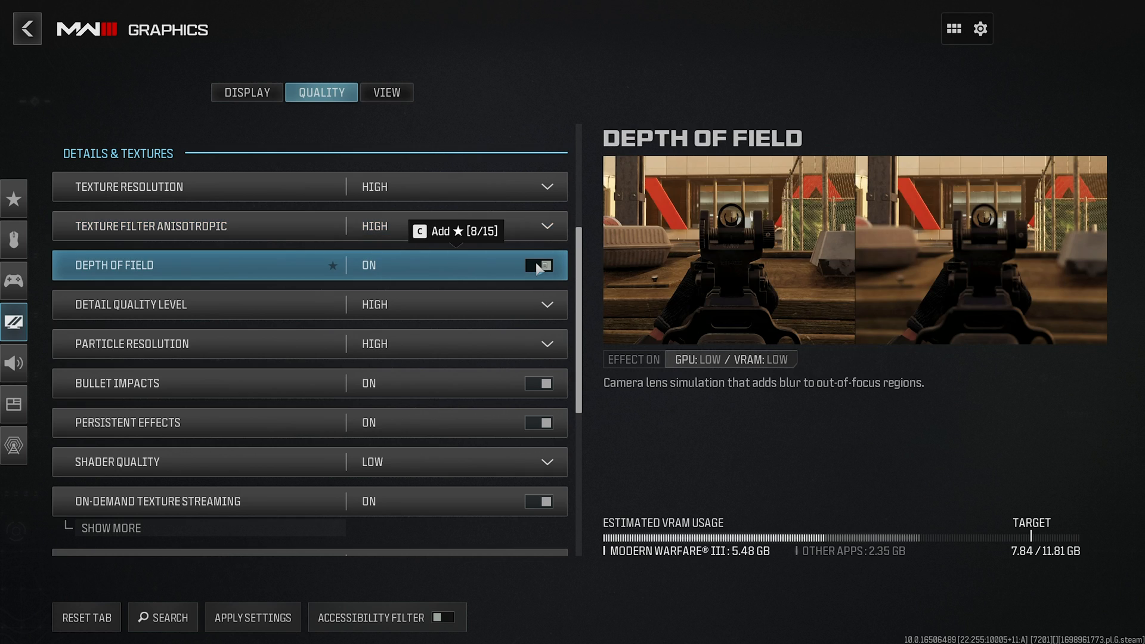
pyautogui.click(538, 265)
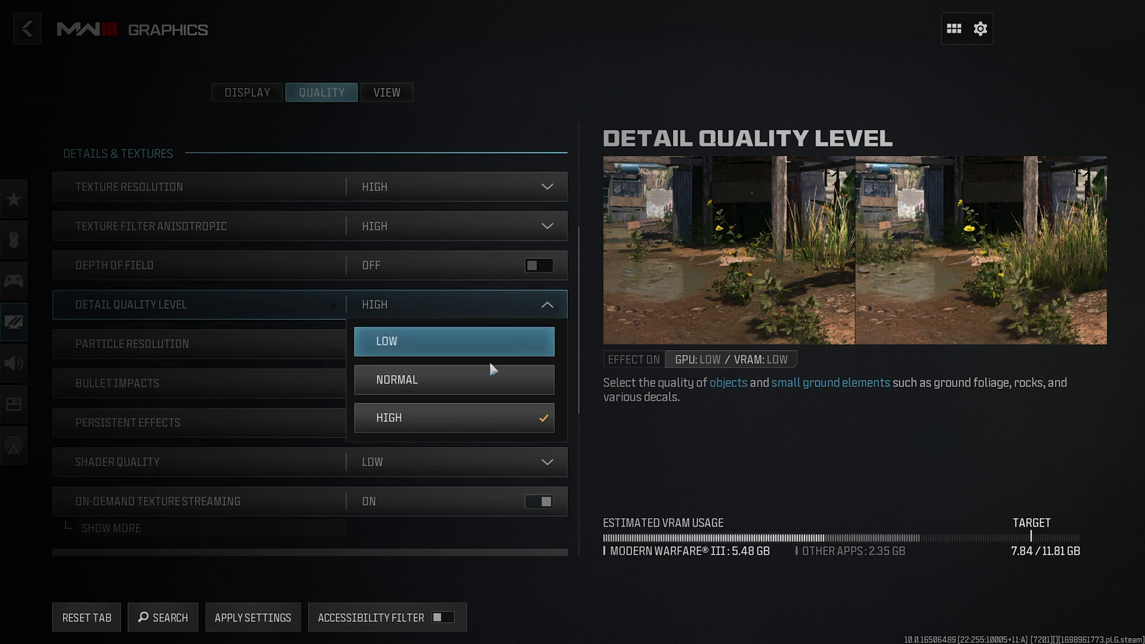
pyautogui.moveTo(510, 312)
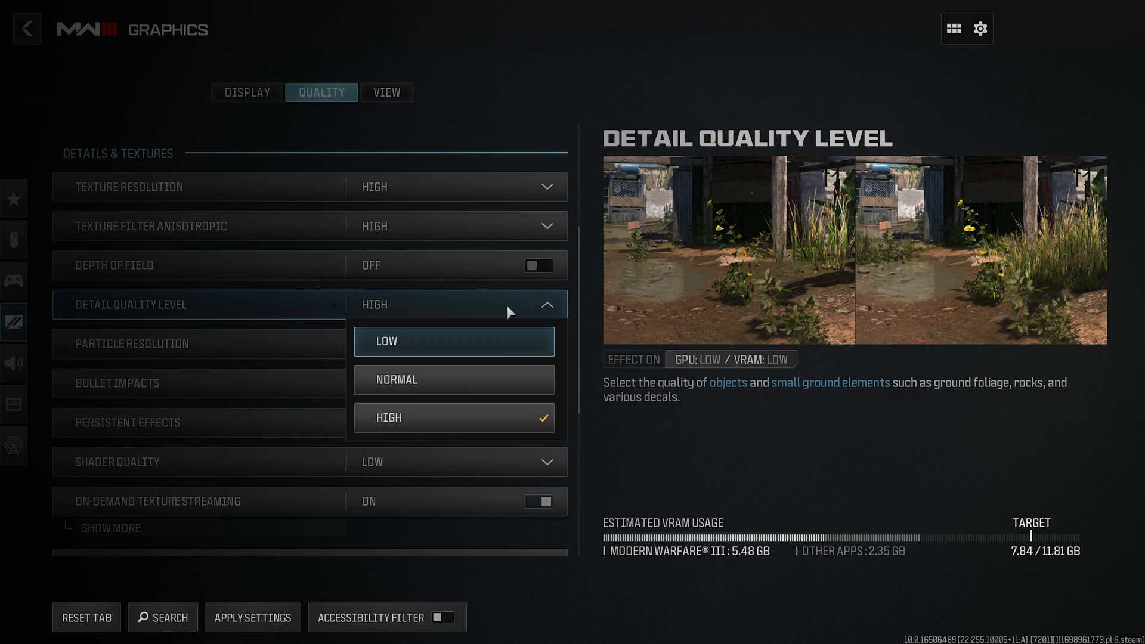
pyautogui.moveTo(824, 263)
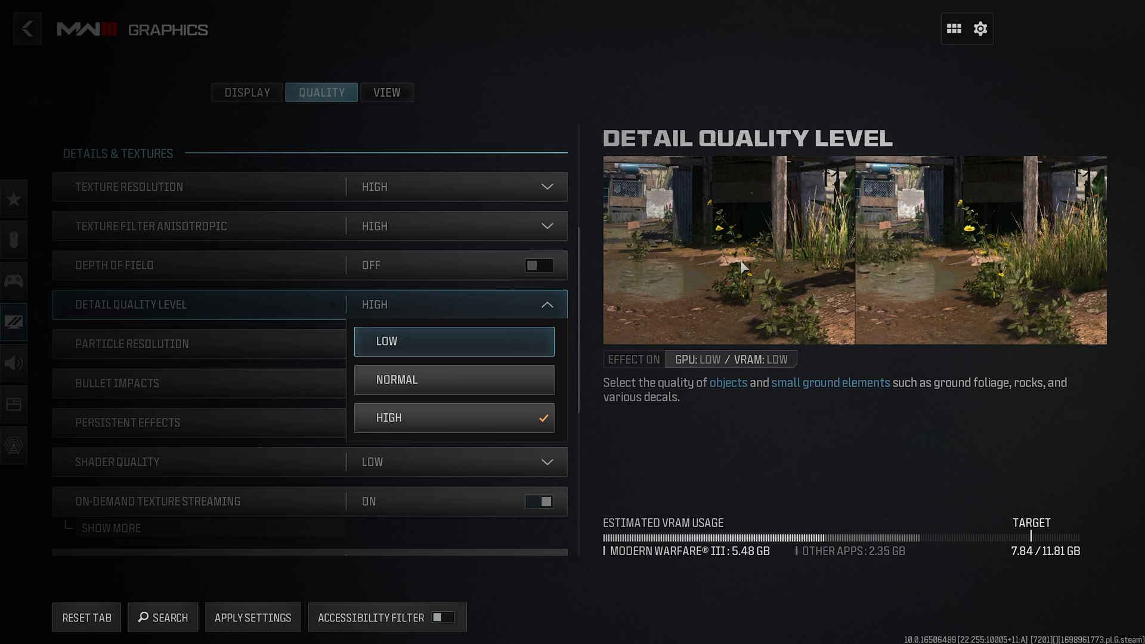
pyautogui.moveTo(631, 291)
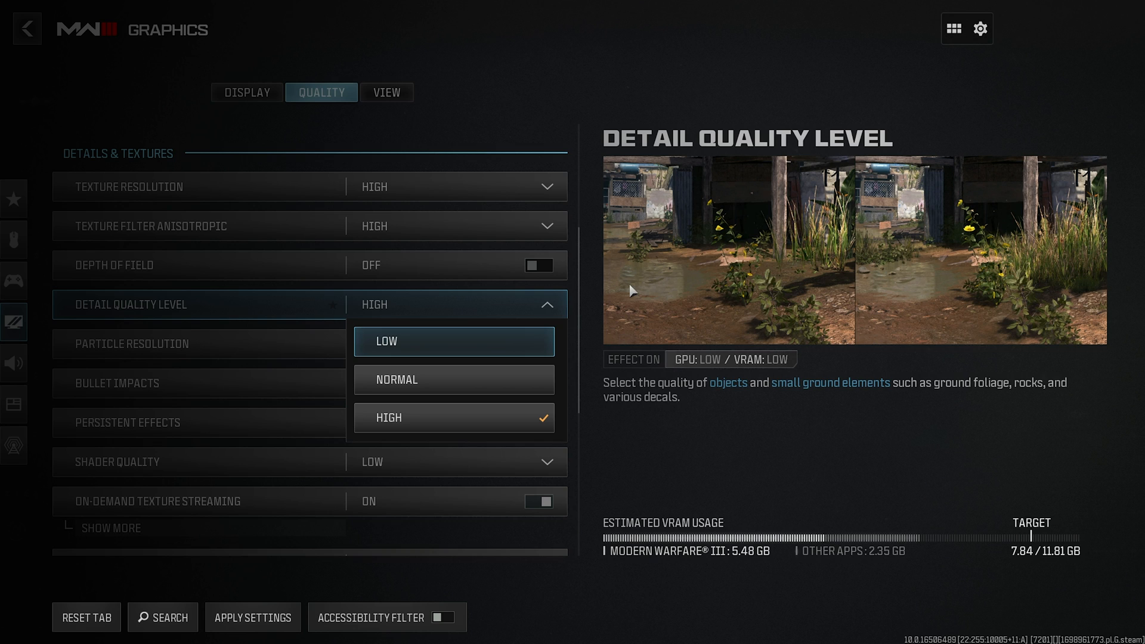
pyautogui.moveTo(1037, 259)
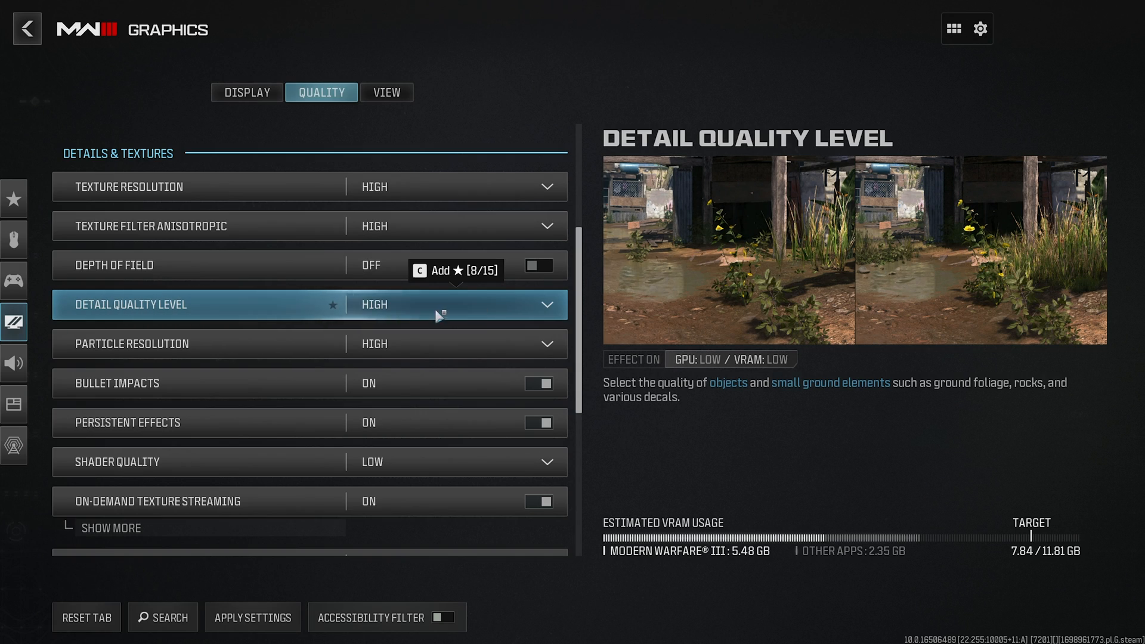
pyautogui.moveTo(452, 316)
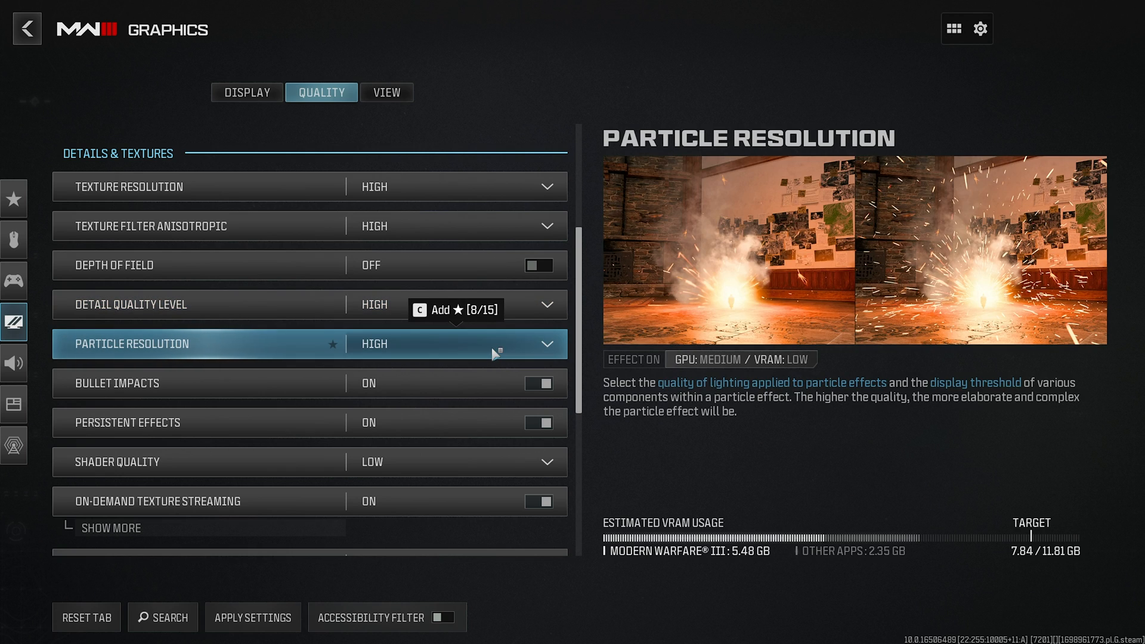
# Set particle resolution to Low and persistent effects off, detail quality staying High
pyautogui.click(453, 344)
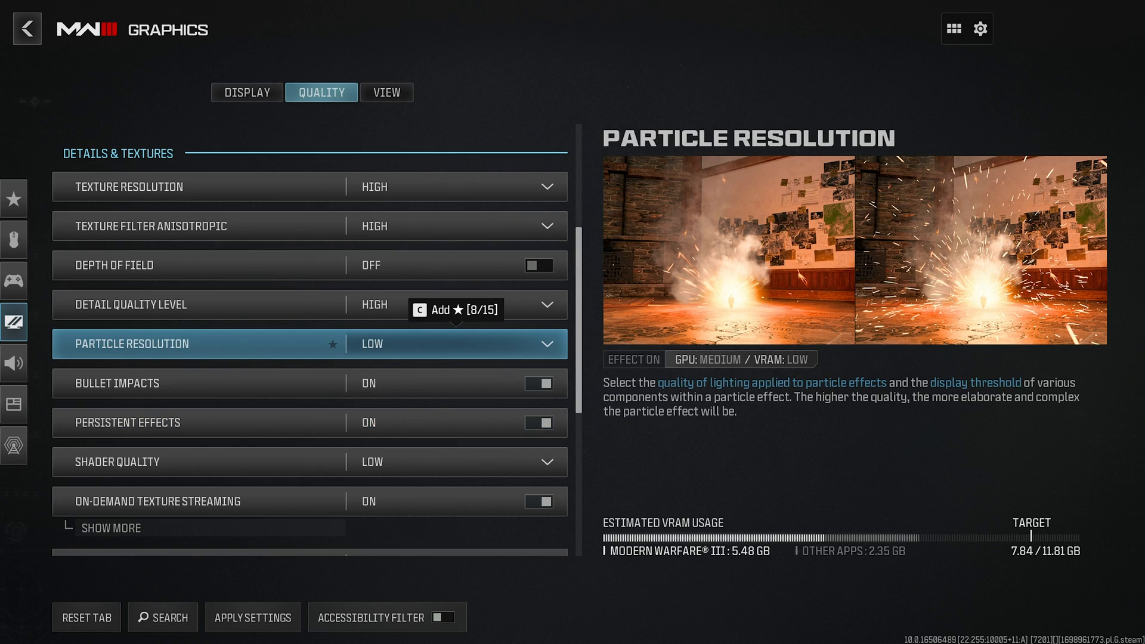
pyautogui.moveTo(478, 355)
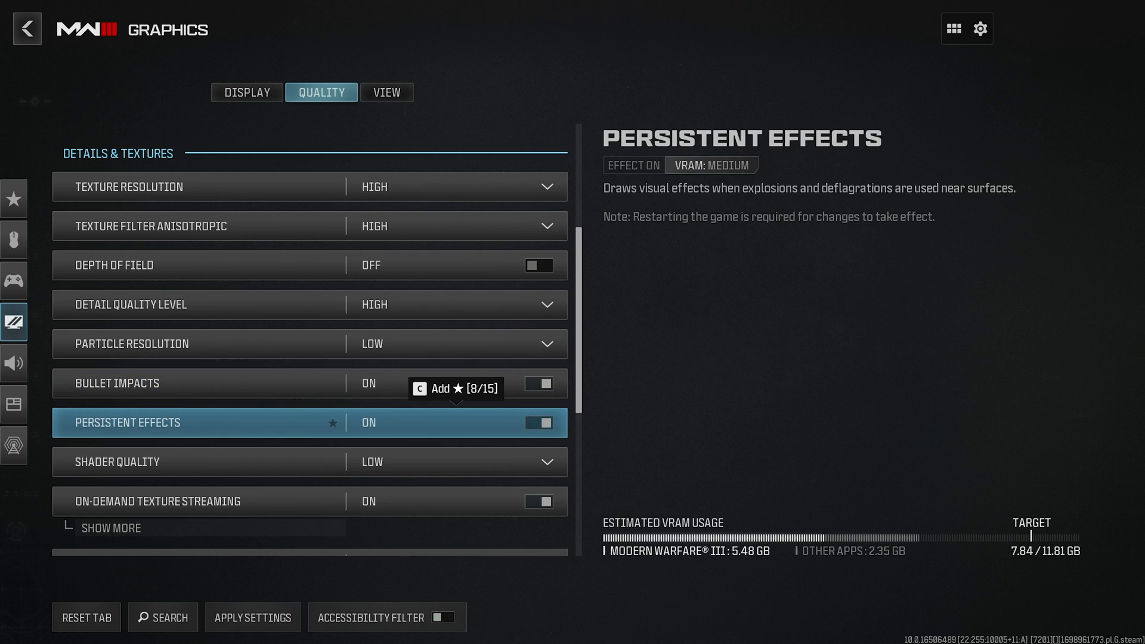
pyautogui.click(538, 422)
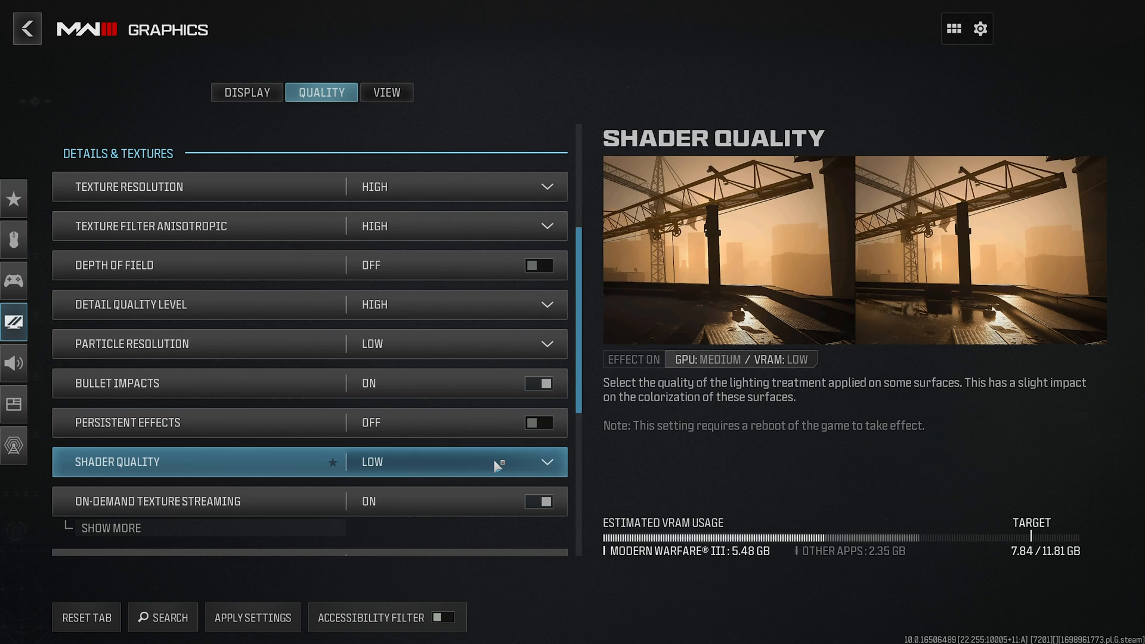
# Set shader quality to Medium, on-demand texture streaming off, local streaming quality Low
pyautogui.click(541, 462)
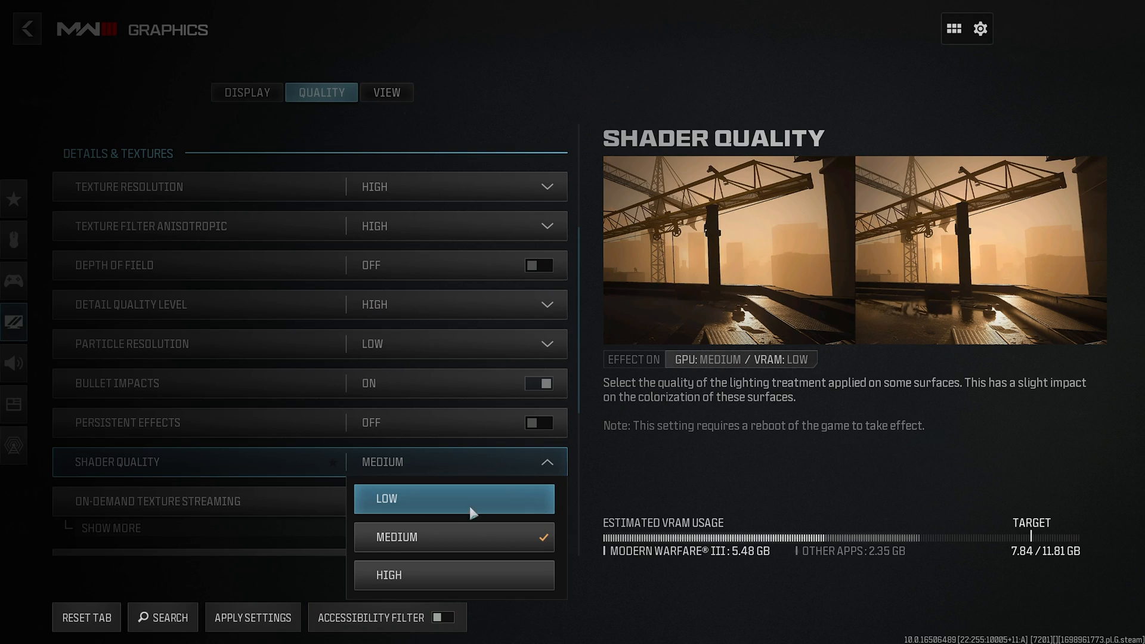
pyautogui.moveTo(464, 508)
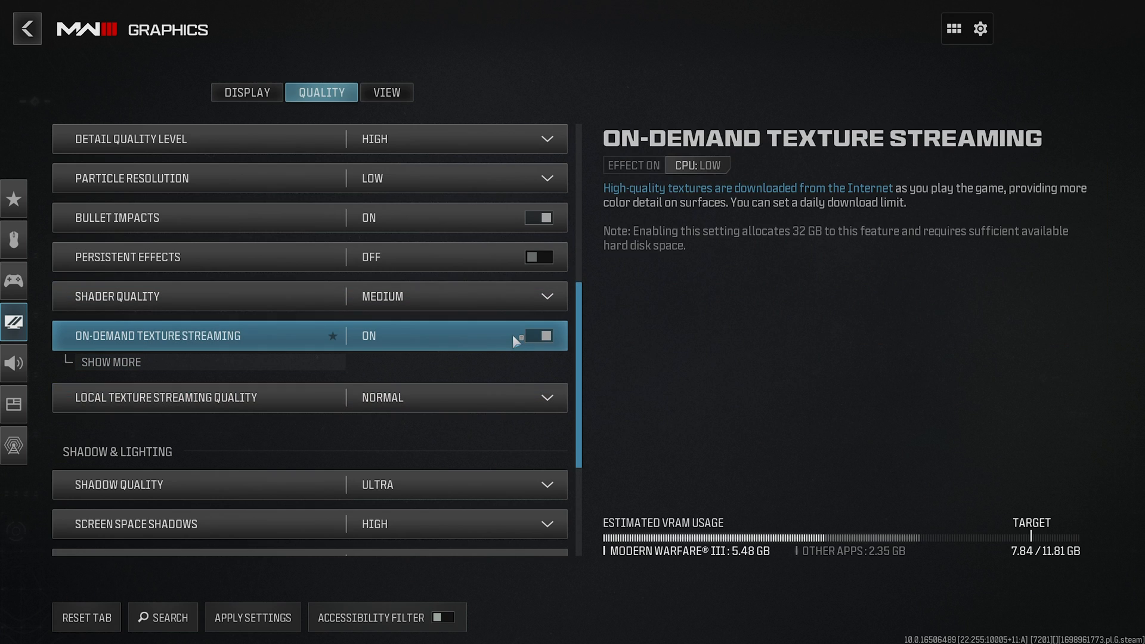
pyautogui.click(538, 336)
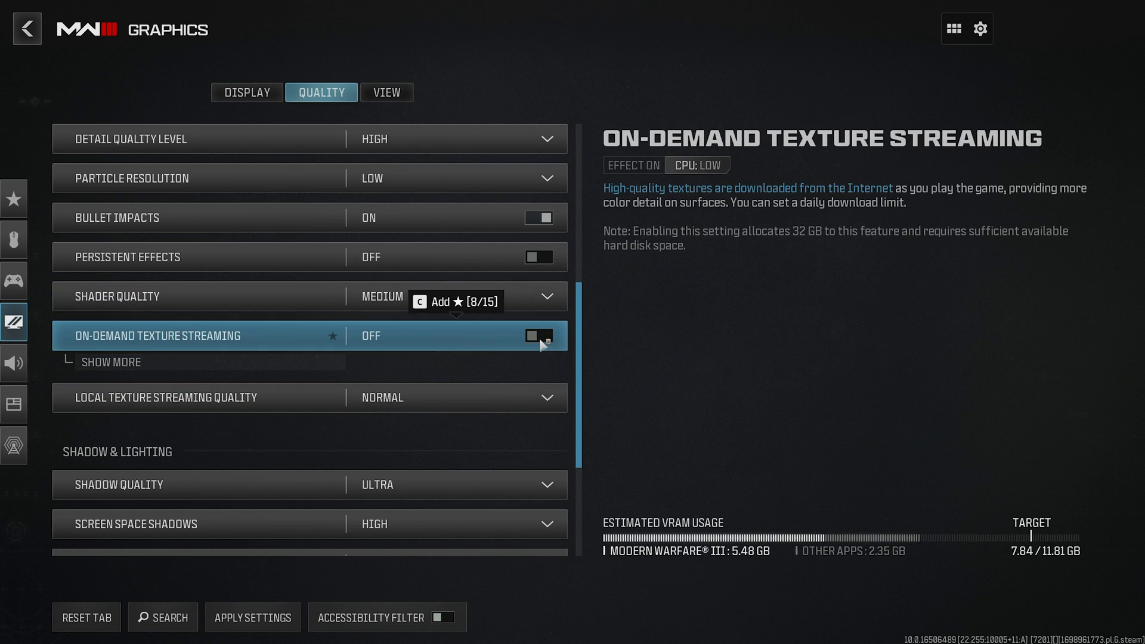
pyautogui.click(111, 361)
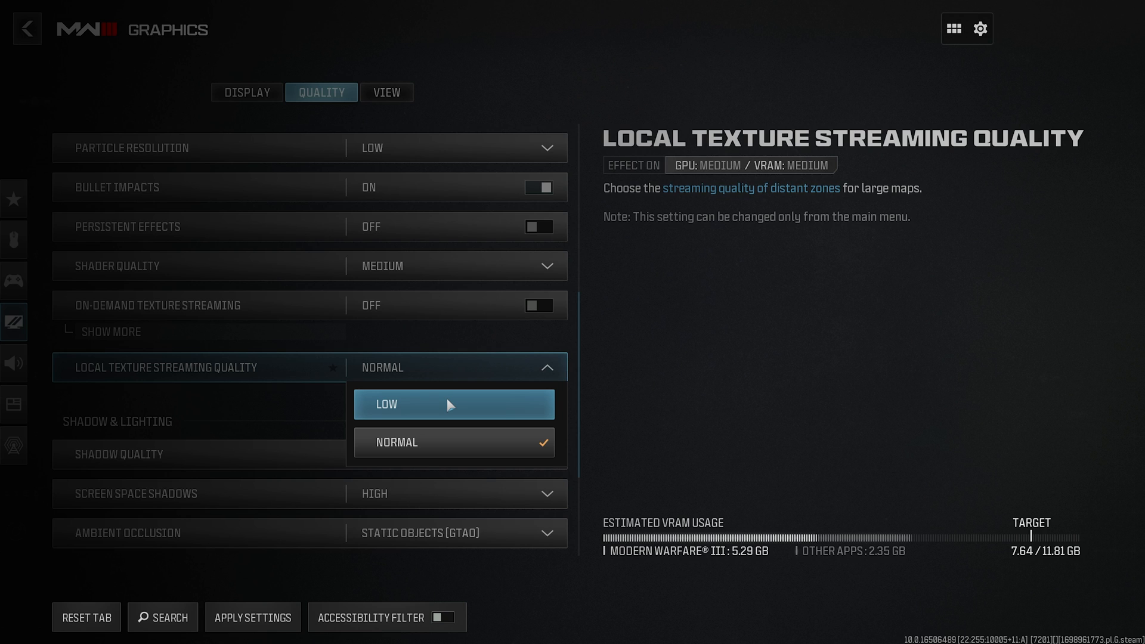
pyautogui.click(453, 404)
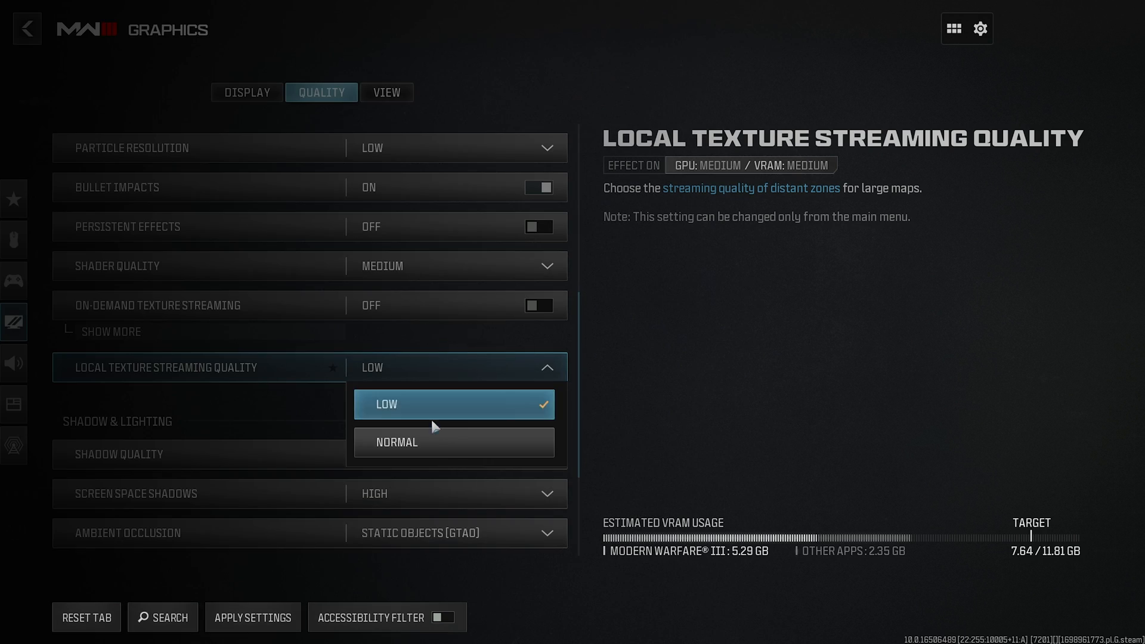
pyautogui.moveTo(453, 442)
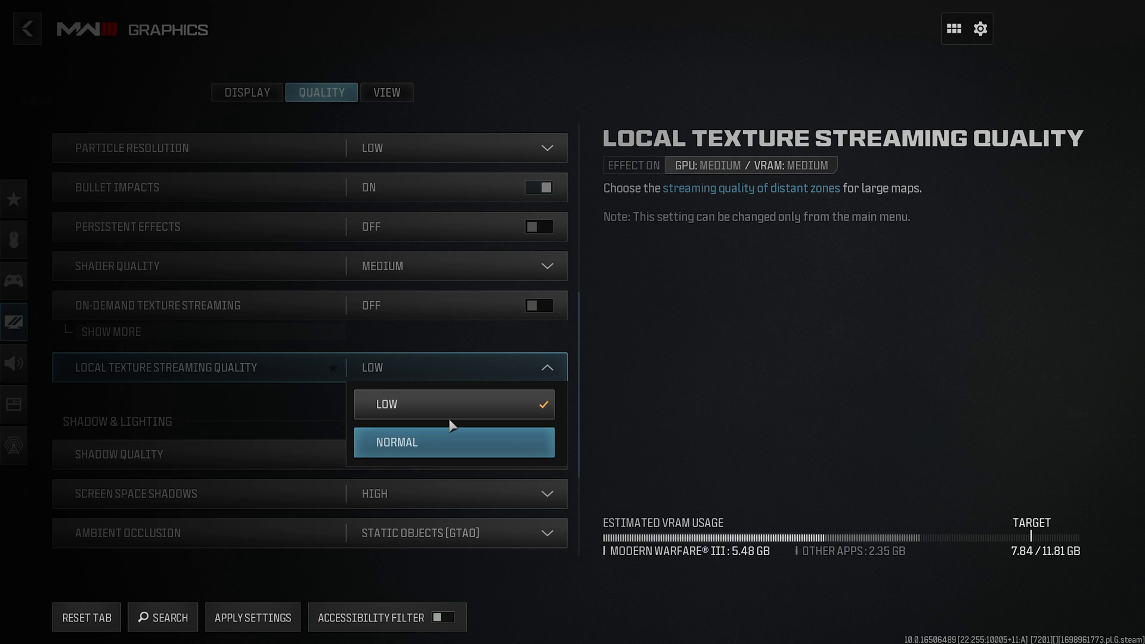
pyautogui.scroll(-3)
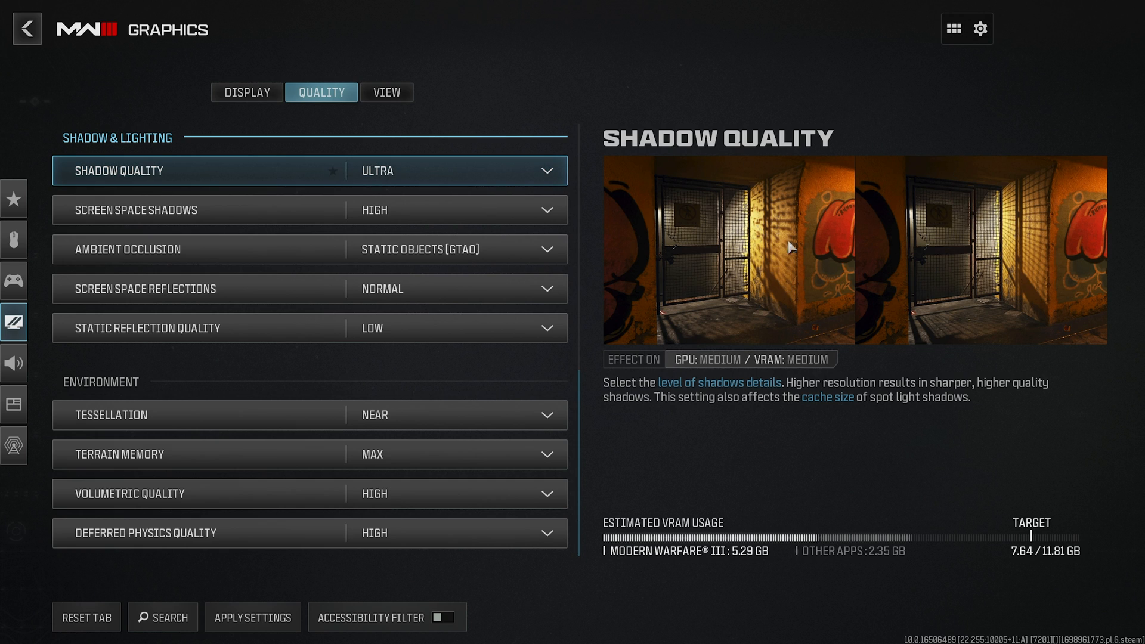
pyautogui.moveTo(475, 171)
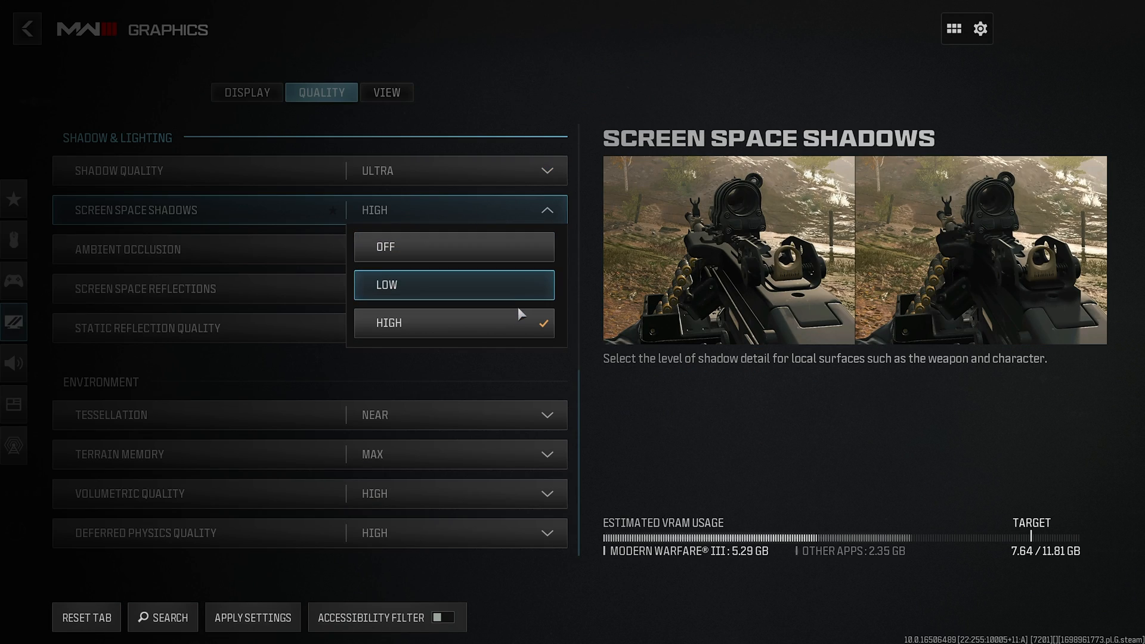
pyautogui.moveTo(518, 266)
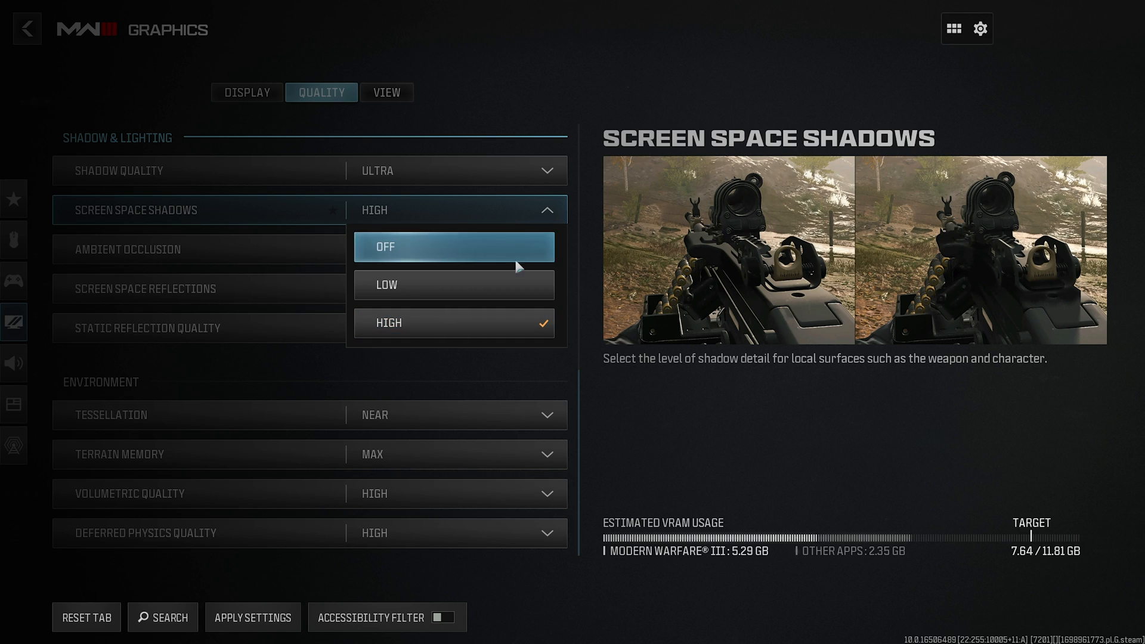
pyautogui.moveTo(518, 292)
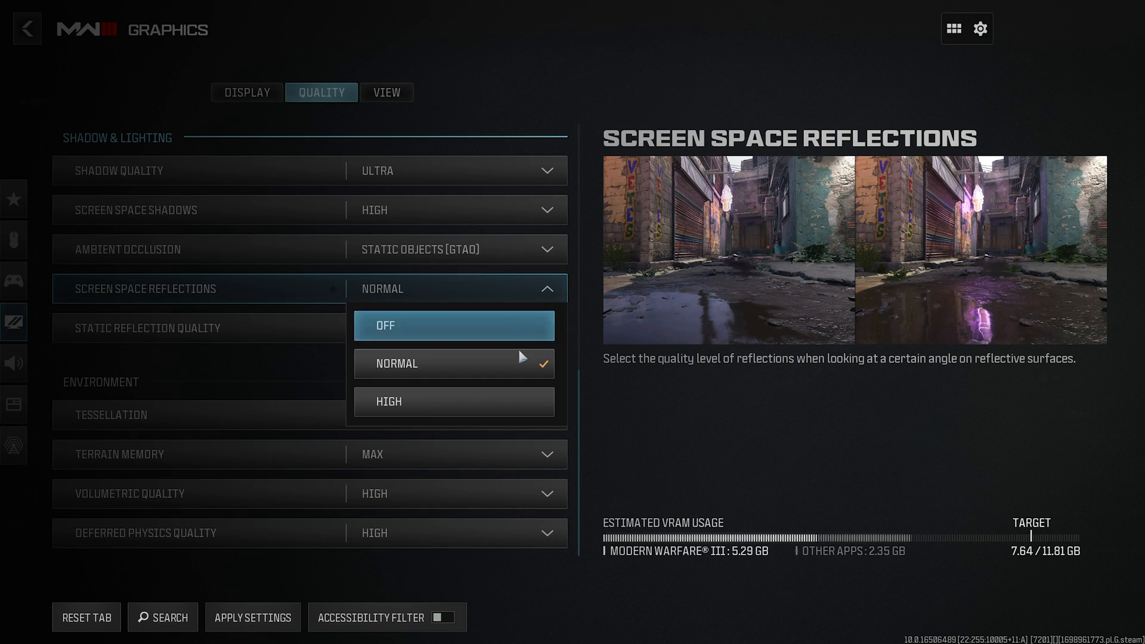
# Set Screen Space Reflections and Static Reflection Quality to High in Shadow & Lighting
pyautogui.click(389, 401)
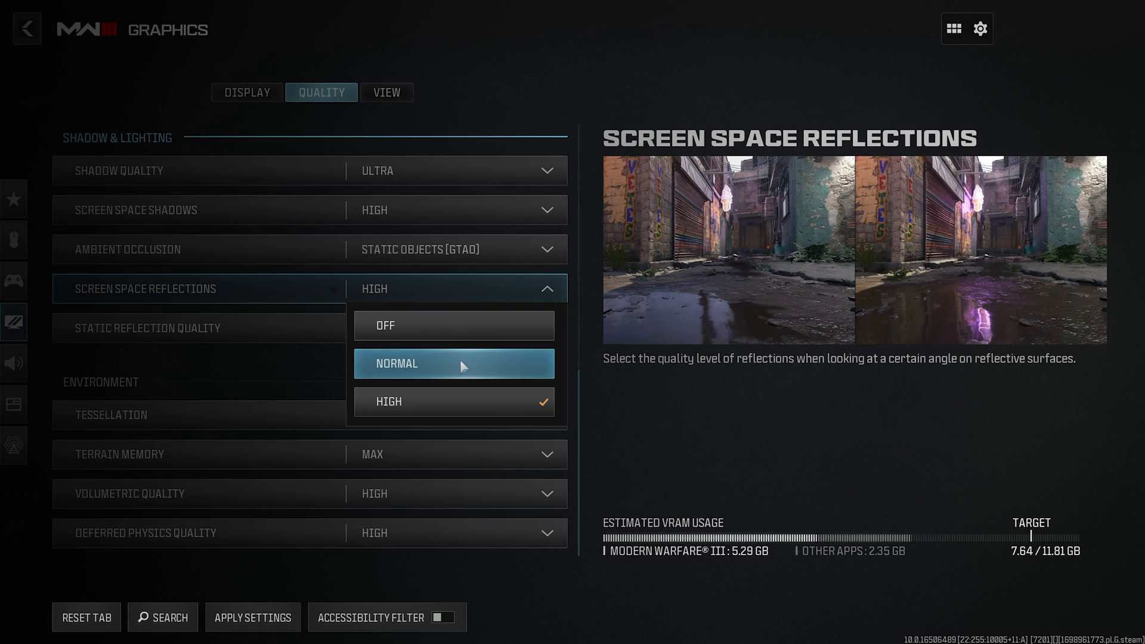
pyautogui.moveTo(488, 317)
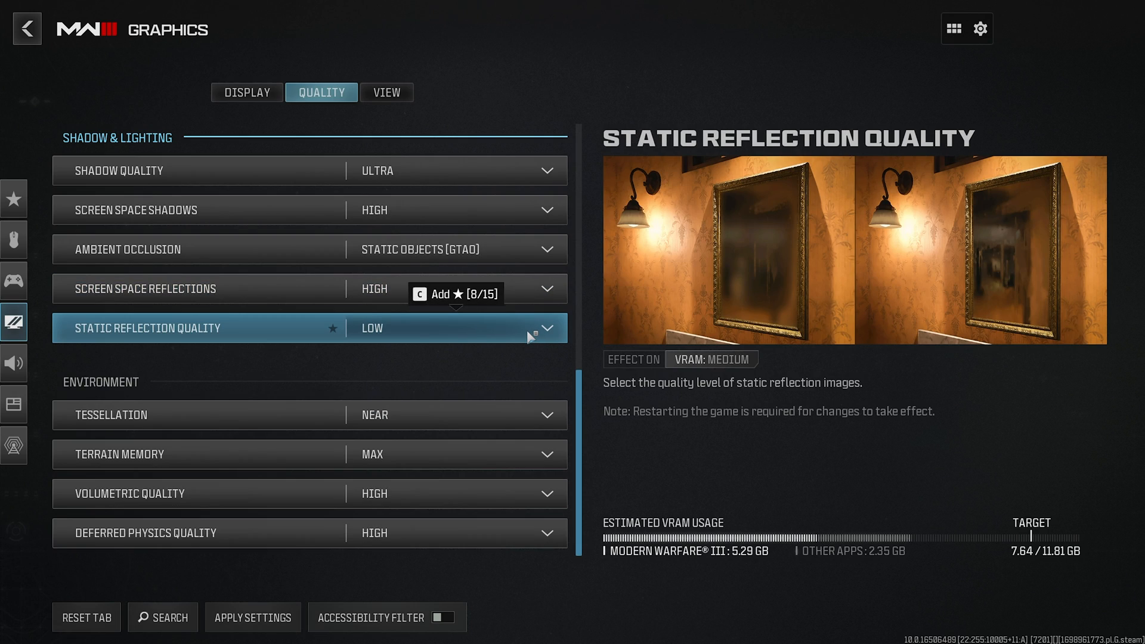
pyautogui.click(541, 328)
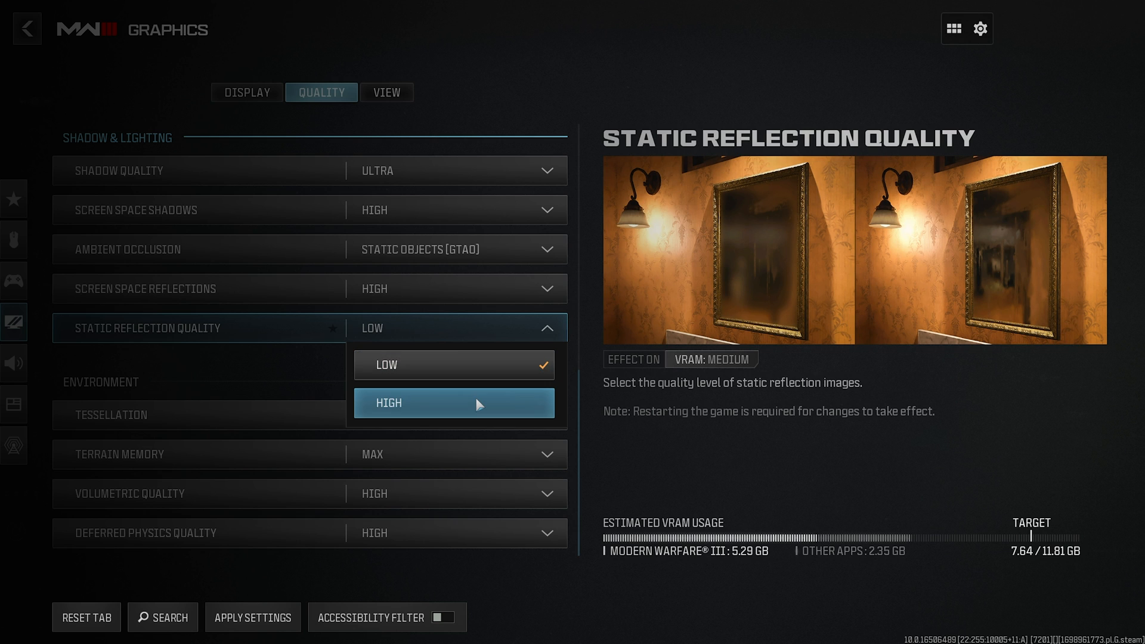
pyautogui.click(454, 403)
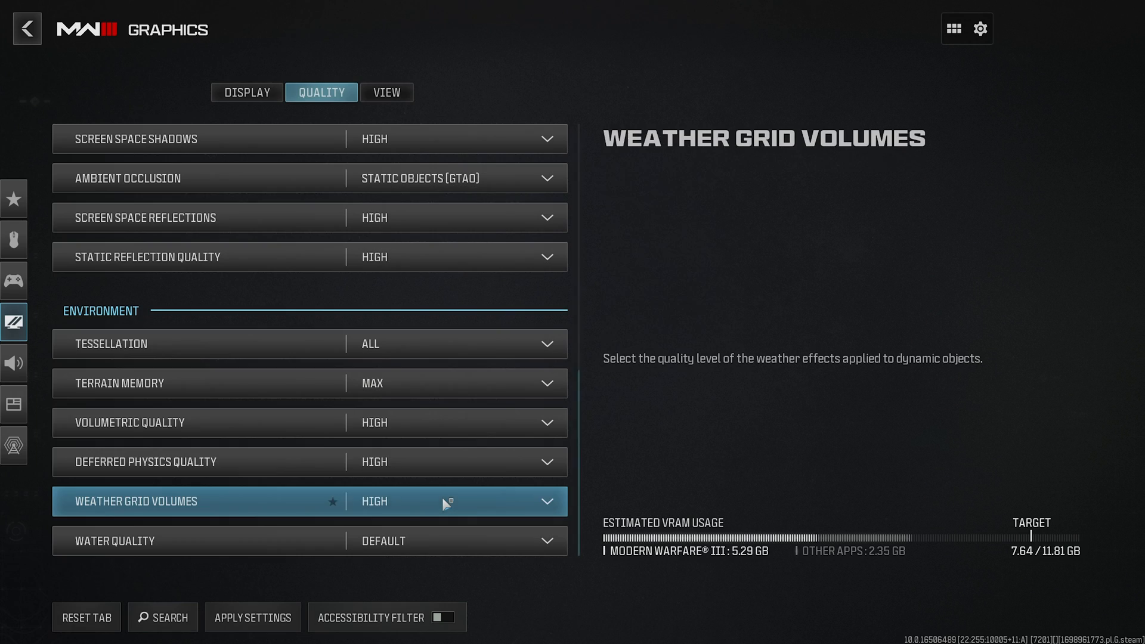
# Set Volumetric Quality to Medium and Deferred Physics Quality to Off under Environment
pyautogui.click(452, 423)
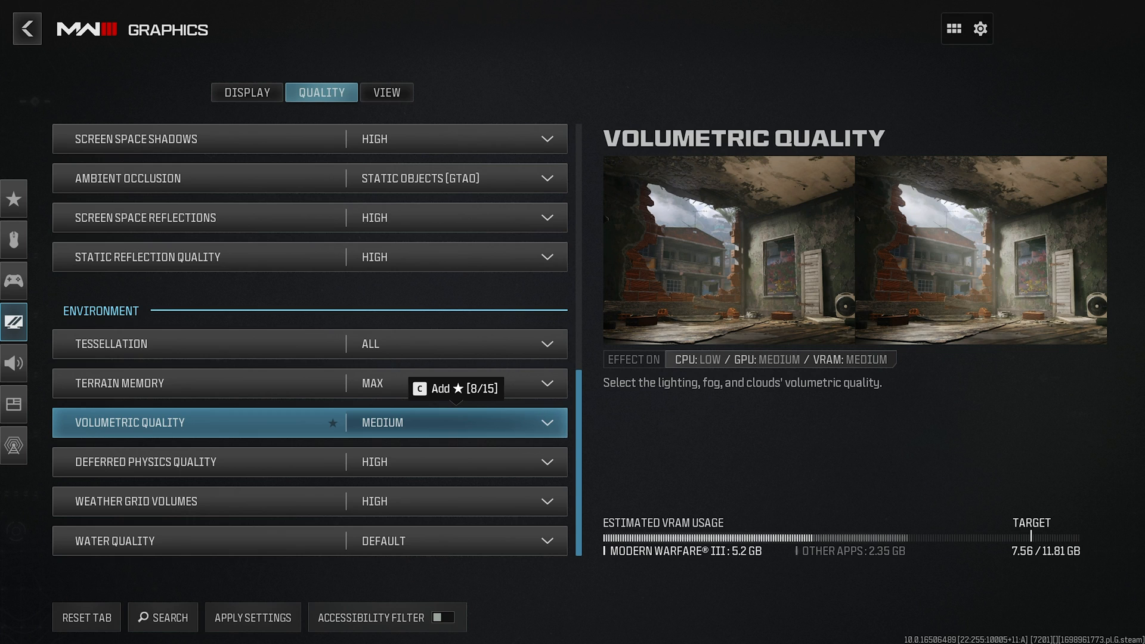
pyautogui.click(453, 462)
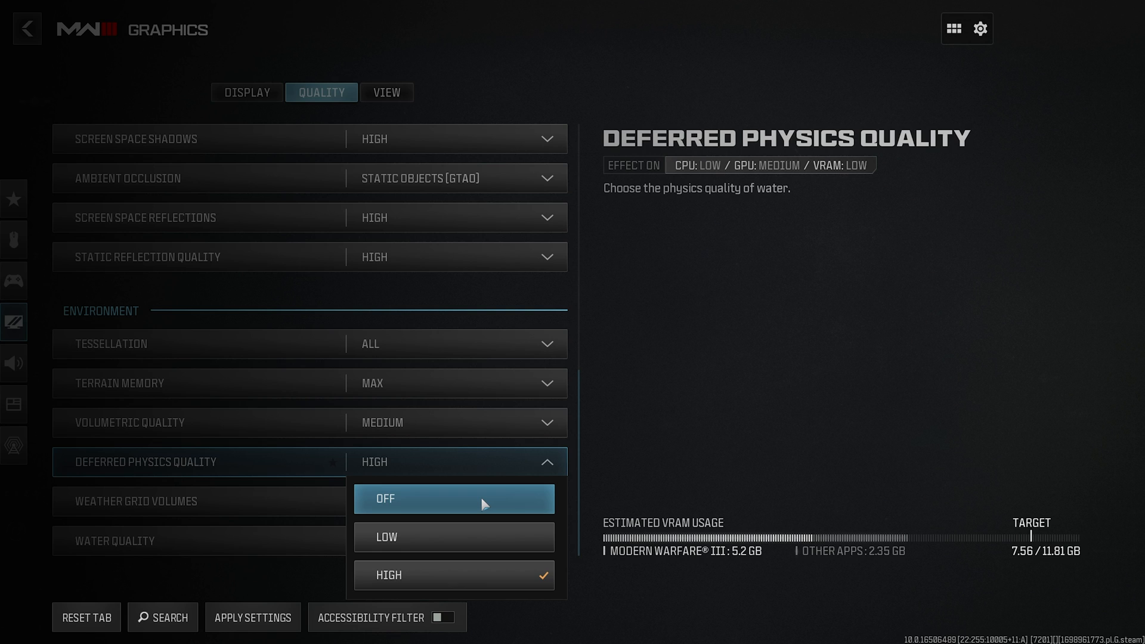
pyautogui.click(453, 498)
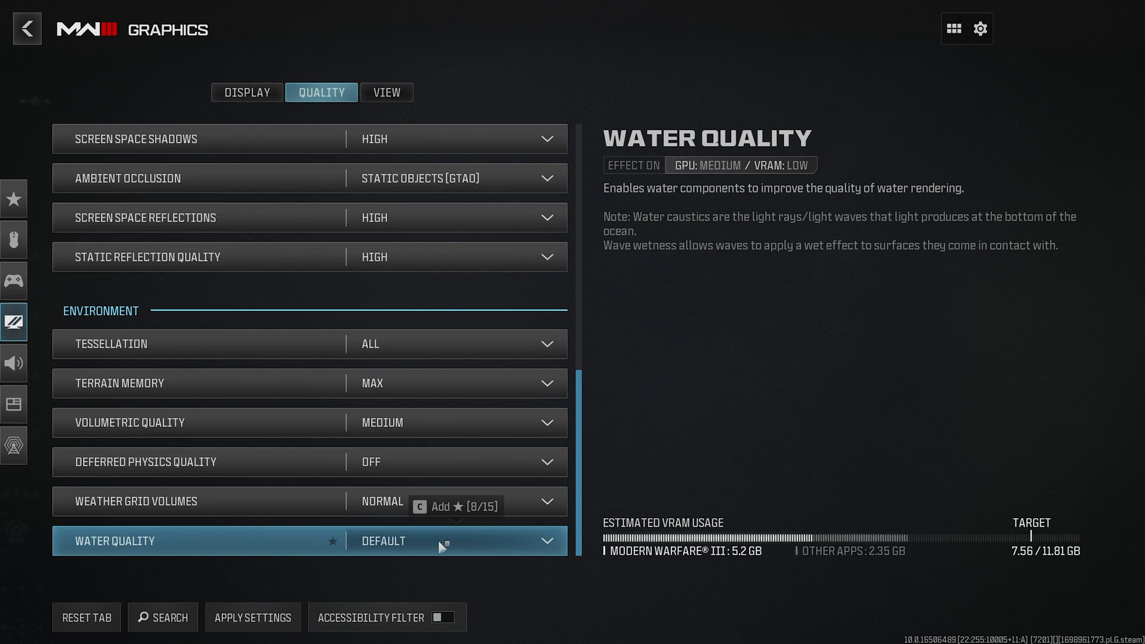
# Expand the Water Quality dropdown to list its choices, with Default still active
pyautogui.click(452, 540)
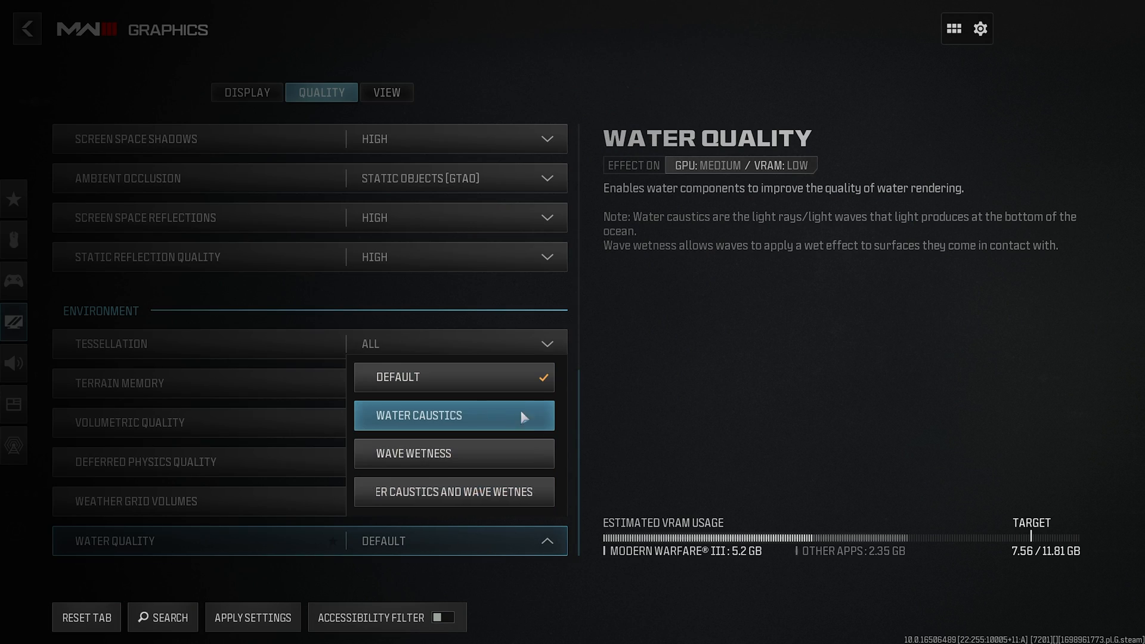
pyautogui.moveTo(511, 443)
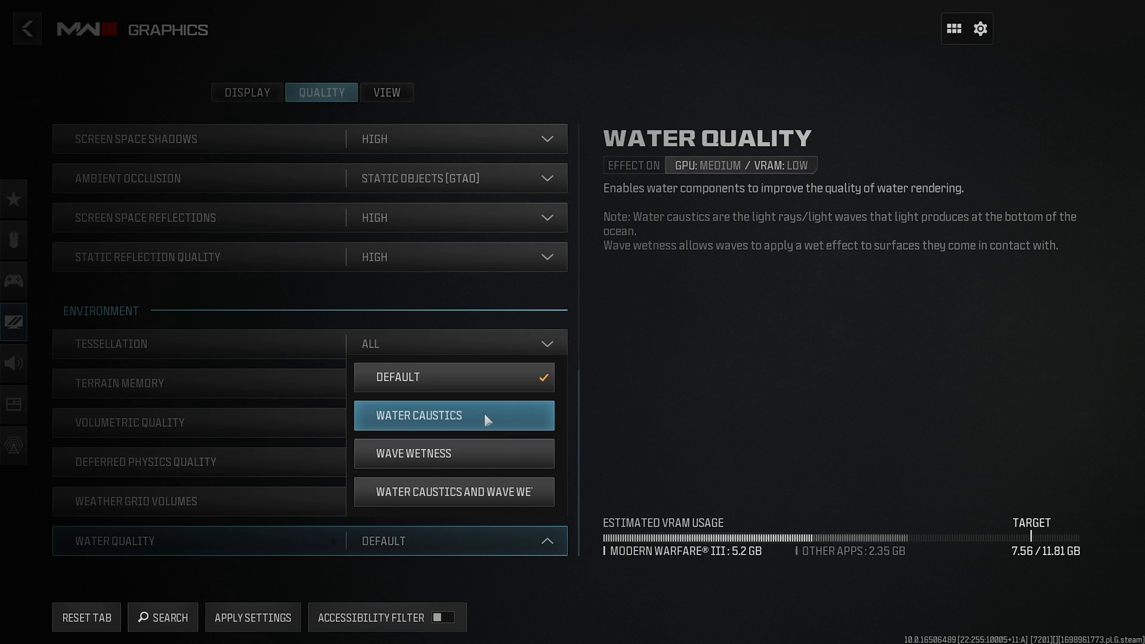
pyautogui.moveTo(845, 224)
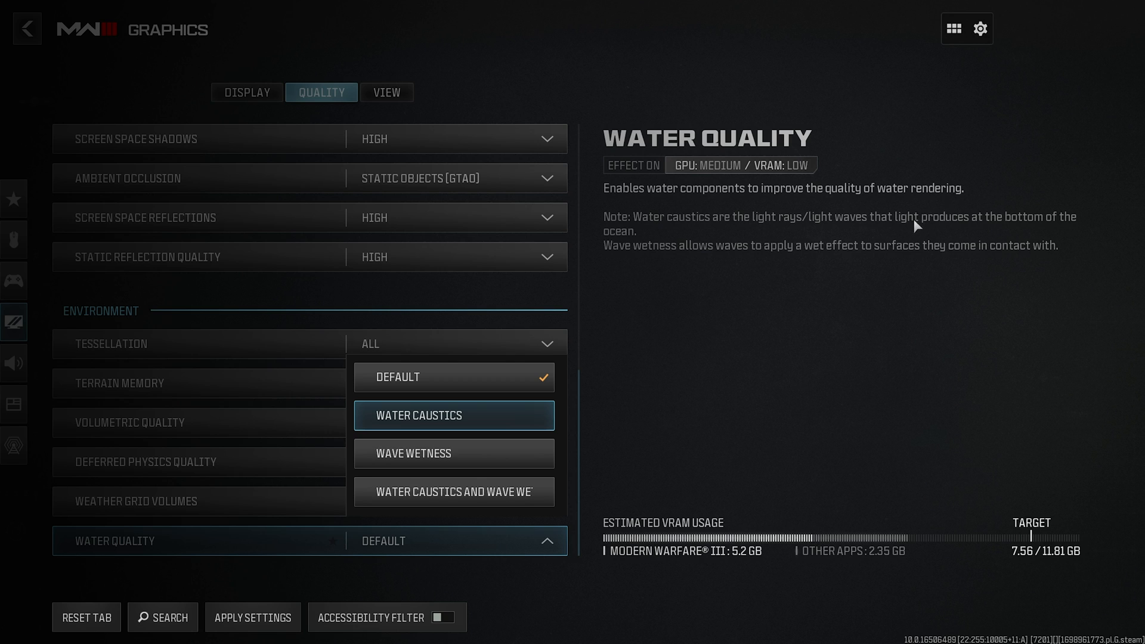
pyautogui.moveTo(917, 227)
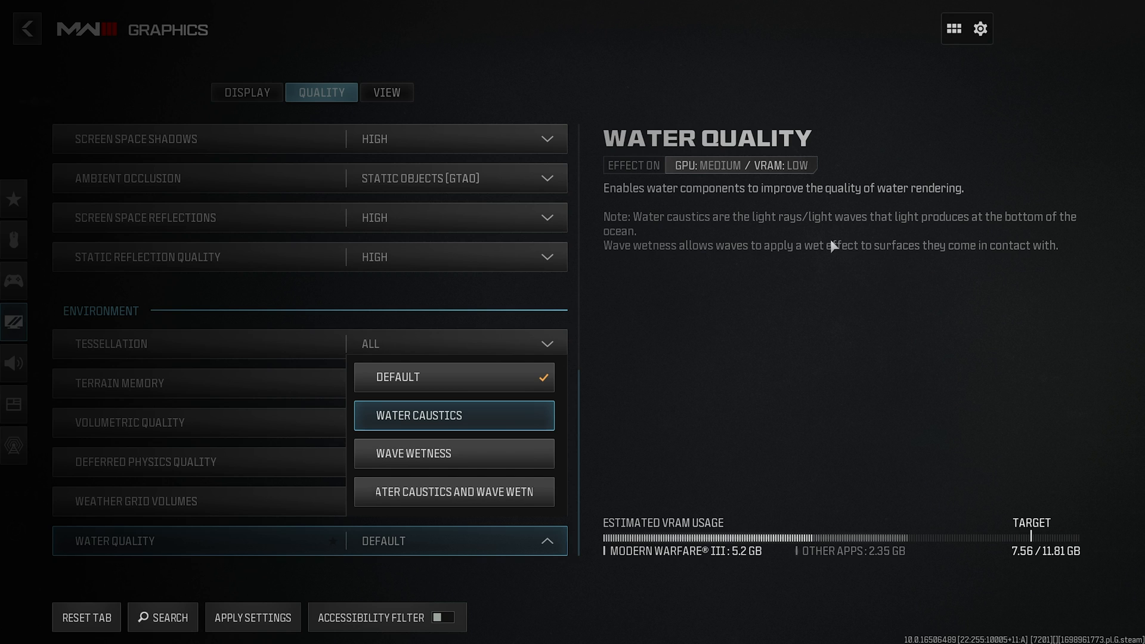
pyautogui.moveTo(454, 415)
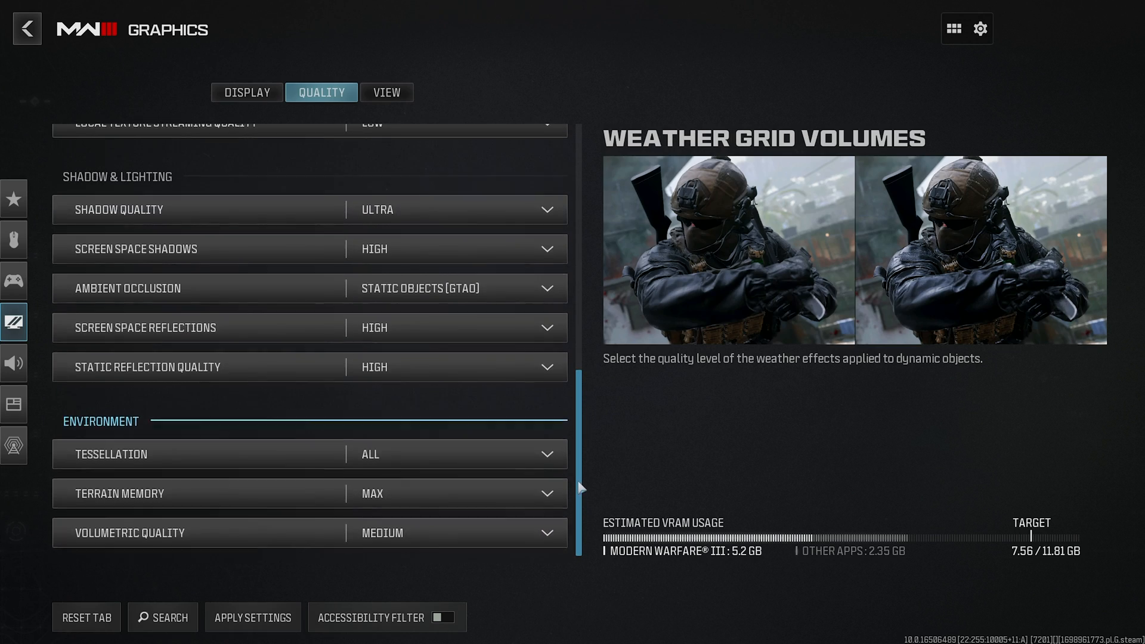
pyautogui.scroll(3)
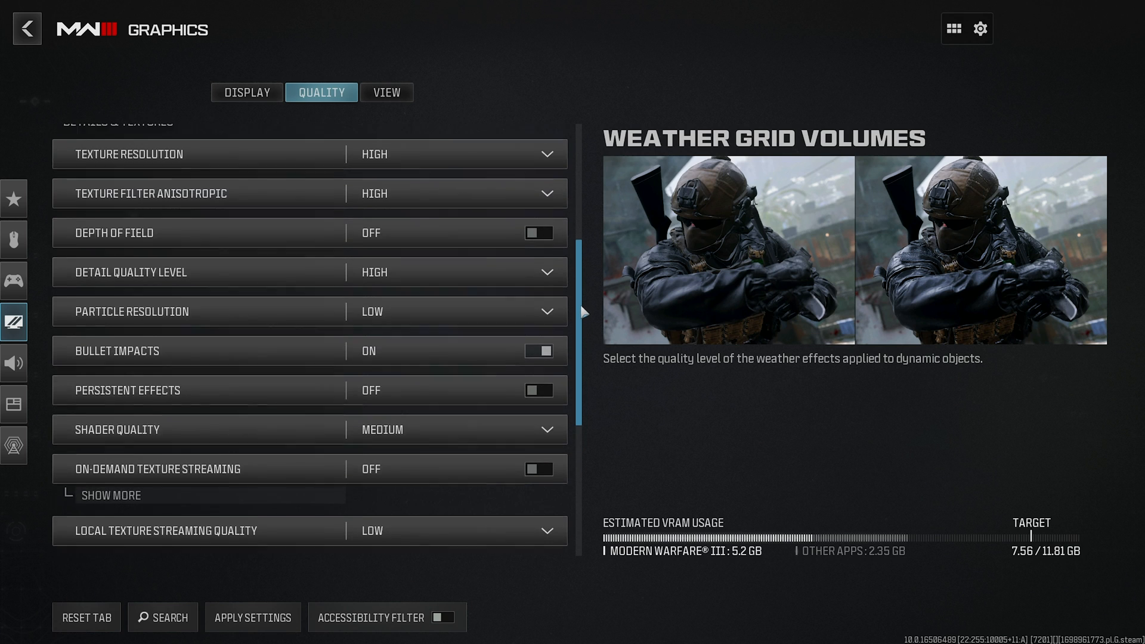
pyautogui.scroll(3)
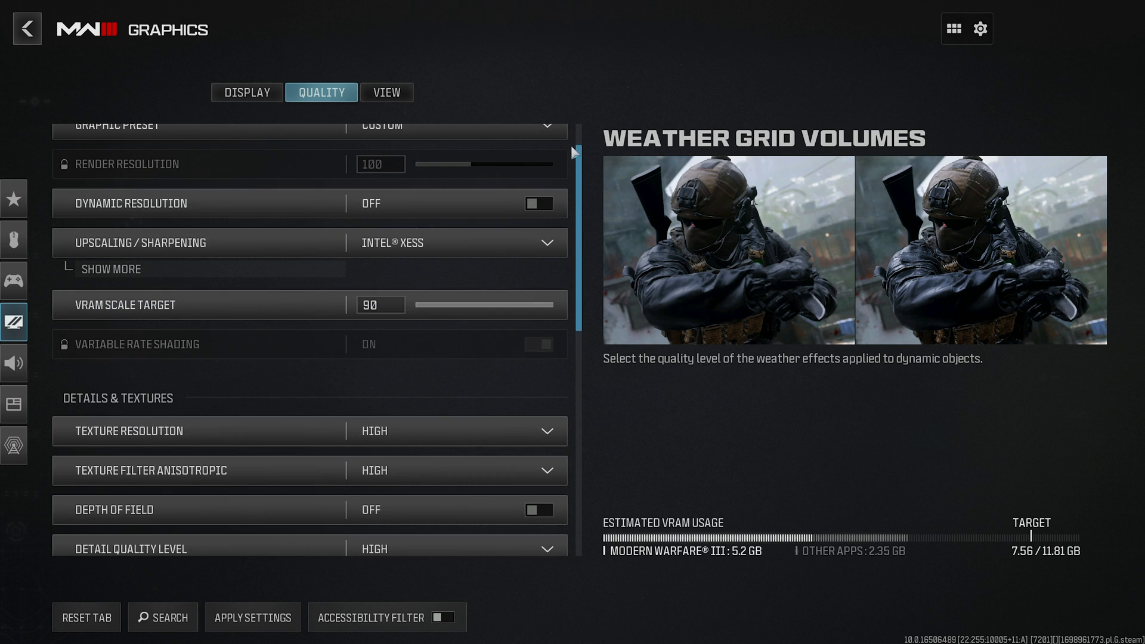
pyautogui.scroll(3)
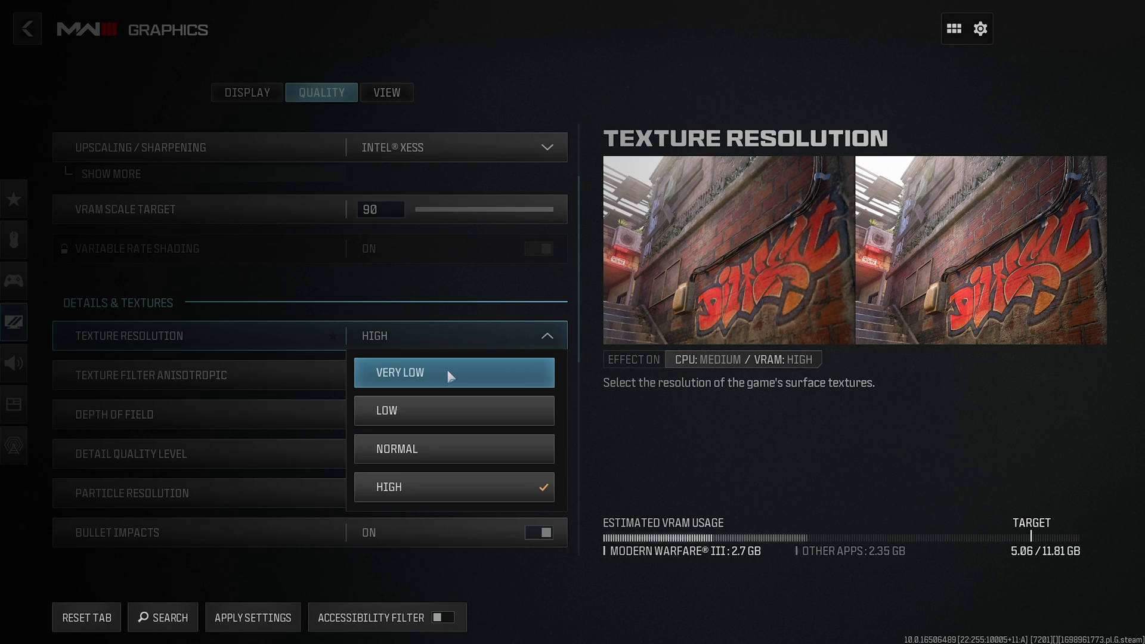
pyautogui.moveTo(453, 486)
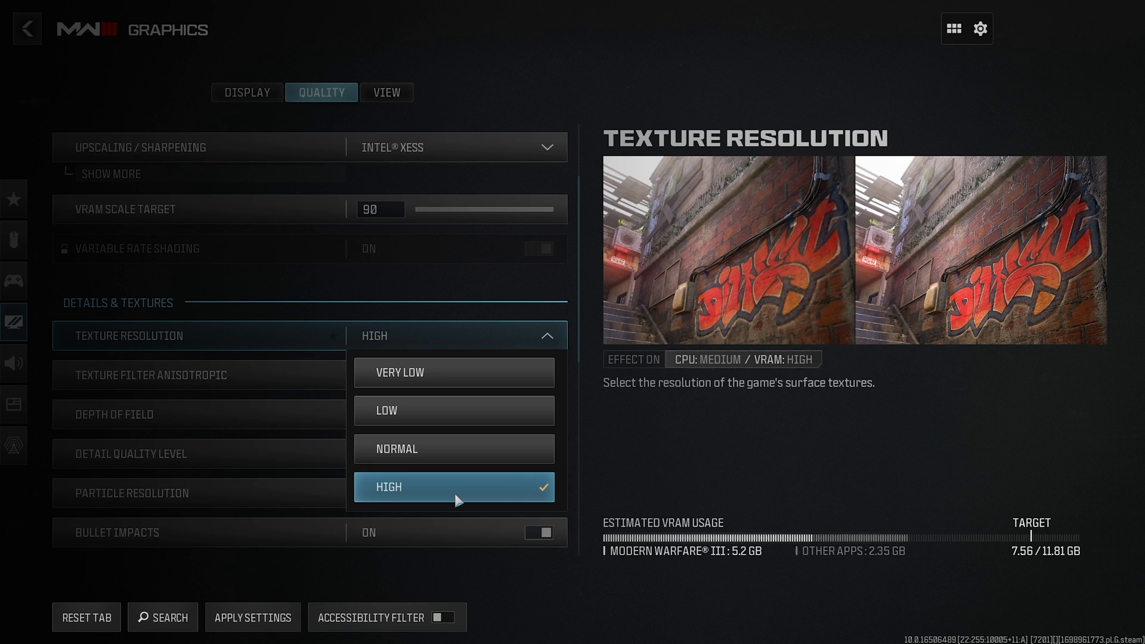
pyautogui.moveTo(507, 488)
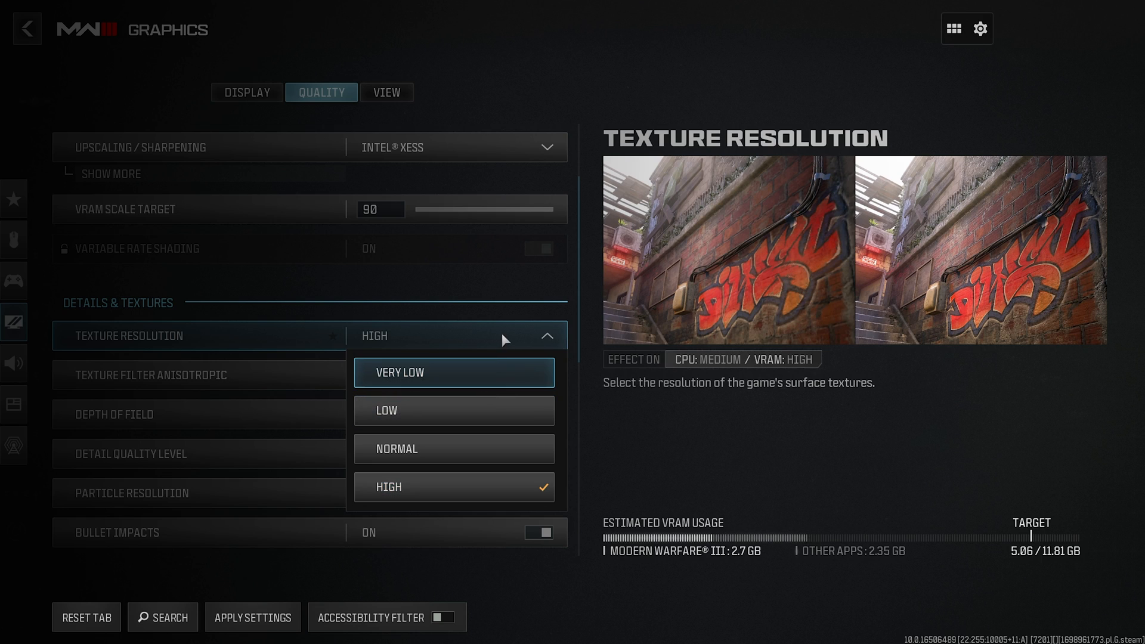
pyautogui.moveTo(519, 336)
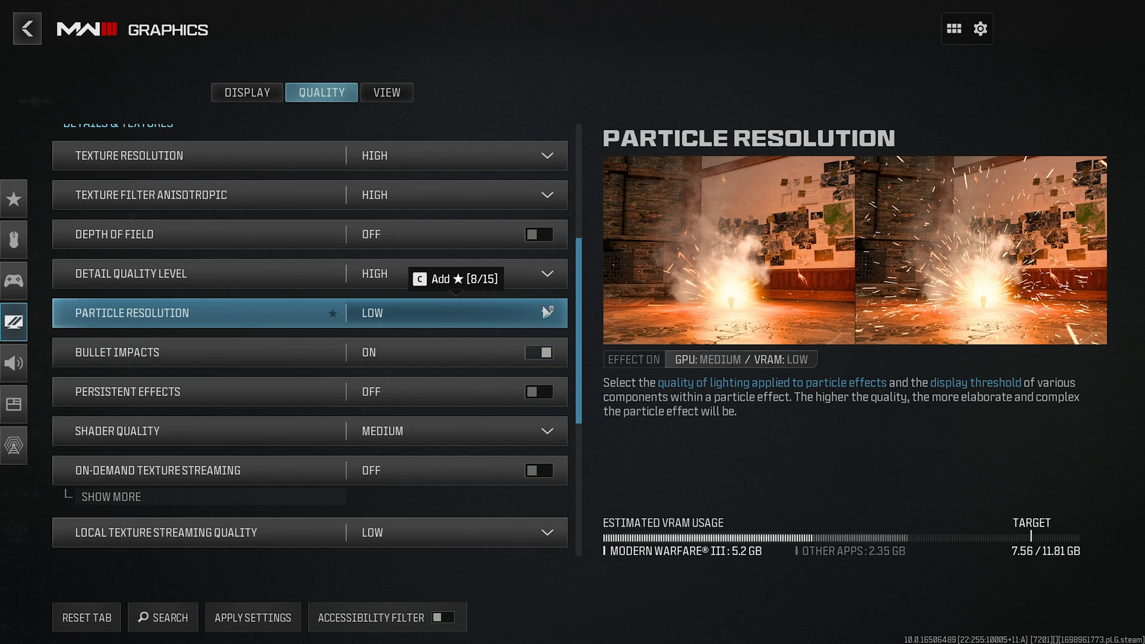
pyautogui.moveTo(524, 314)
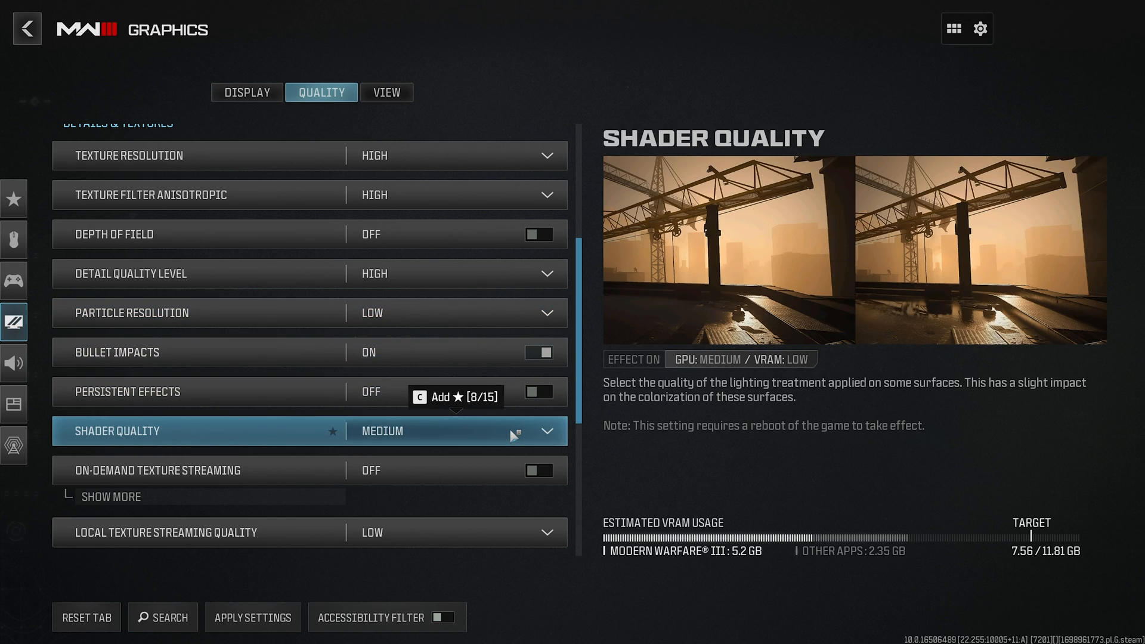
pyautogui.scroll(-3)
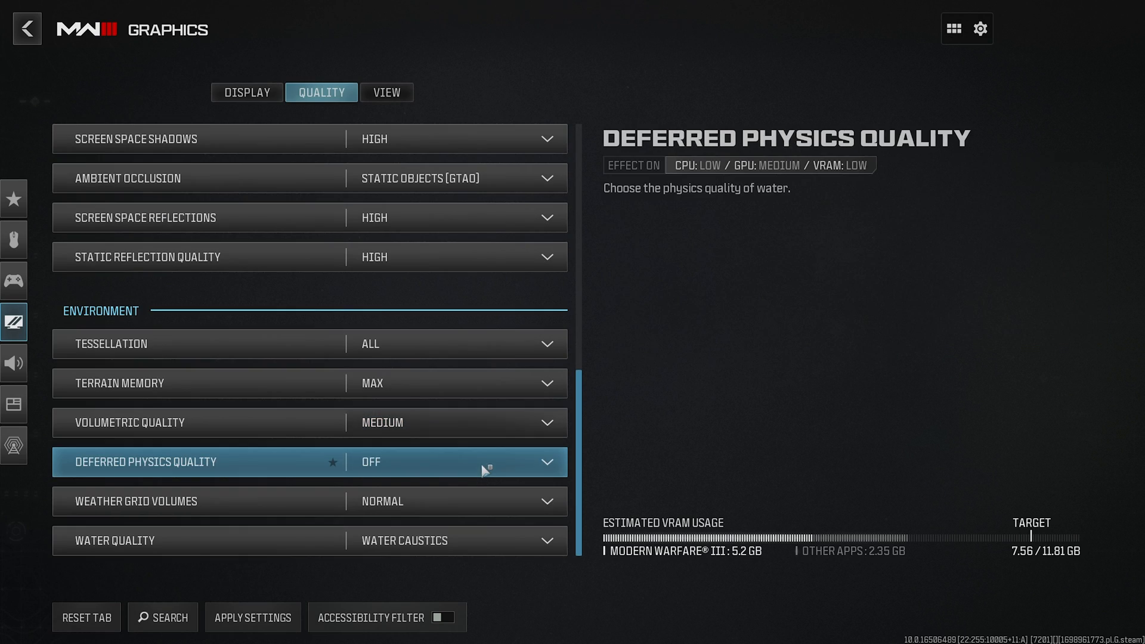
pyautogui.click(452, 501)
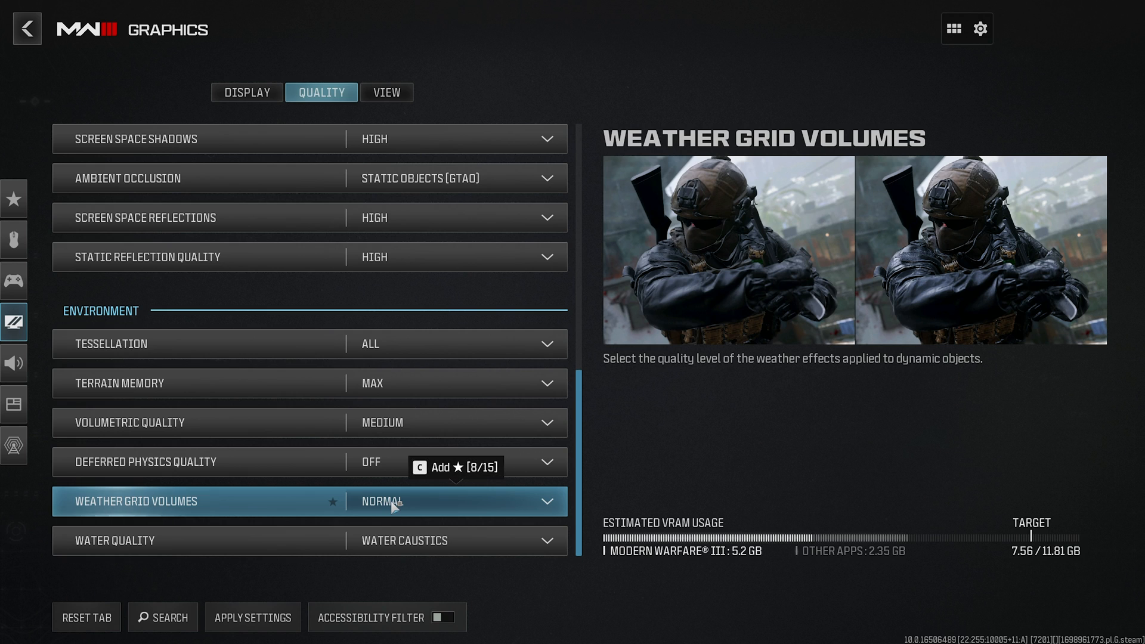
pyautogui.scroll(3)
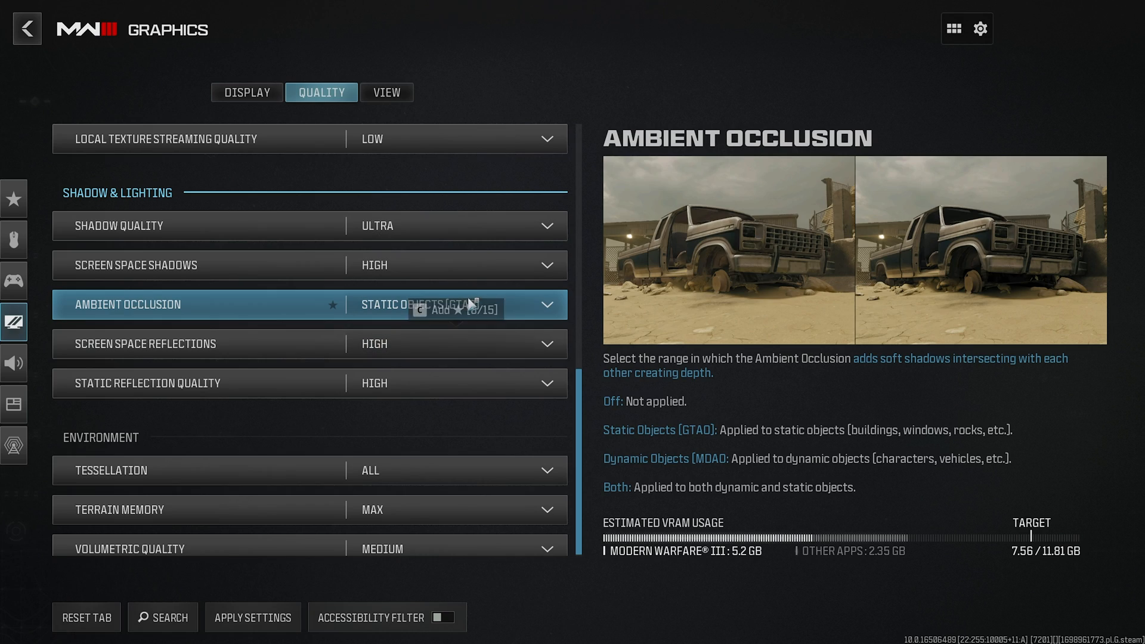
pyautogui.click(543, 305)
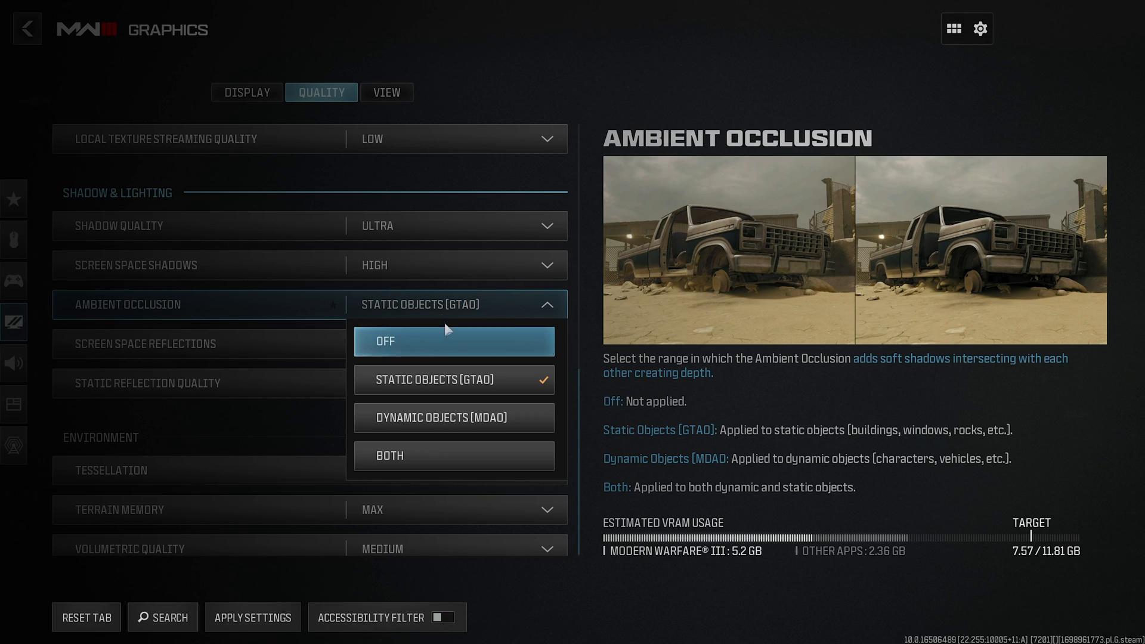
pyautogui.click(453, 379)
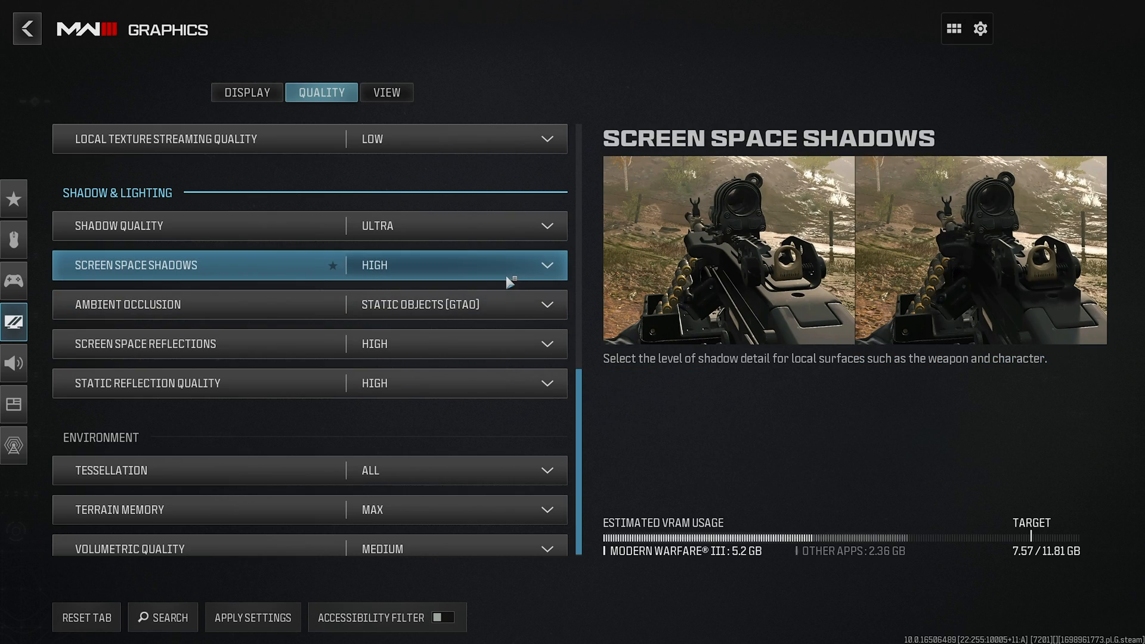
pyautogui.scroll(-3)
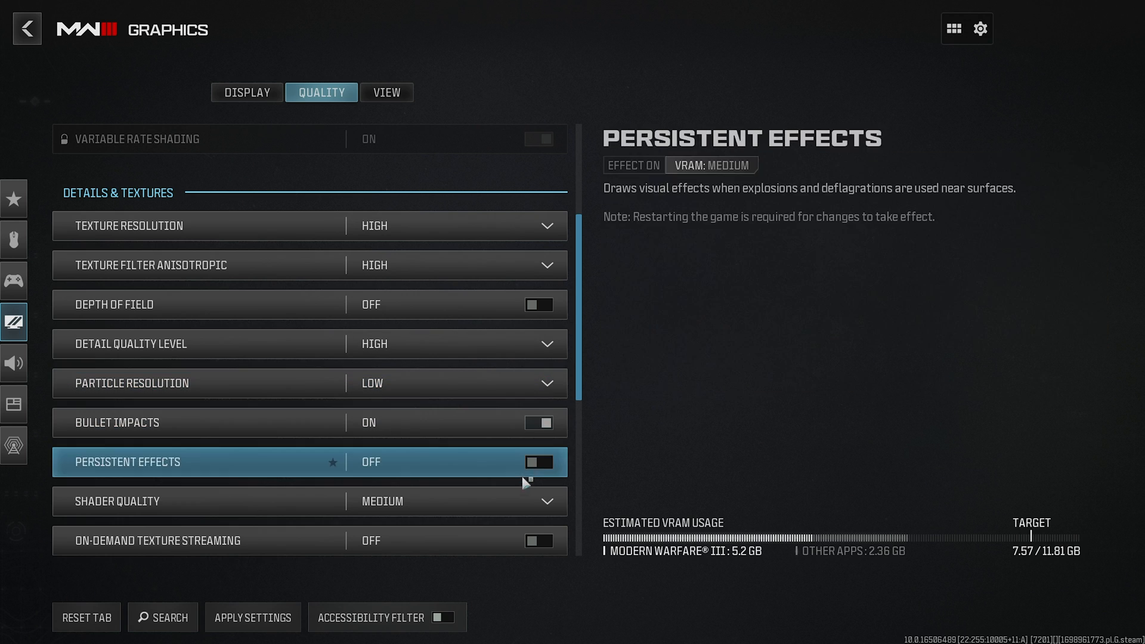
pyautogui.moveTo(472, 464)
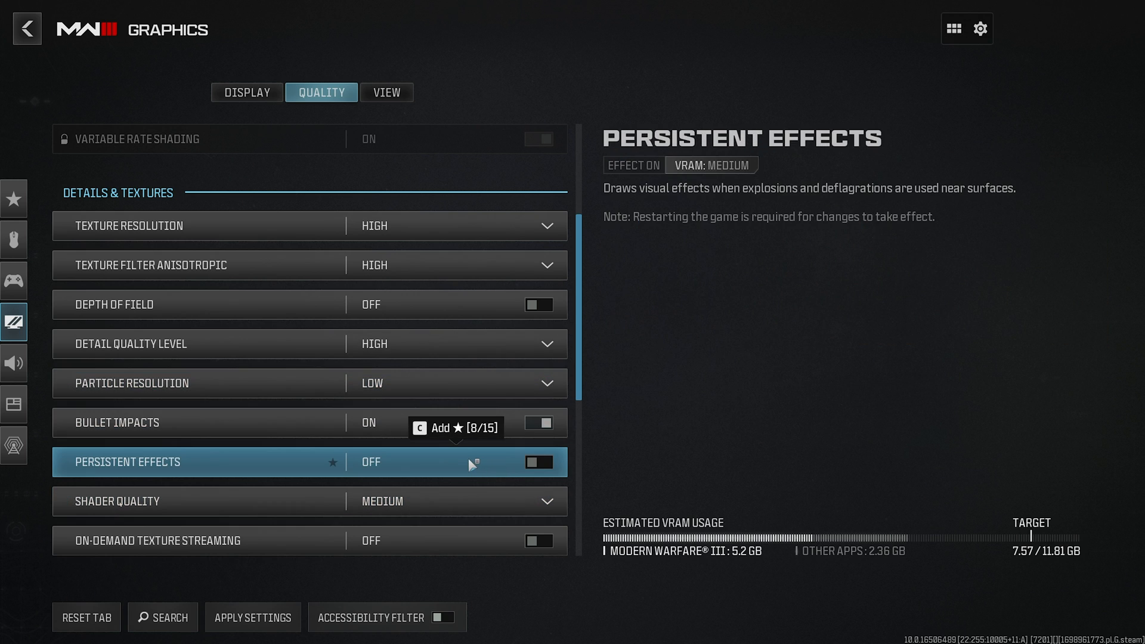
# Switch to the View tab, applying graphics changes and confirming on-demand texture streaming is disabled
pyautogui.click(386, 91)
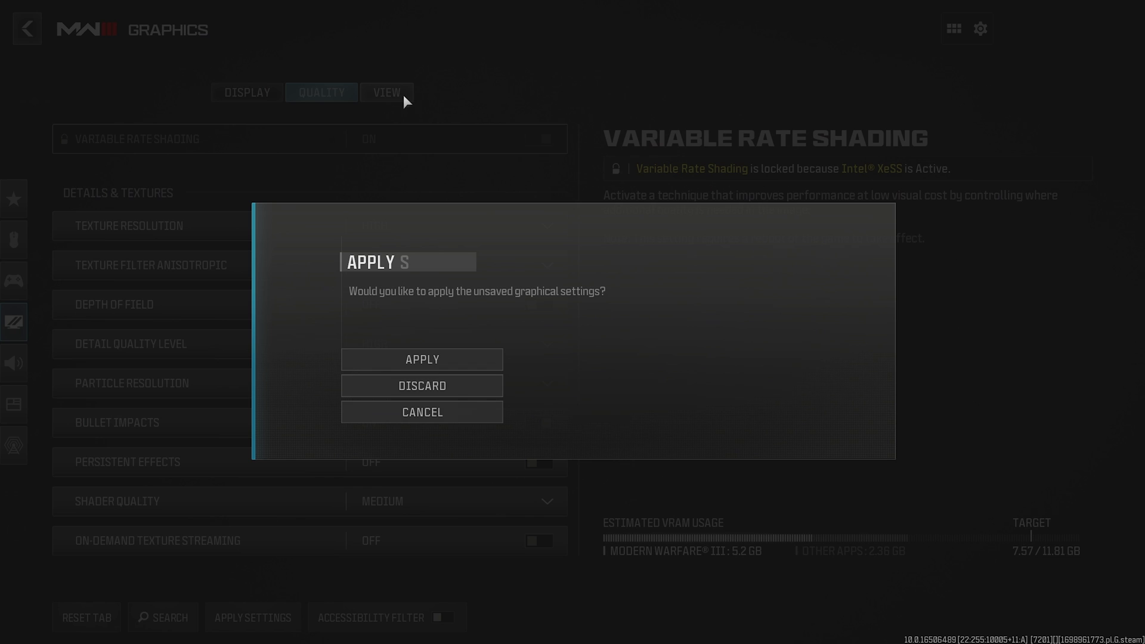
pyautogui.click(422, 359)
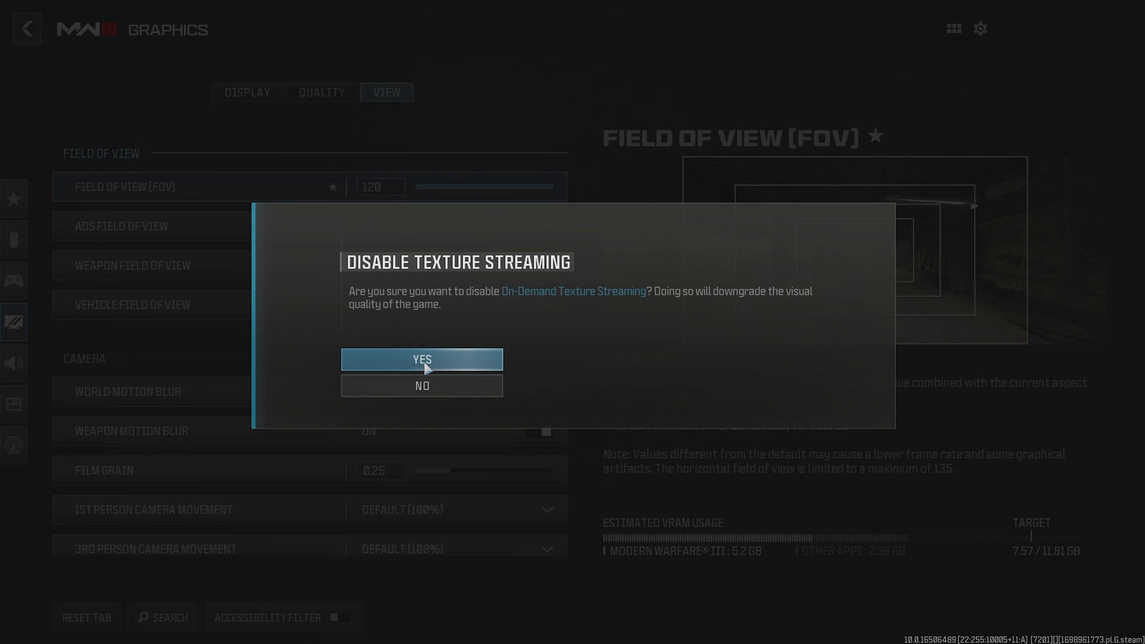
pyautogui.click(421, 359)
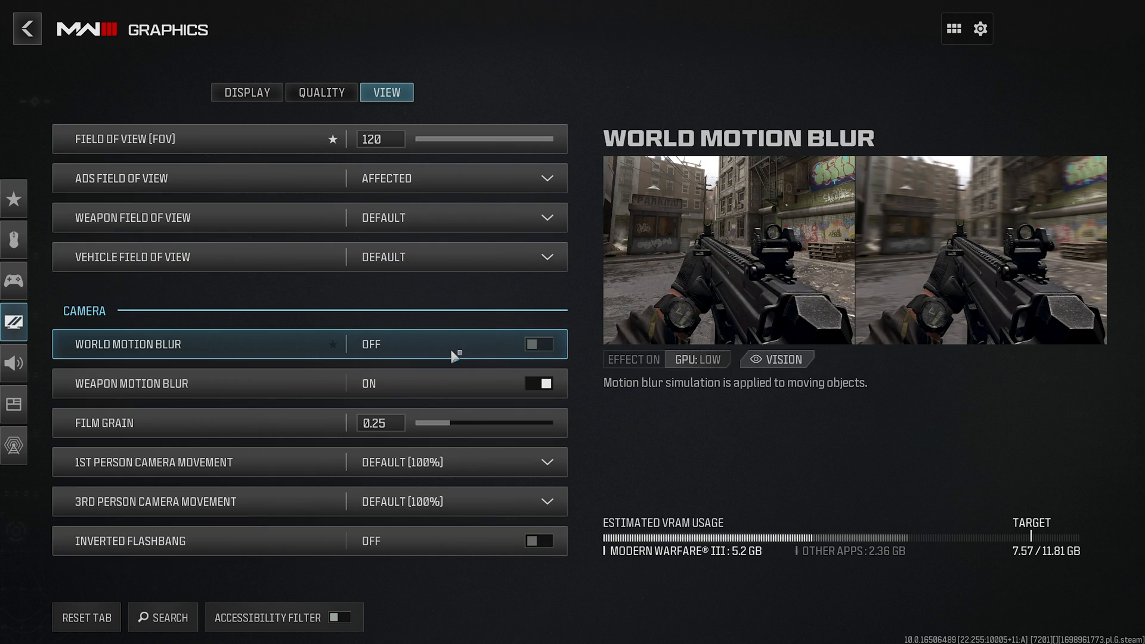
pyautogui.moveTo(499, 348)
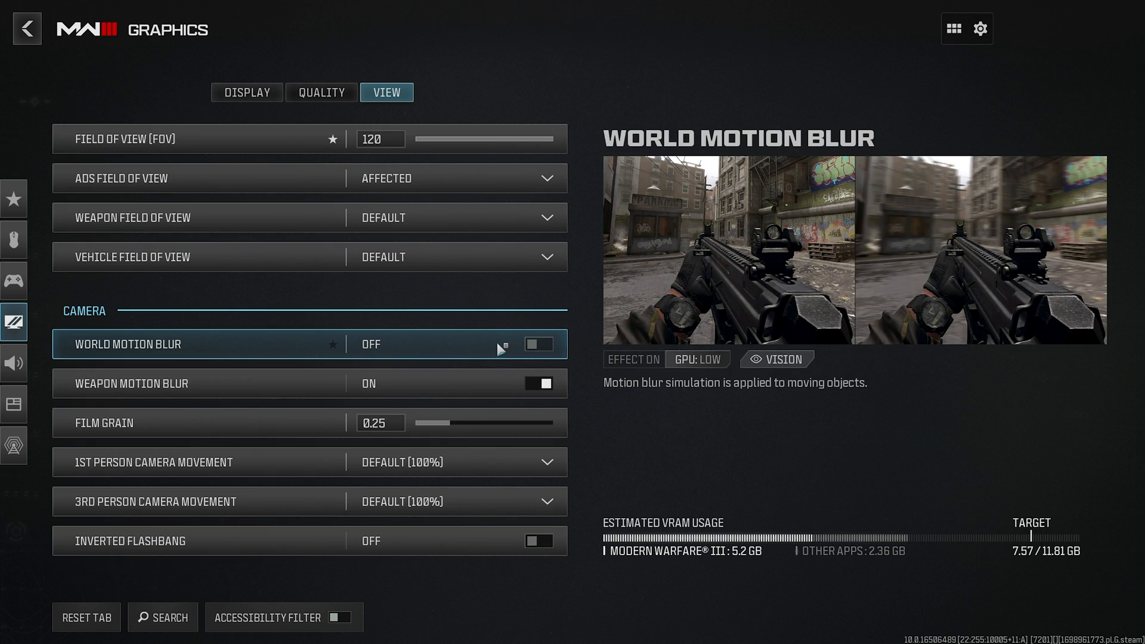
pyautogui.moveTo(495, 365)
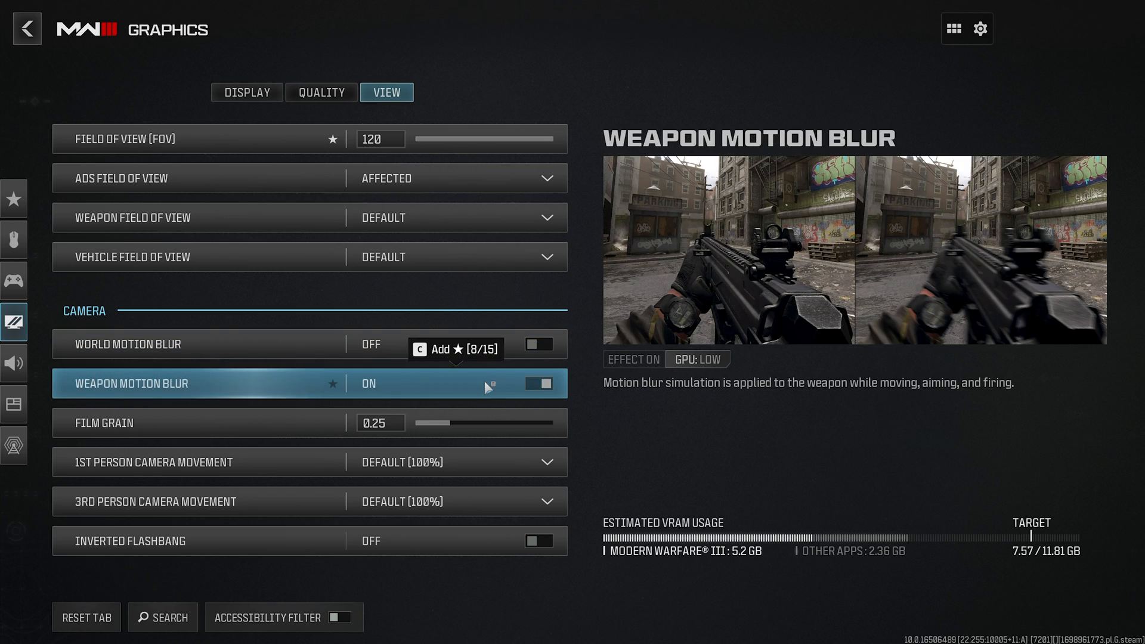
# Lower Film Grain strength on the View tab from 0.25 to 0.10
pyautogui.click(538, 384)
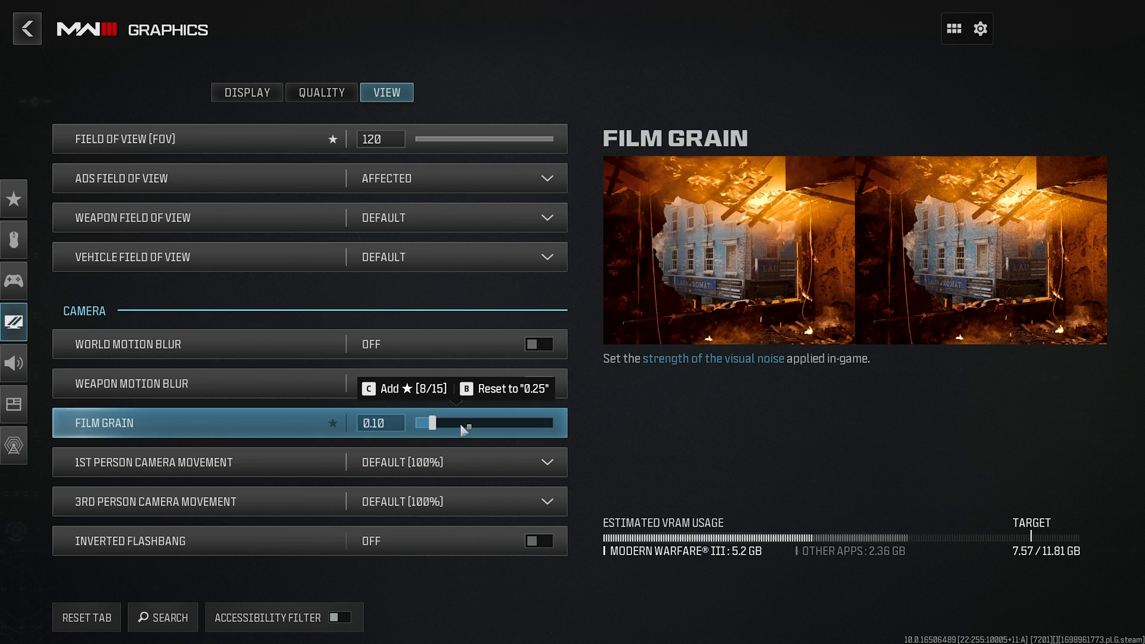
pyautogui.click(457, 462)
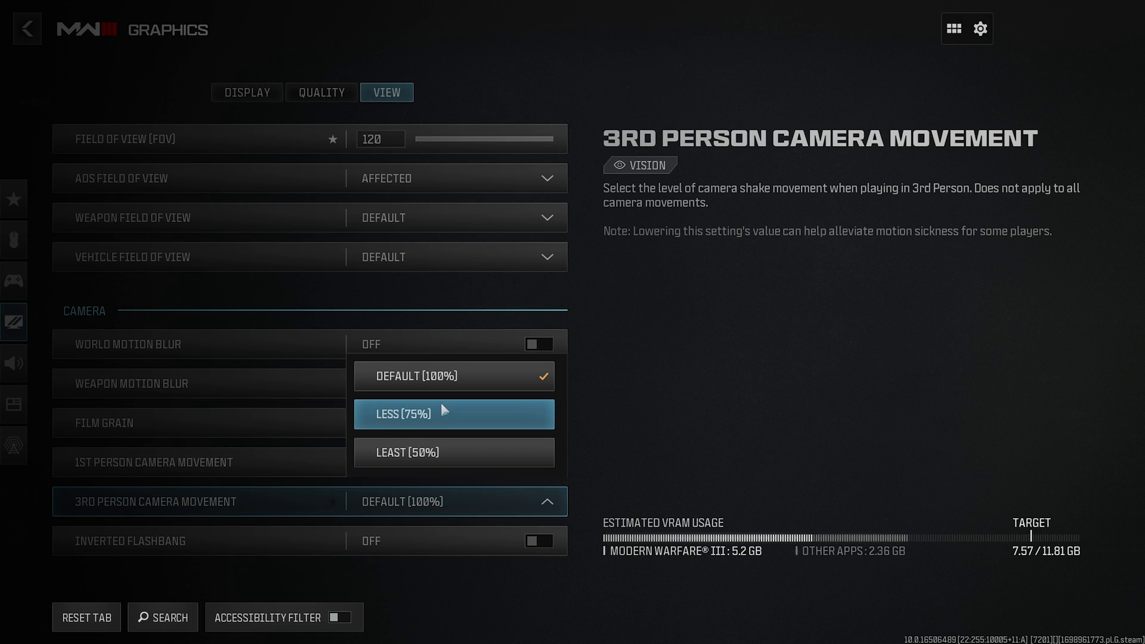
# Set camera movement to Less (75%), enable Inverted Flashbang, and move to Audio settings
pyautogui.click(453, 414)
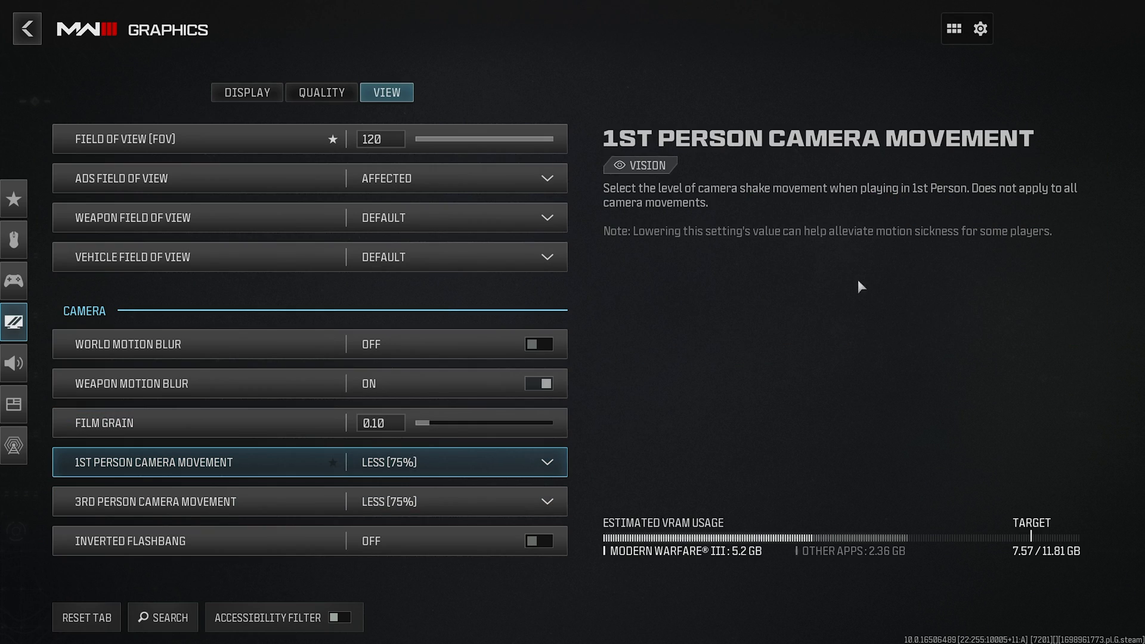
pyautogui.moveTo(784, 336)
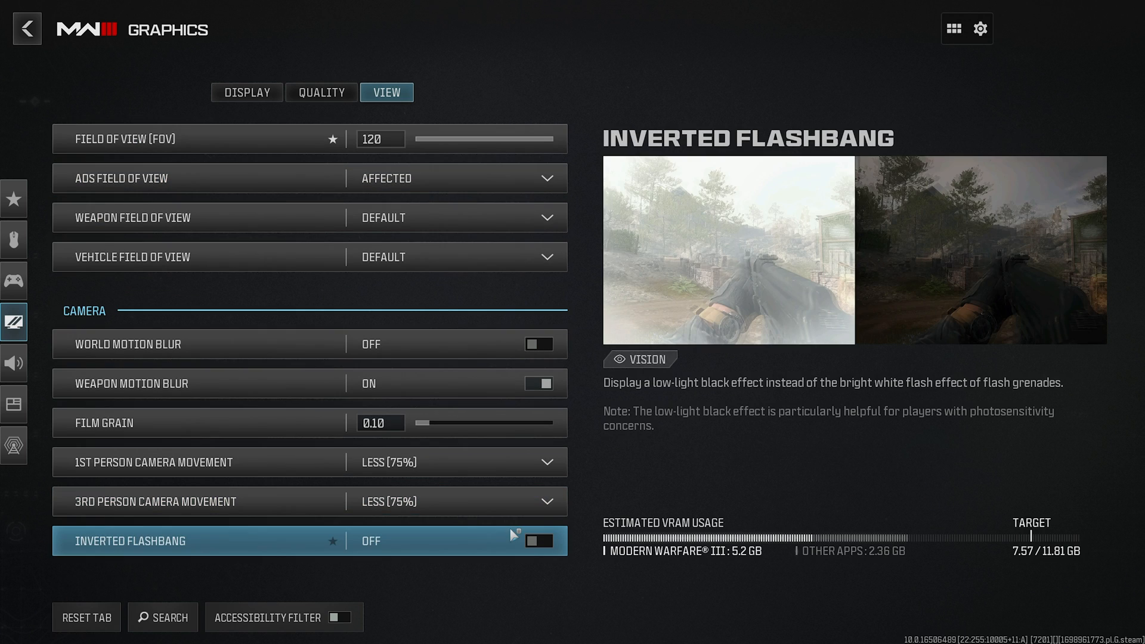
pyautogui.click(538, 540)
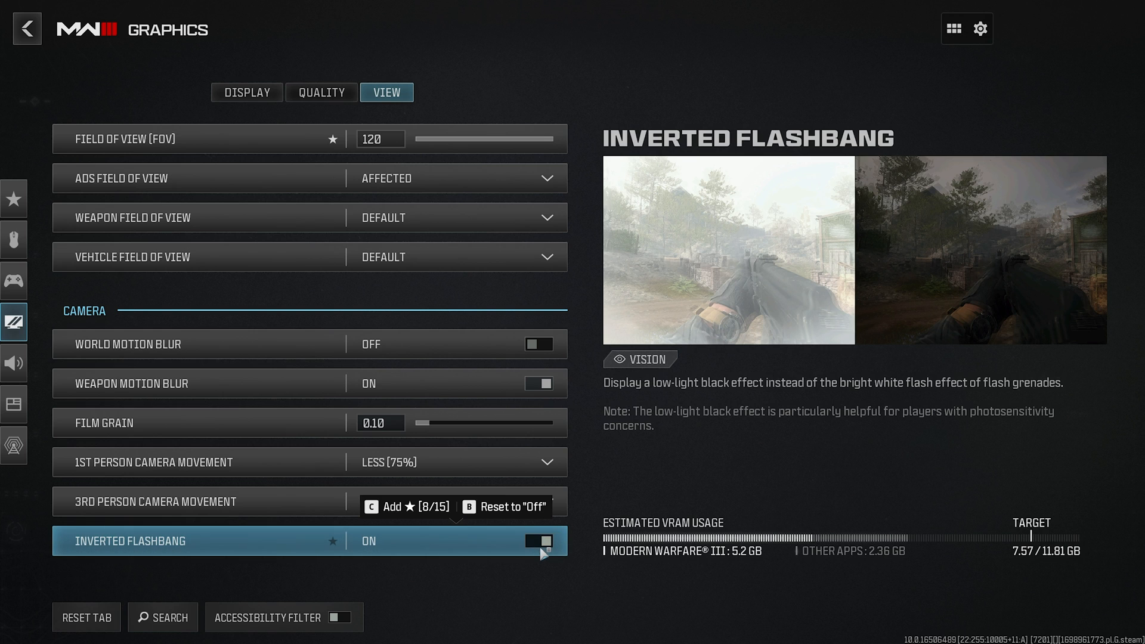
pyautogui.click(13, 363)
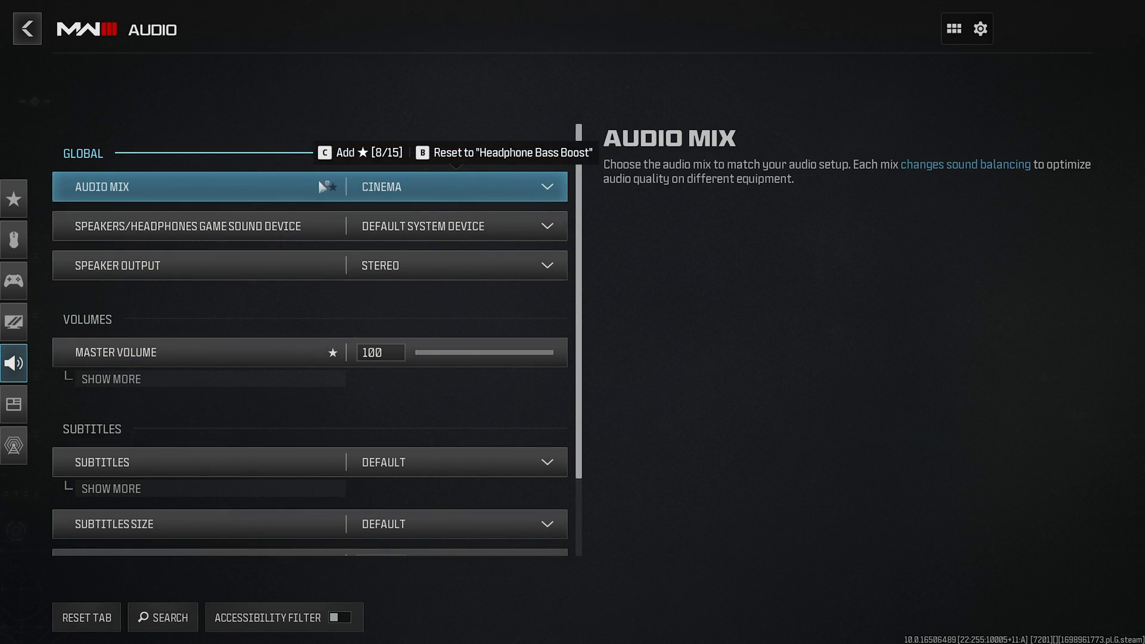
# Expand the Audio Mix dropdown and scroll up to reveal PC Speaker beside Cinema
pyautogui.click(452, 186)
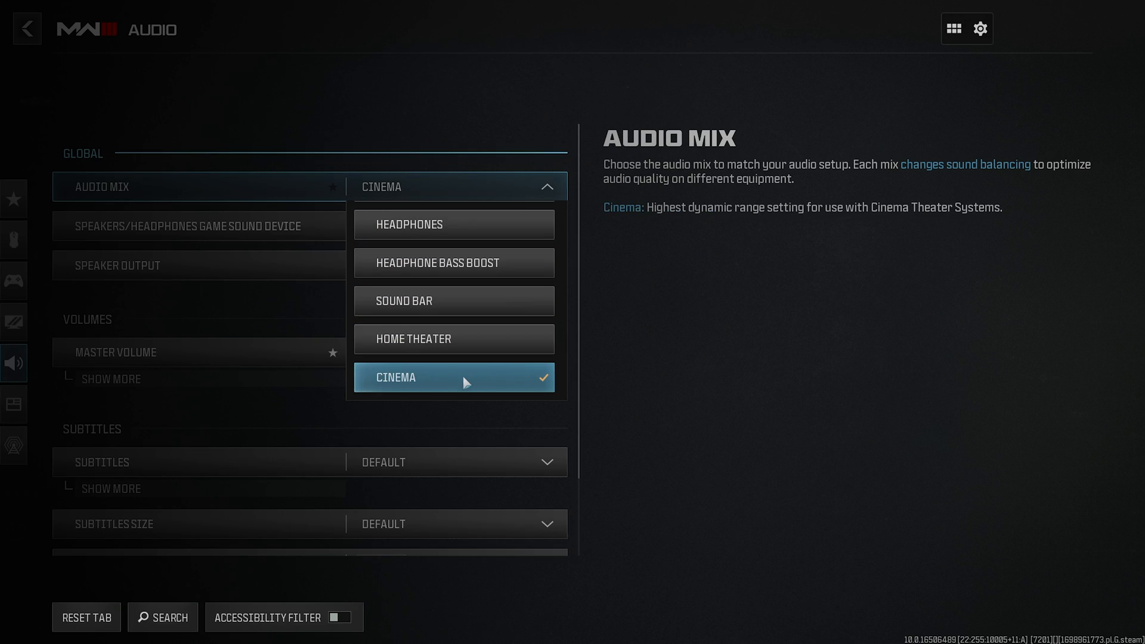
pyautogui.moveTo(465, 383)
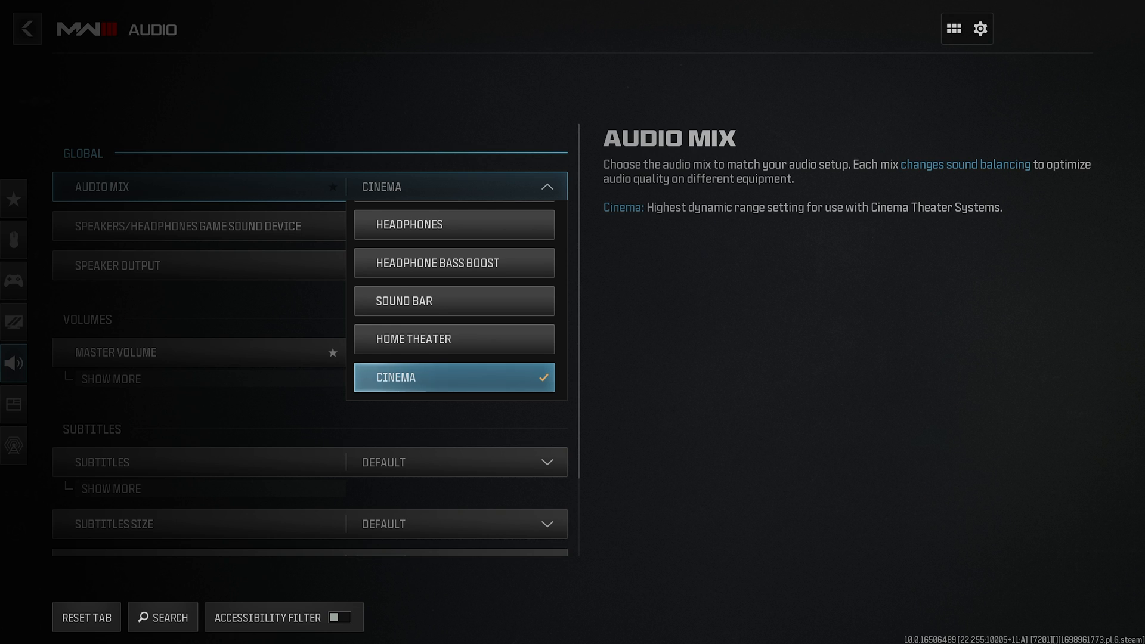
pyautogui.scroll(3)
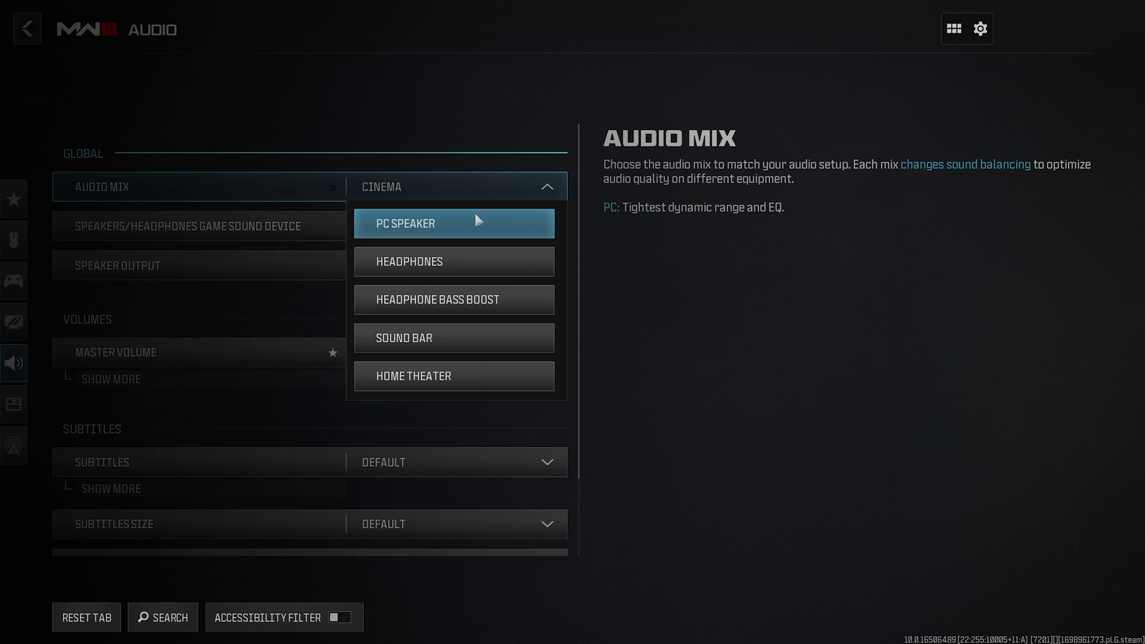
pyautogui.moveTo(653, 225)
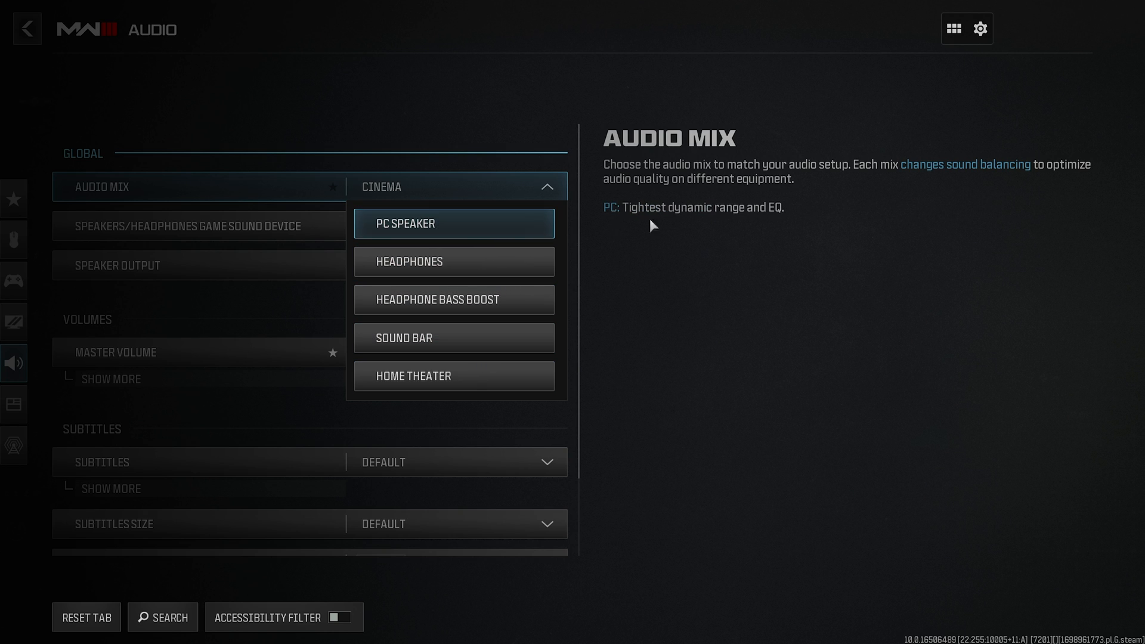
pyautogui.moveTo(693, 221)
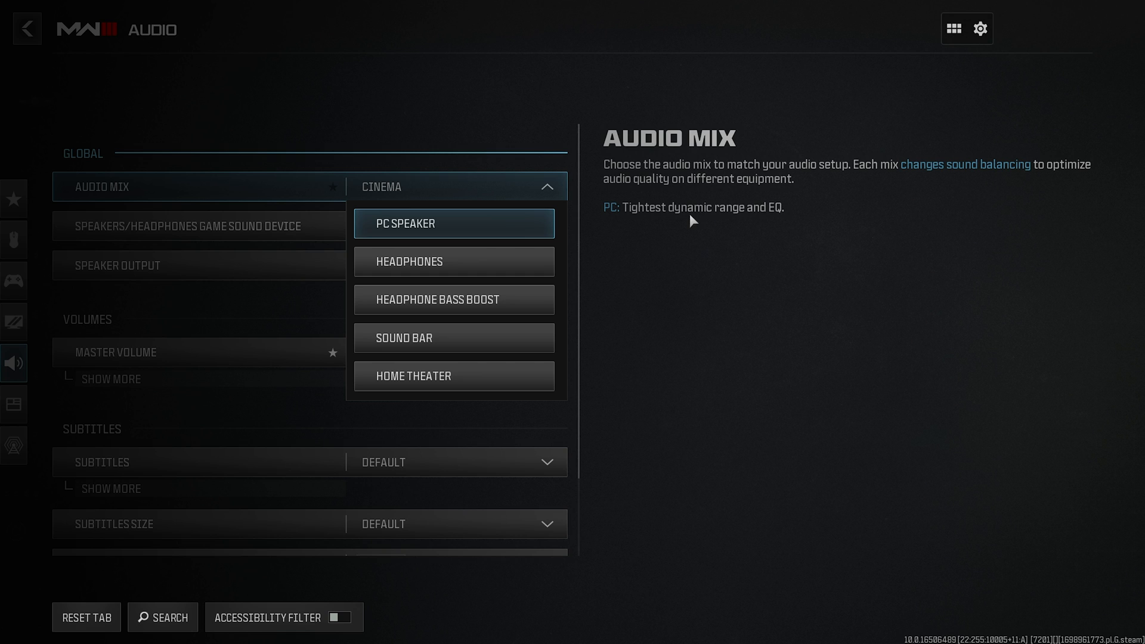
pyautogui.moveTo(671, 229)
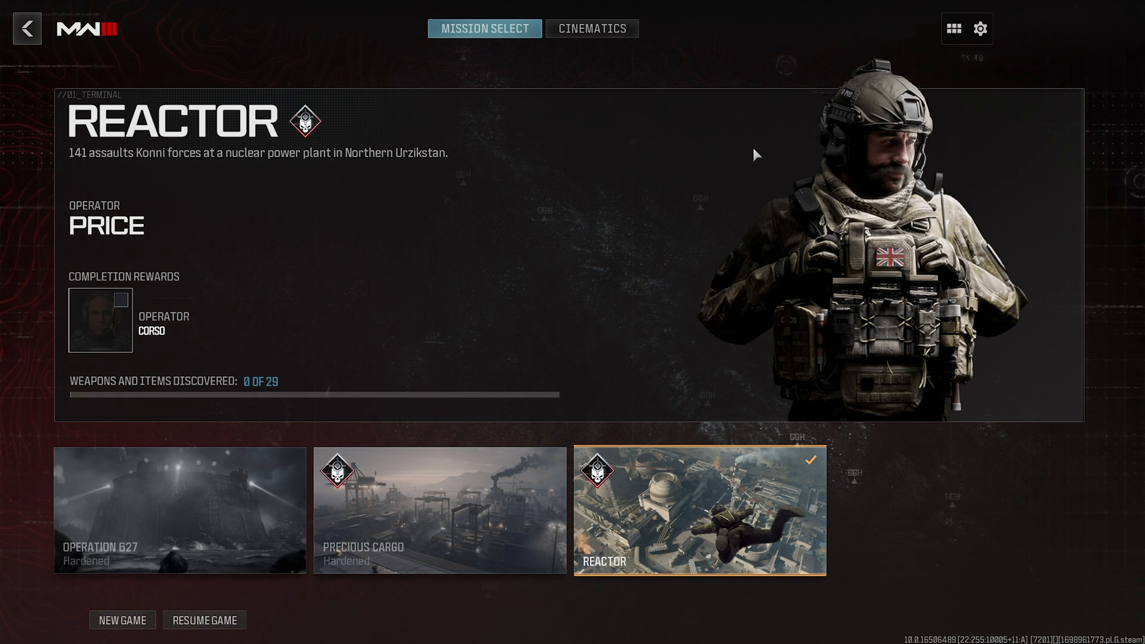
pyautogui.moveTo(778, 136)
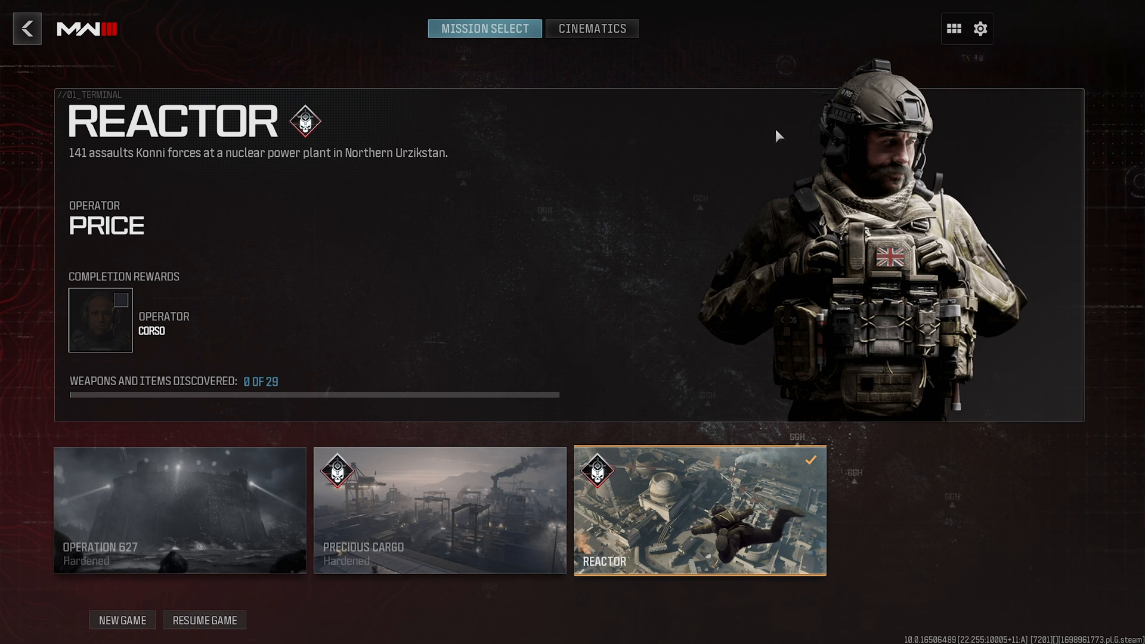
pyautogui.moveTo(783, 106)
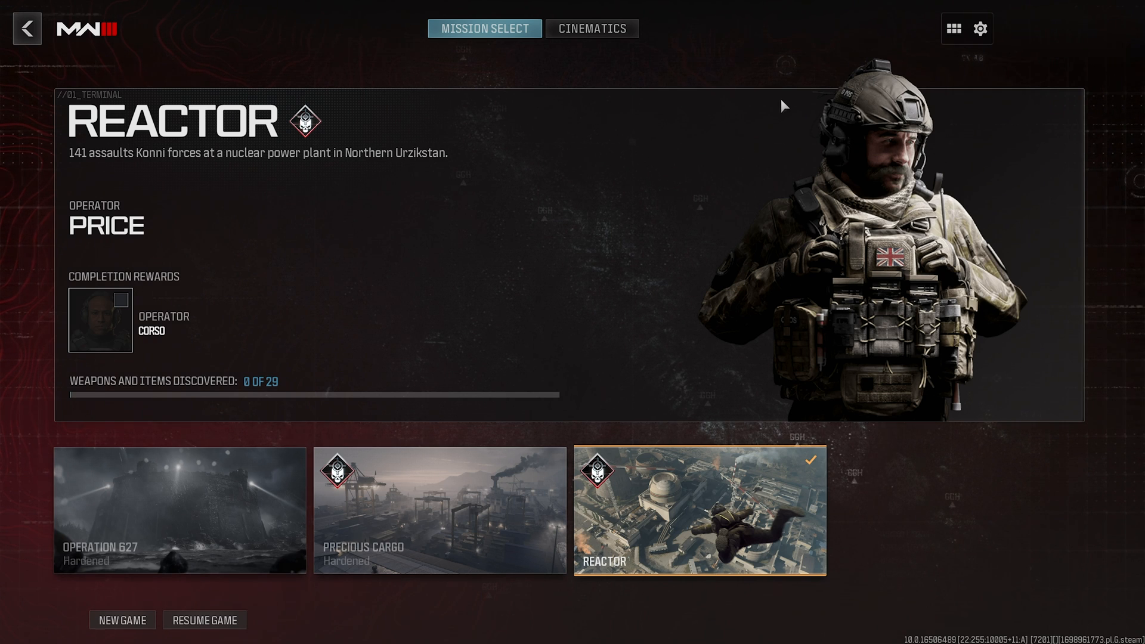
pyautogui.moveTo(792, 99)
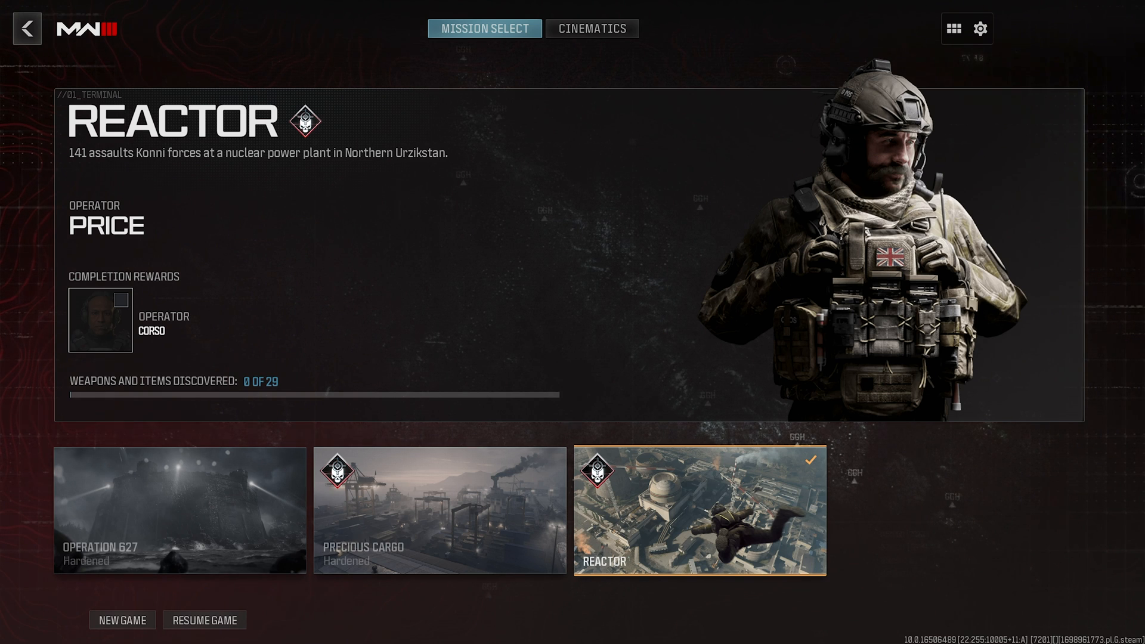
pyautogui.moveTo(906, 49)
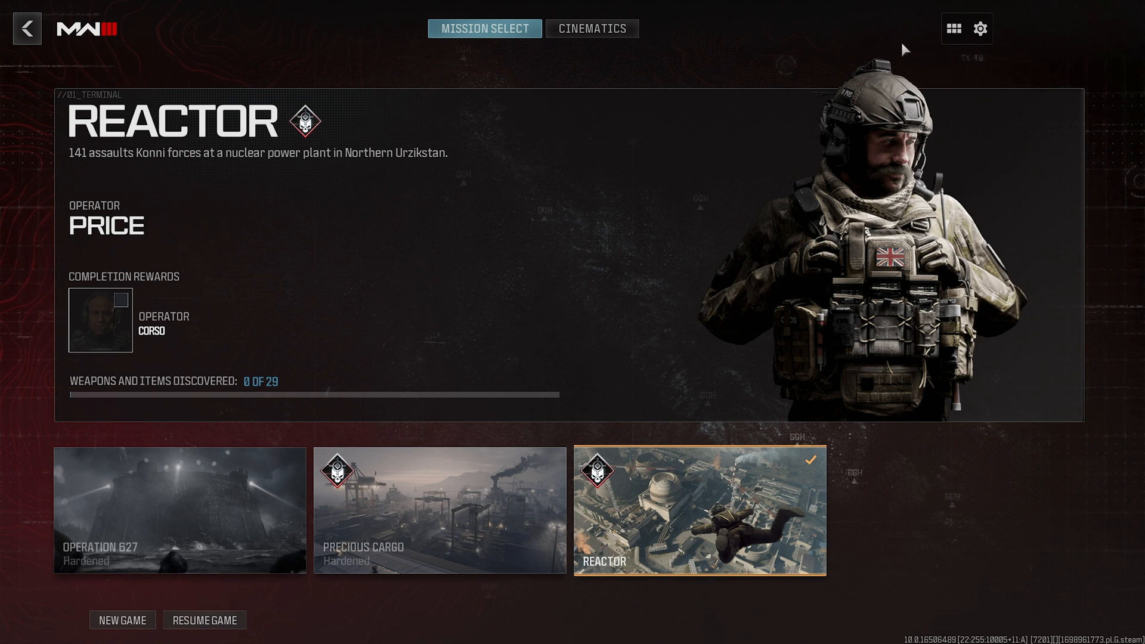
pyautogui.moveTo(970, 66)
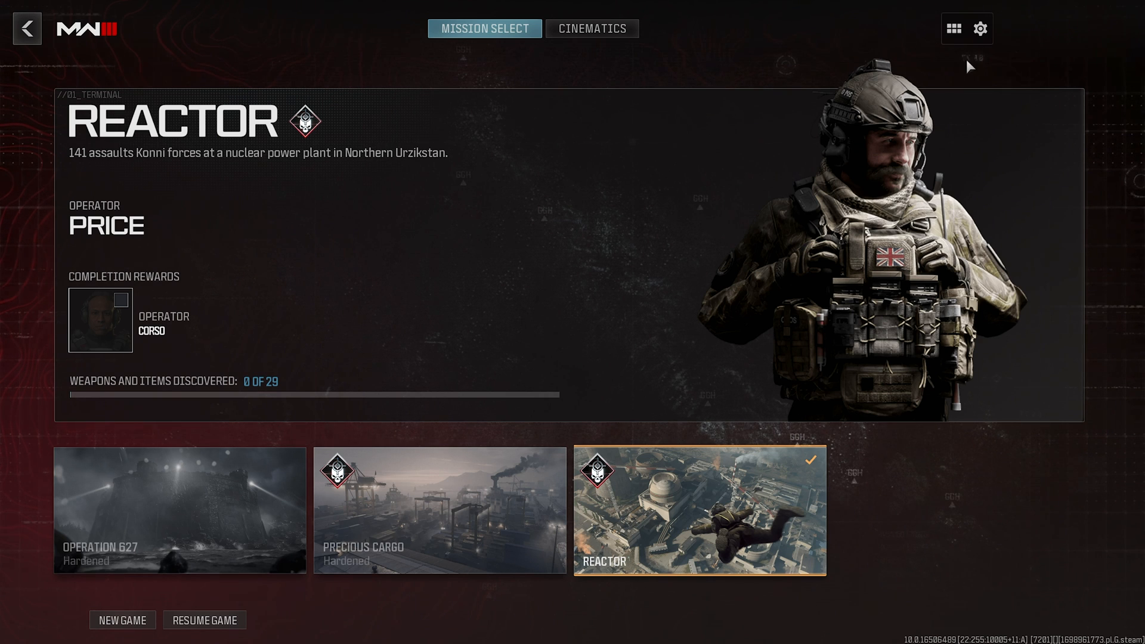